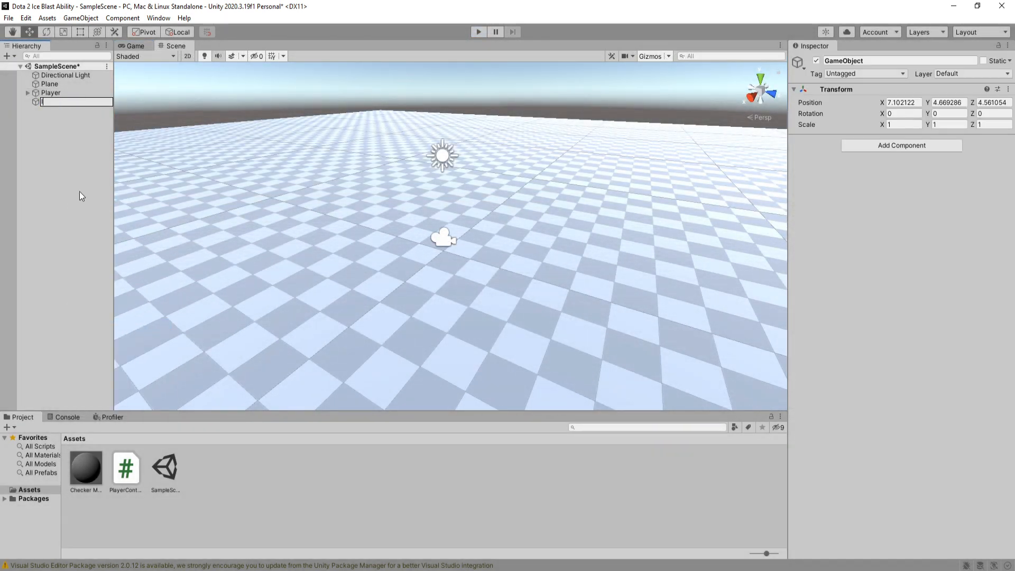
Create the Ice Blast empty with a FlyingFX particle system nested under it at the origin
right_click(76, 110)
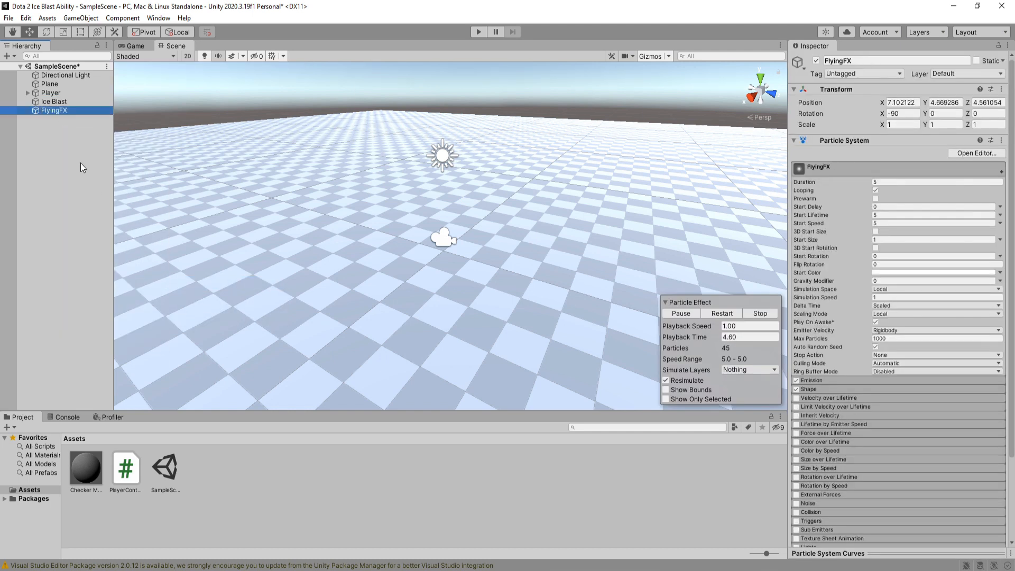
left_click(54, 102)
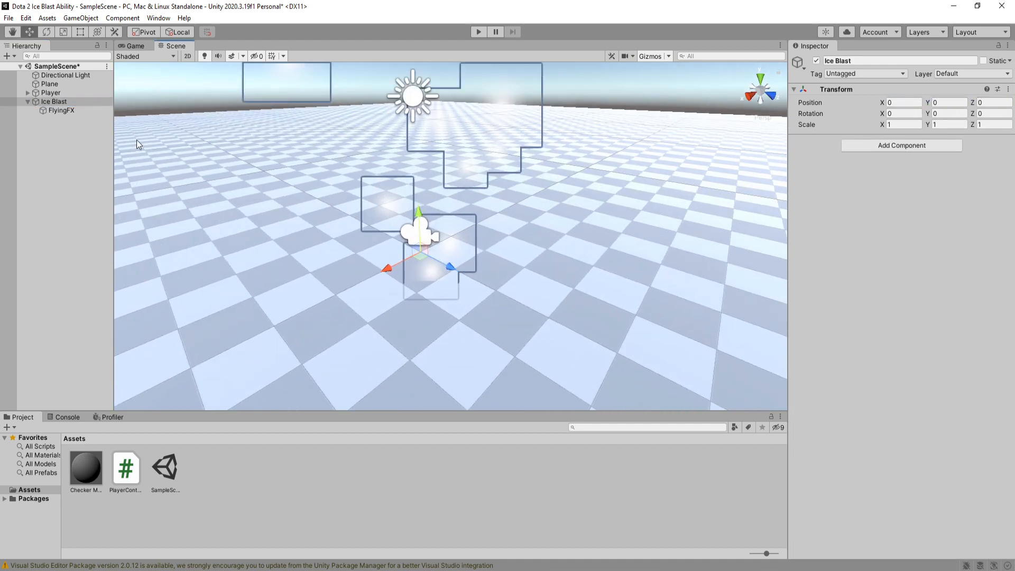
left_click(61, 110)
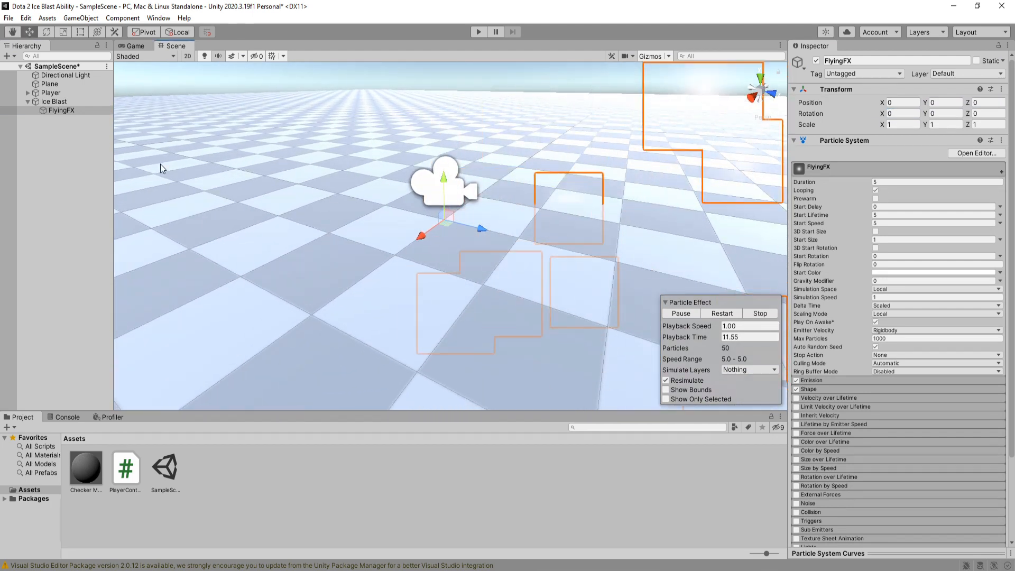
Add a sphere collider to Ice Blast and set FlyingFX to a slow, small, prewarmed particle cloud
left_click(54, 102)
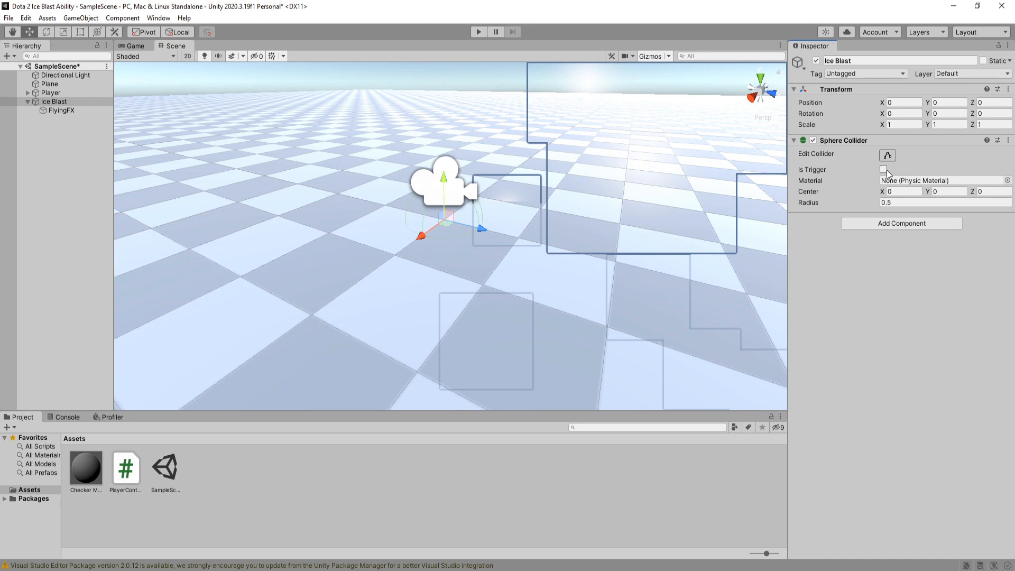
left_click(61, 110)
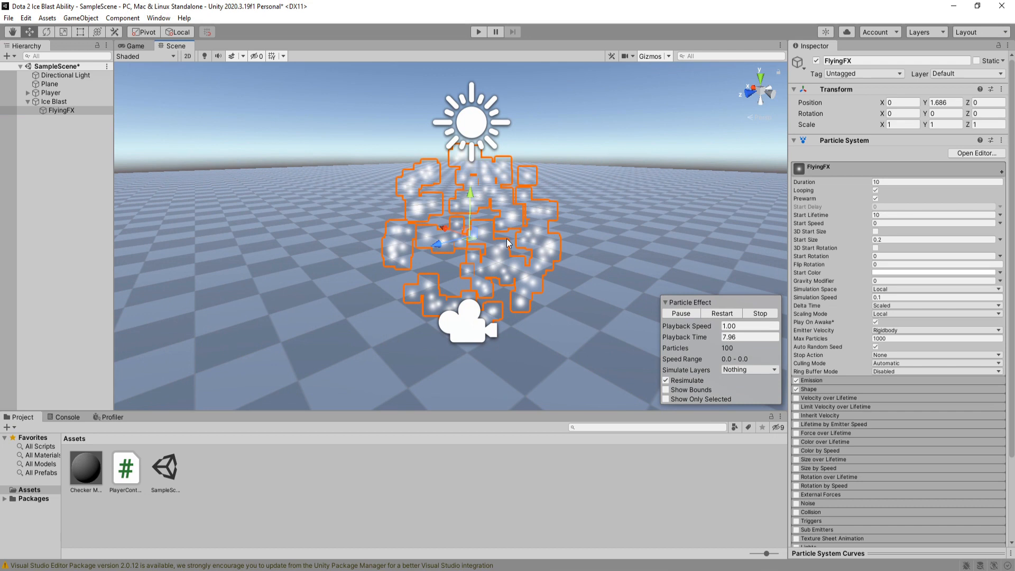
Make the collider a trigger with radius 1 and position/scale Ice Blast around the particles
left_click(53, 102)
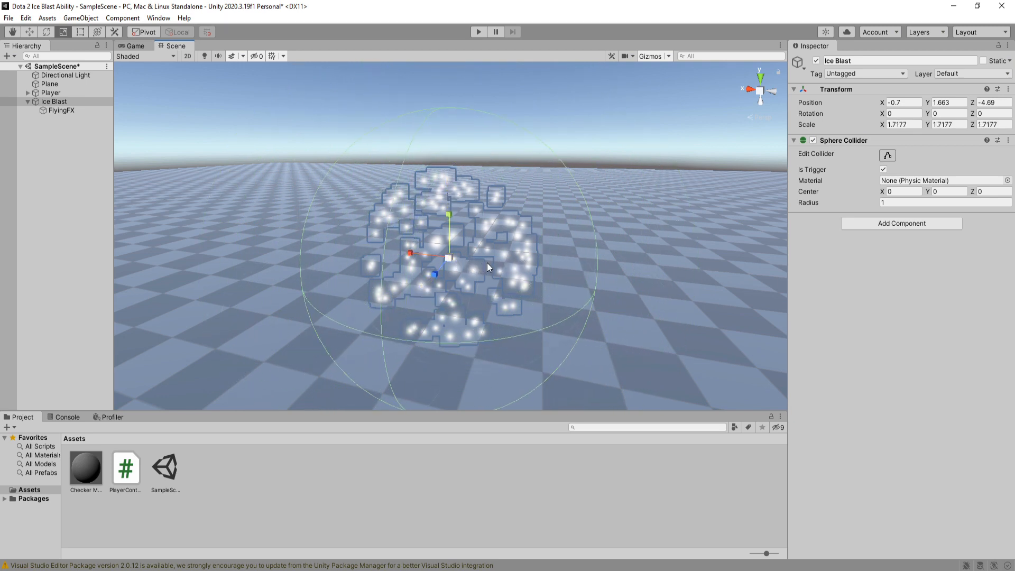
left_click(62, 110)
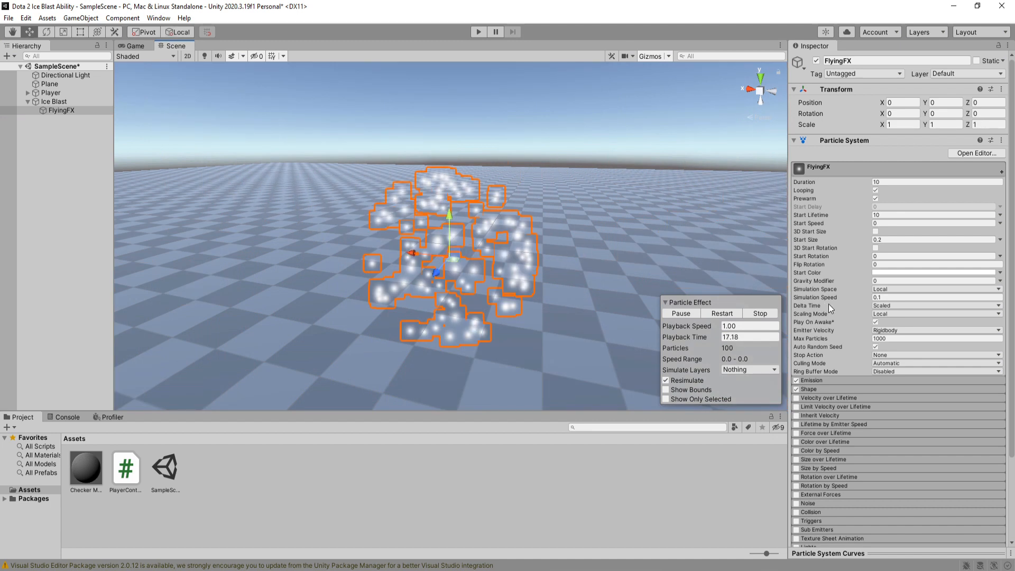
Duplicate FlyingFX as ImpactFX, a 3-second non-looping shrinking burst, and disable both effects
left_click(936, 314)
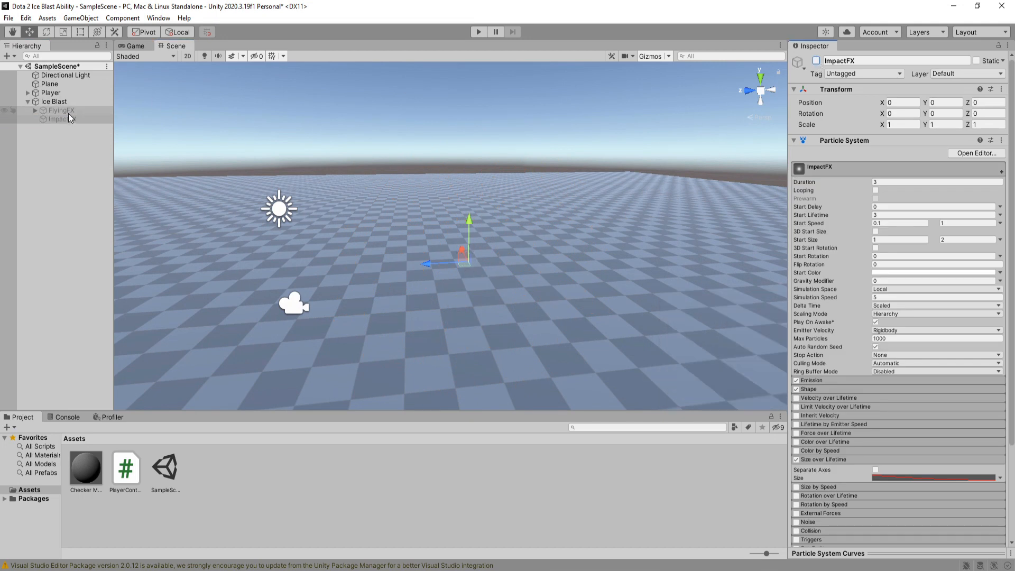
Add IceBlastScript to the Ice Blast prefab and open the script for editing
left_click(54, 101)
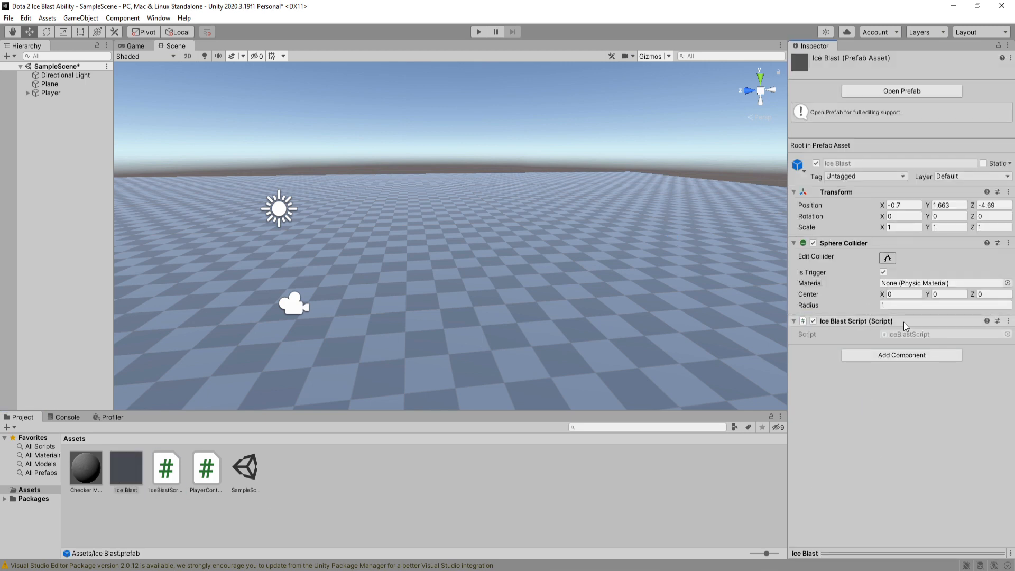
left_click(1008, 320)
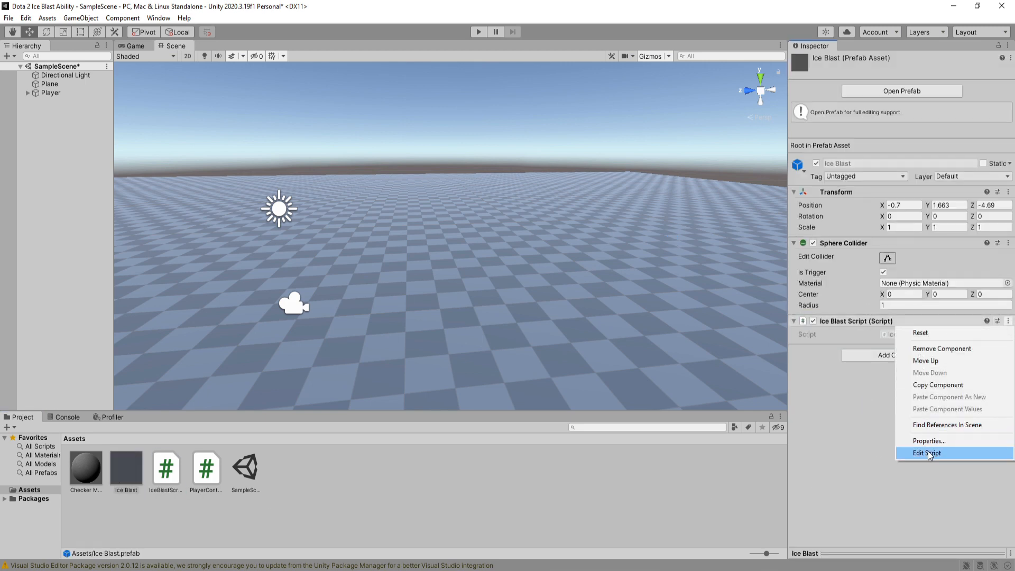
left_click(928, 453)
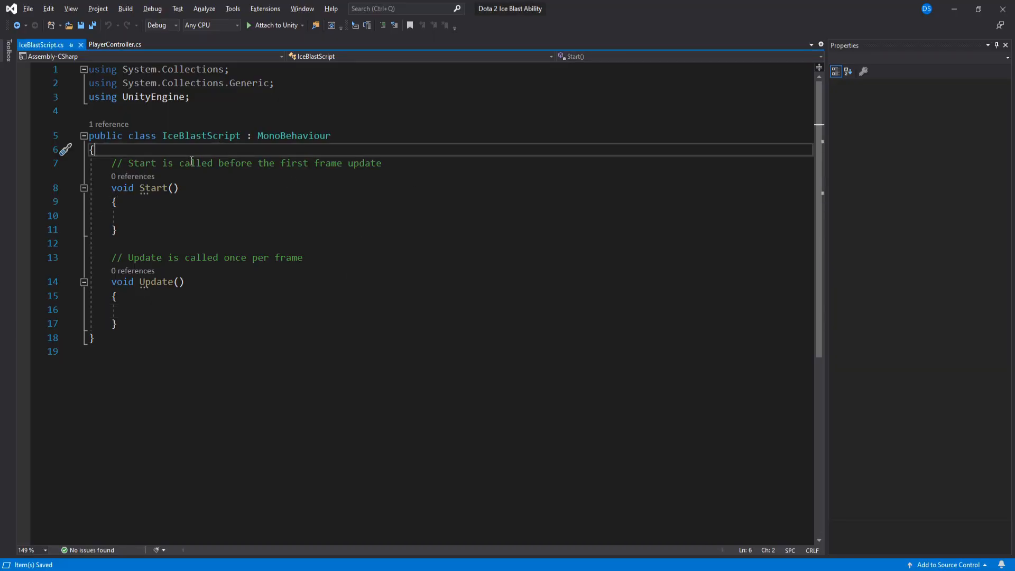
Declare public bool scaleUp = true and the float speed, scale, timing and destroy-delay fields
type("publ")
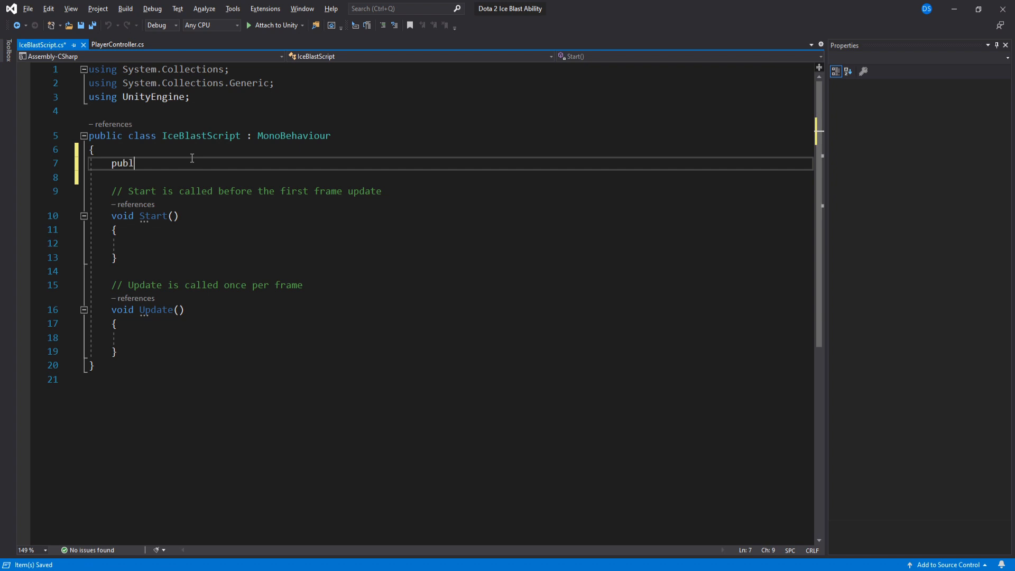
type("ic bool scaleU")
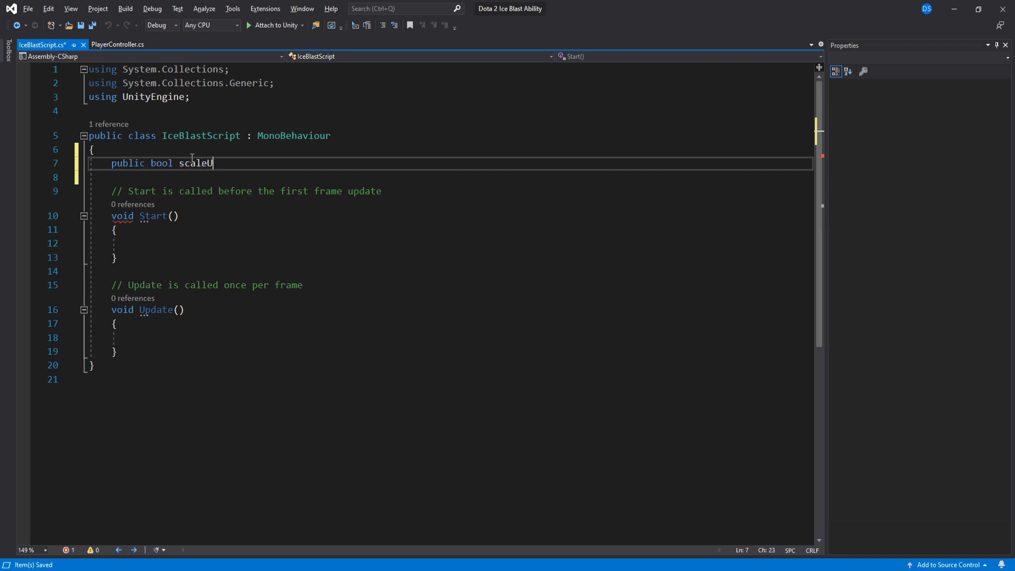
key("Backspace")
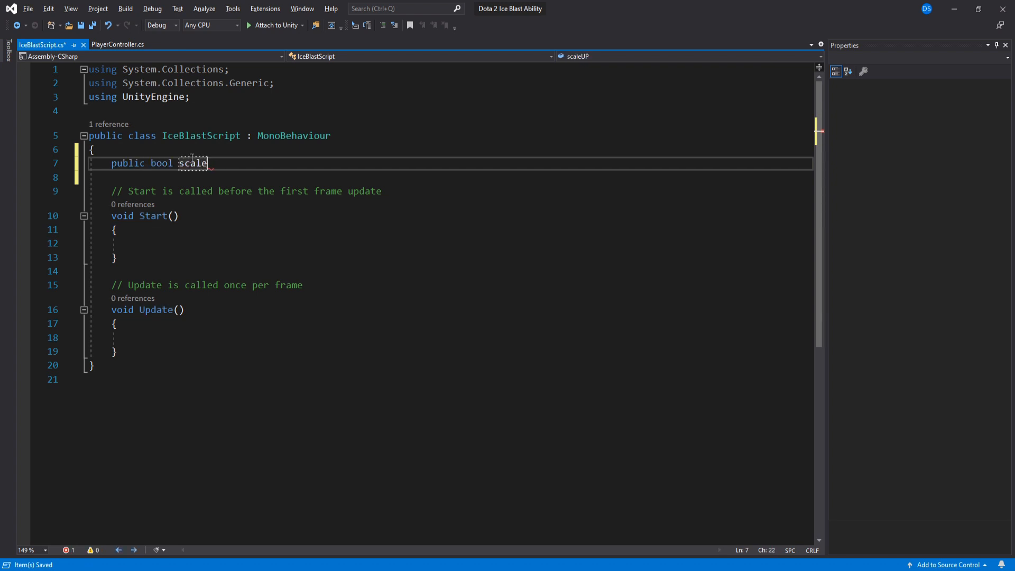
type("Up =")
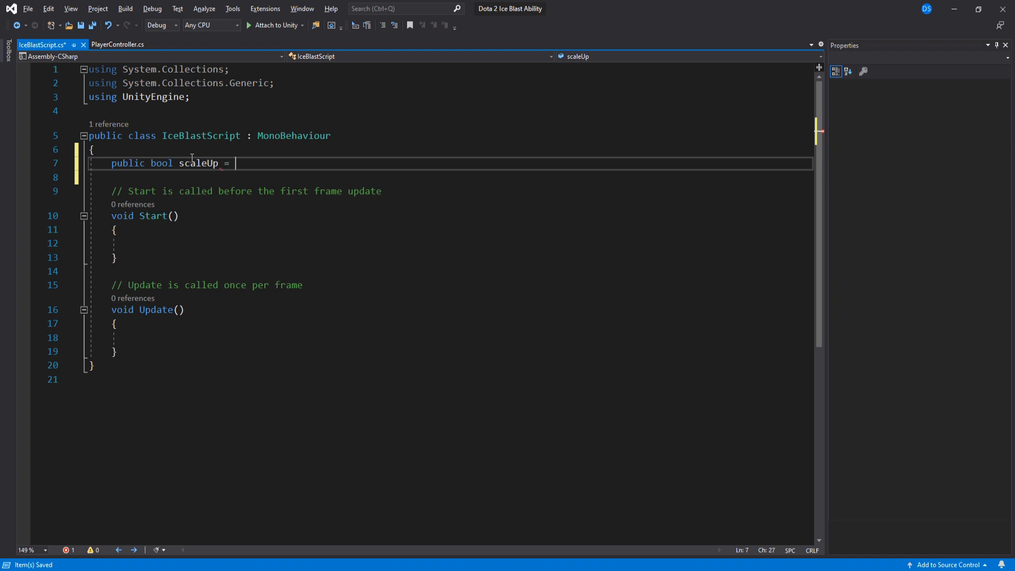
type("true;")
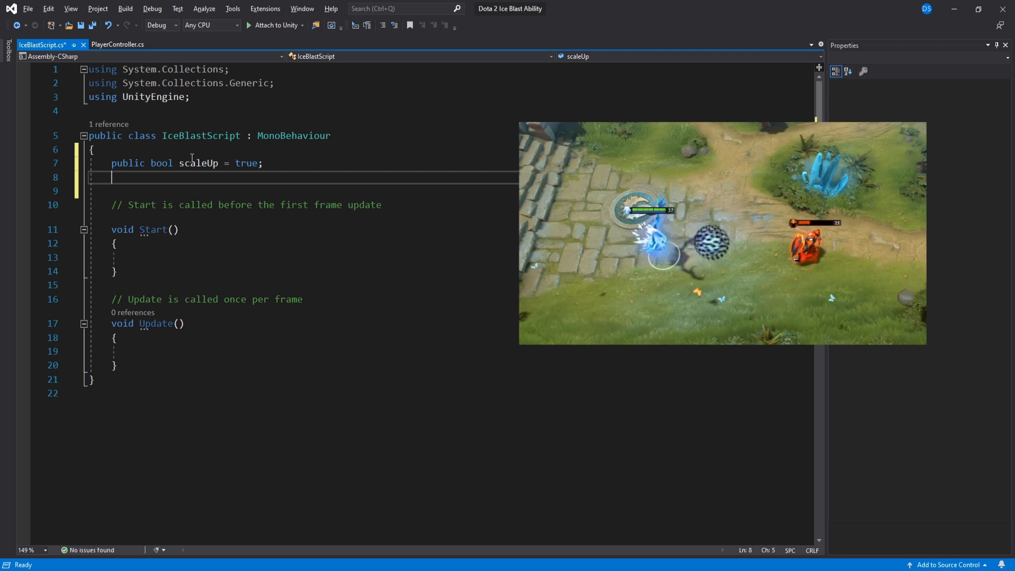
type("publi")
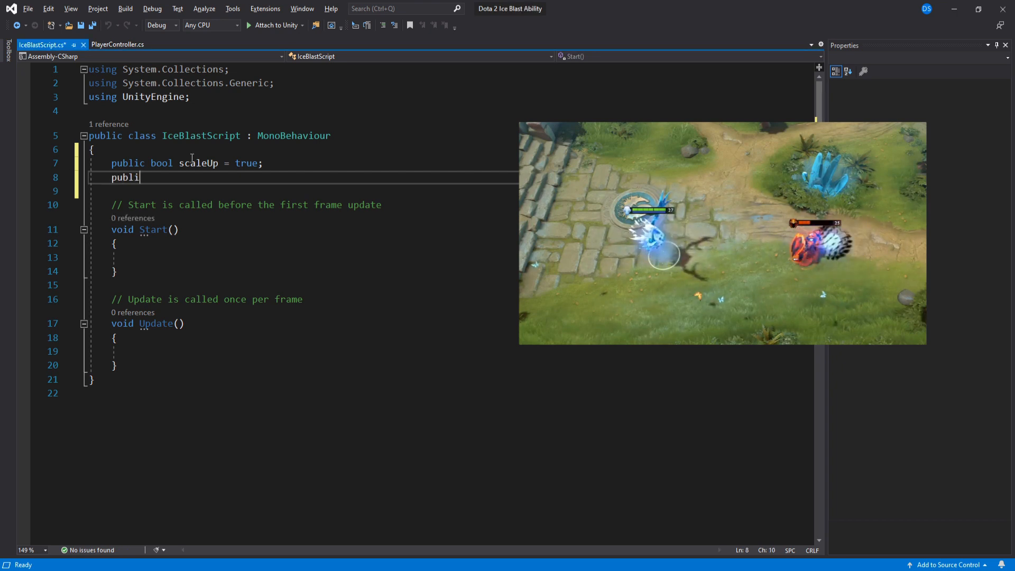
type("c float flySpeed,")
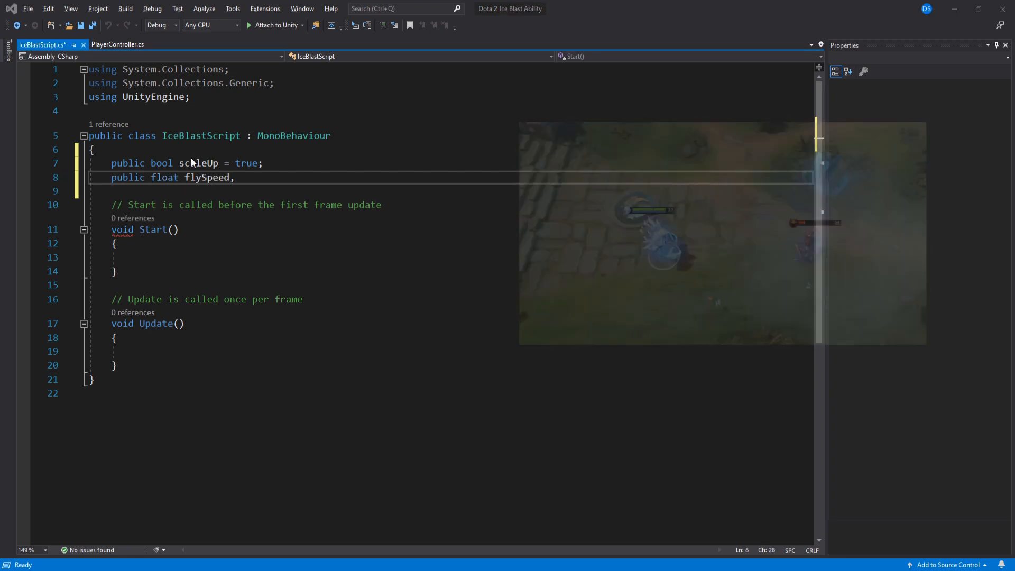
type("flyRotateSpeed, waitingRotateSpeed, scalingSpeed,")
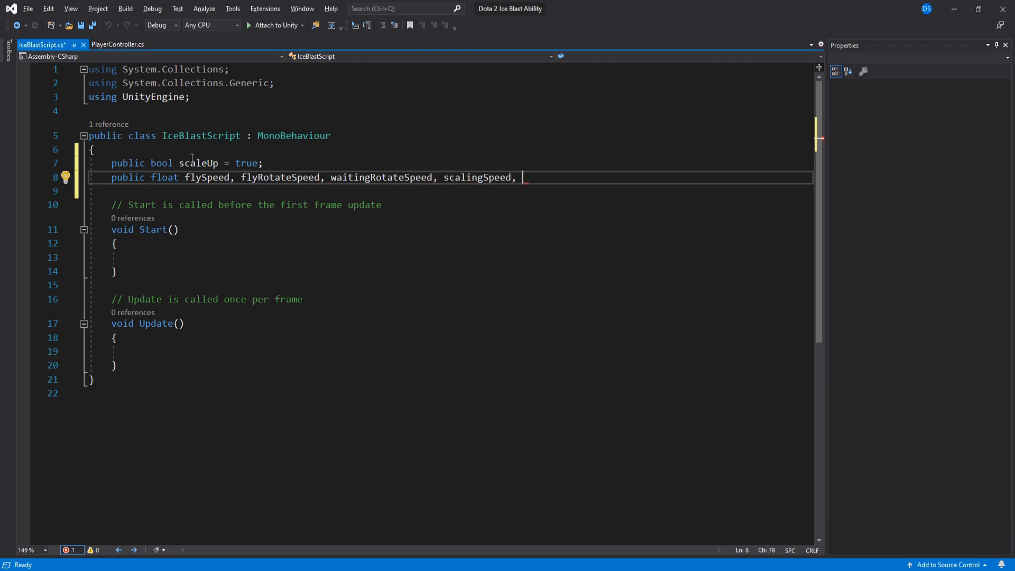
type("maxScale, minScale, timeToReachTarget, impactDestroyDe")
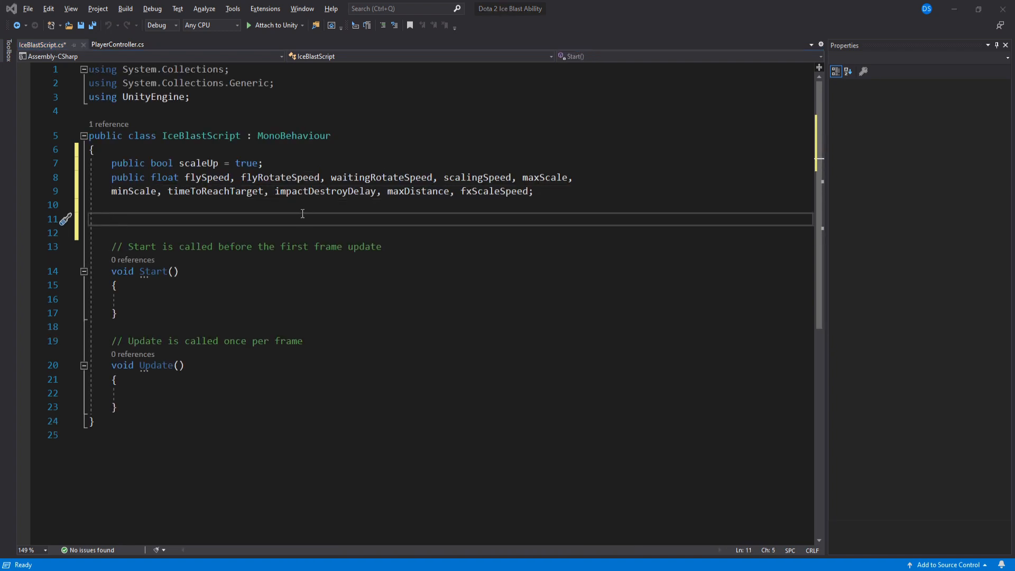
Declare public KeyCode releaseKey, string enemyTag and a hidden Transform caster
type("public KeyCode")
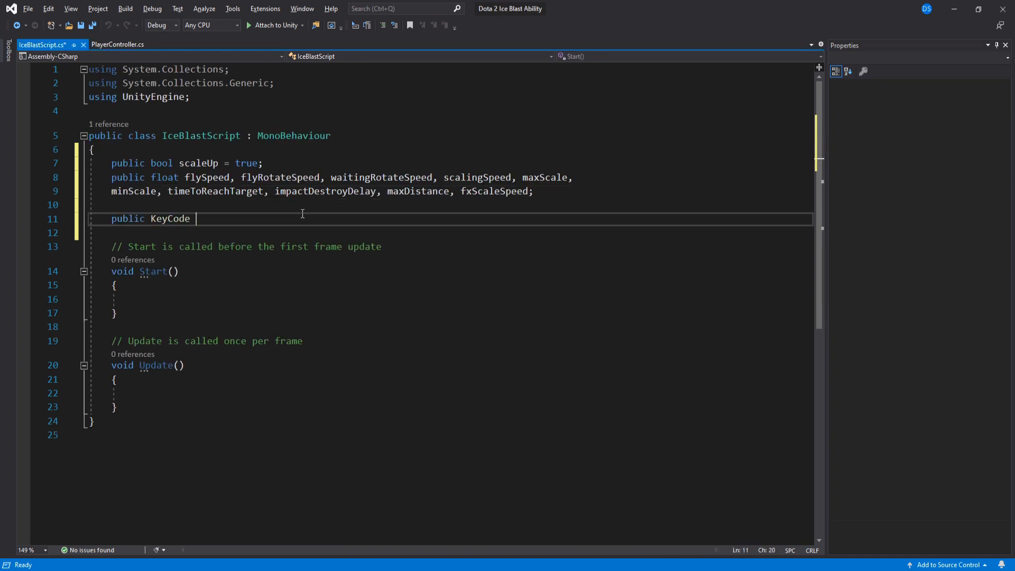
type("releaseKey;")
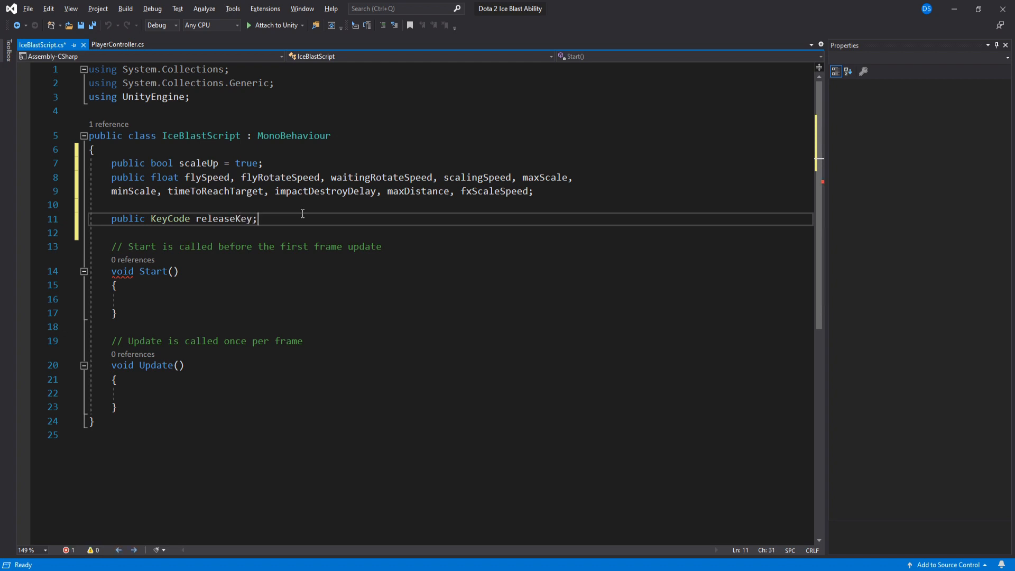
type("public string")
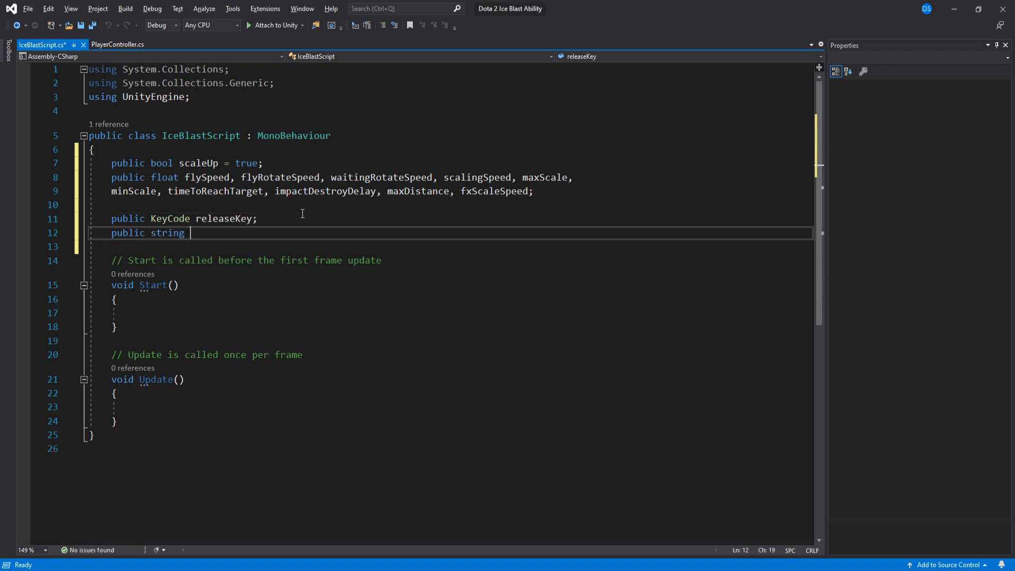
type("enemyTag;")
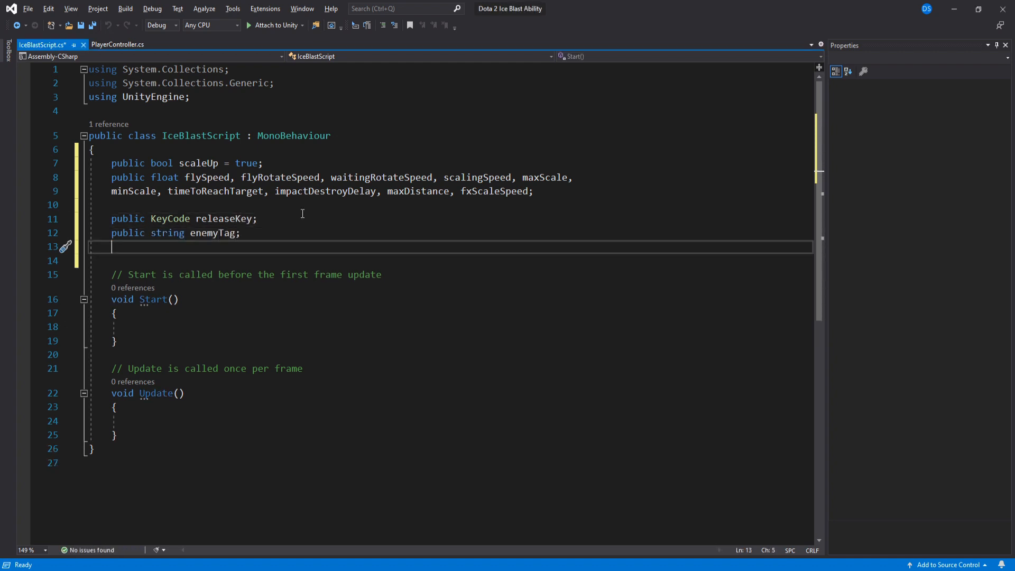
type("public Tr")
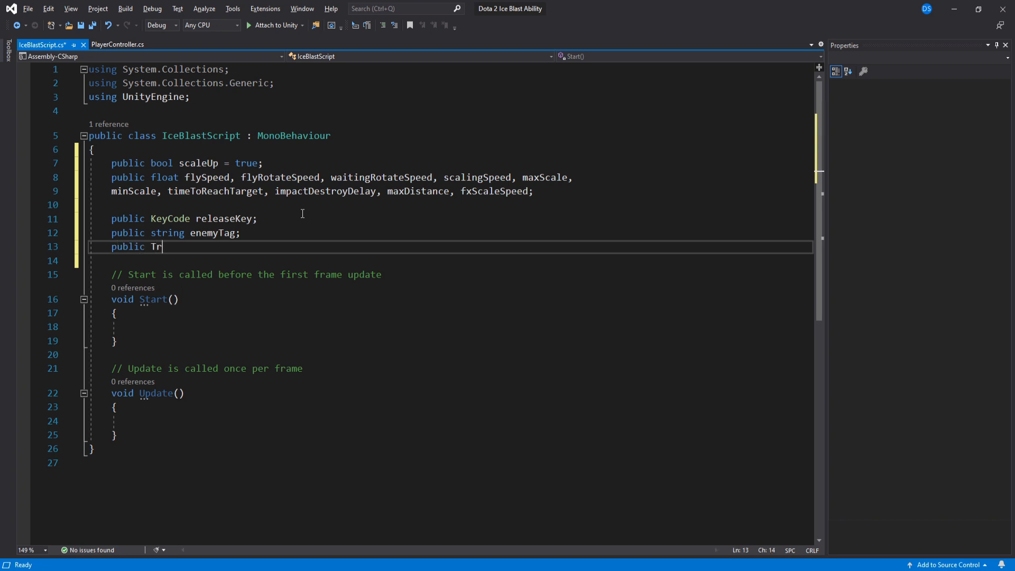
type("ansform")
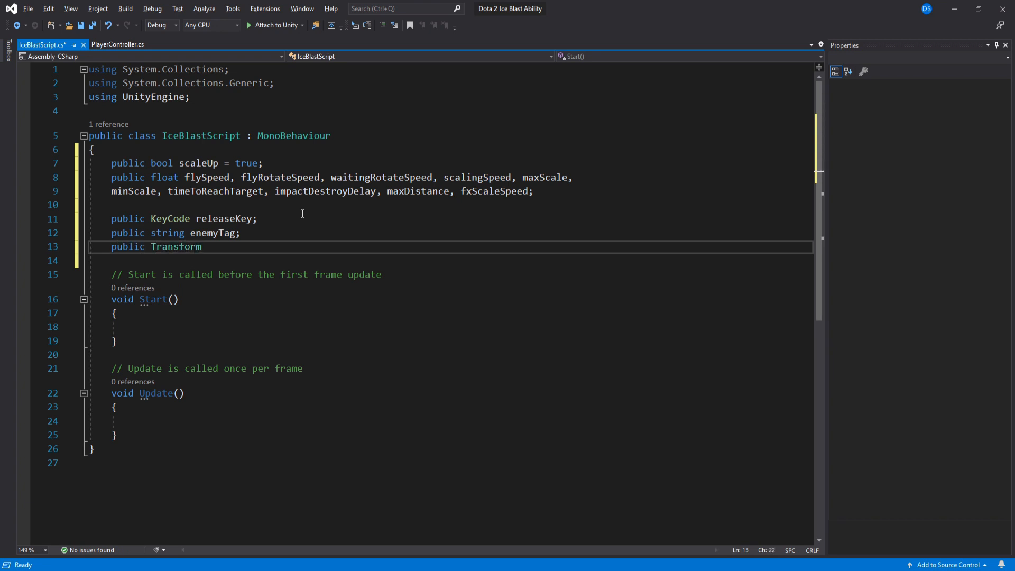
type("caster")
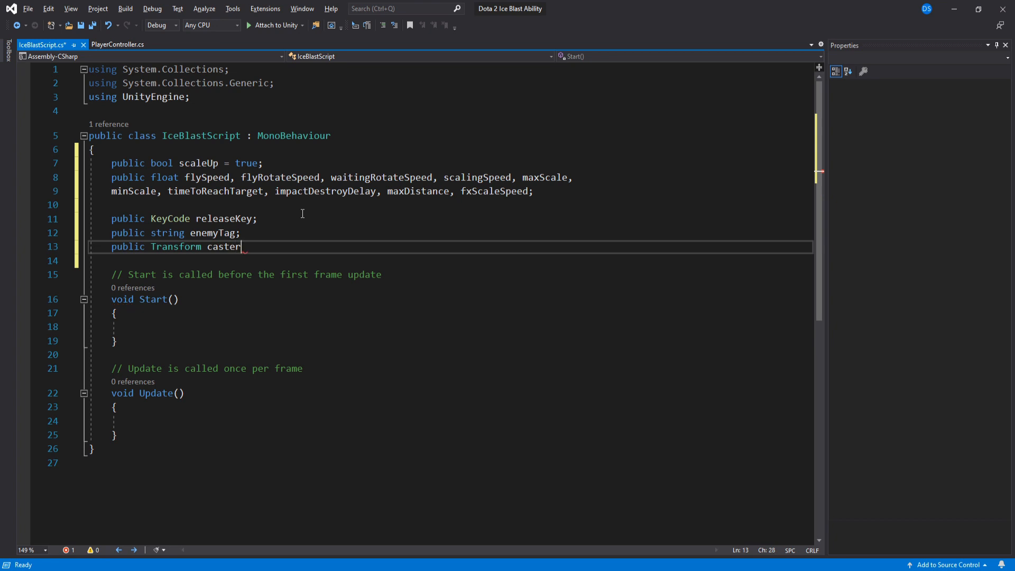
key("enter")
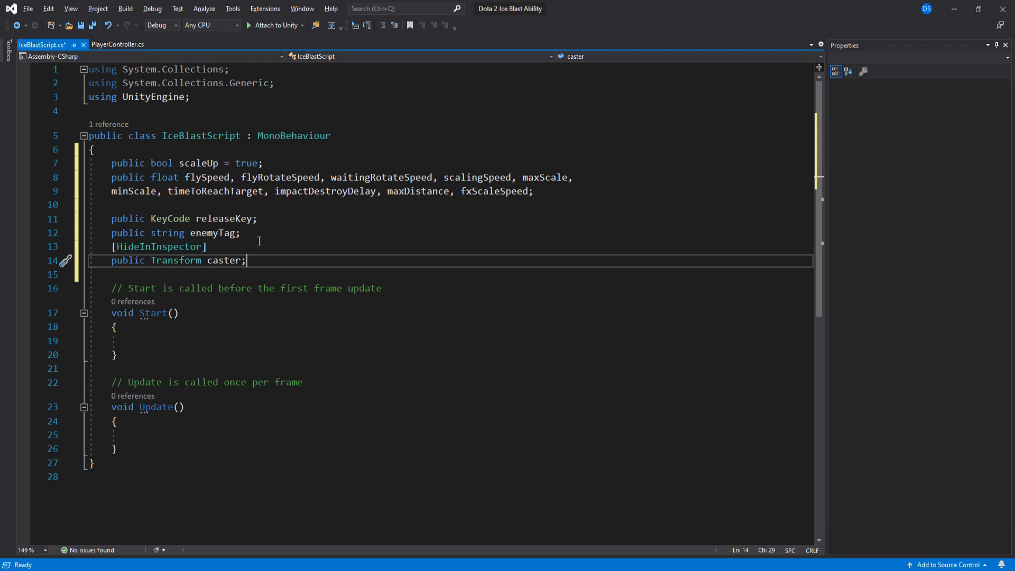
Declare private GameObject effects, float t, hasBlasted flag and Vector3 position/scale fields
type("GameObject")
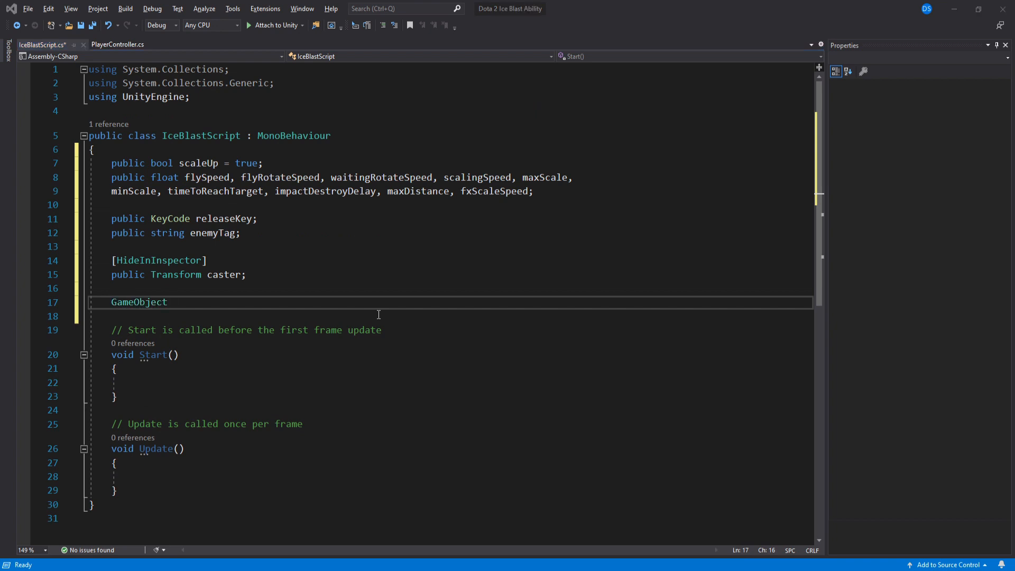
type("impactFX, flyingFX, blastFX;")
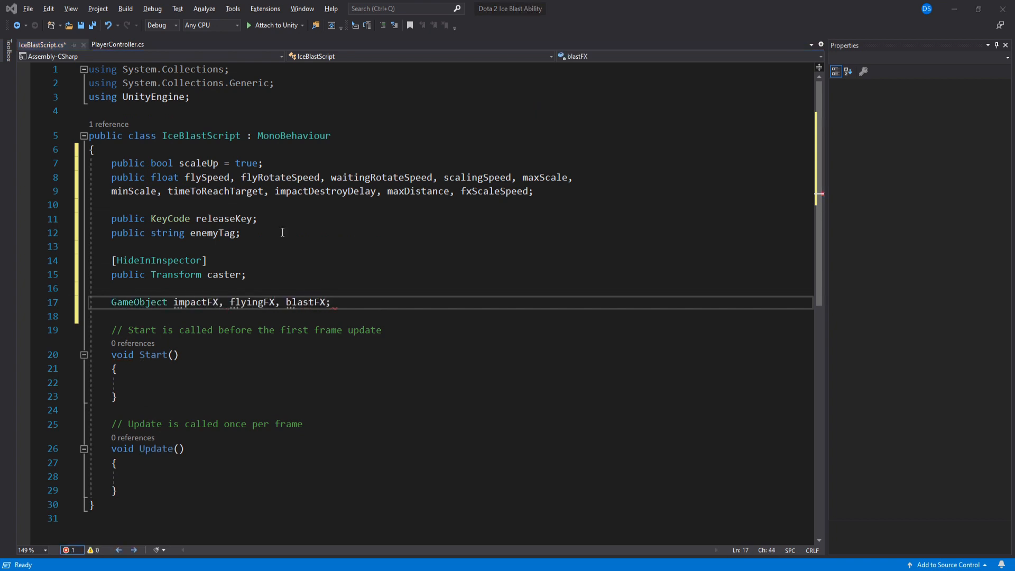
type("float t;")
type("bool ha")
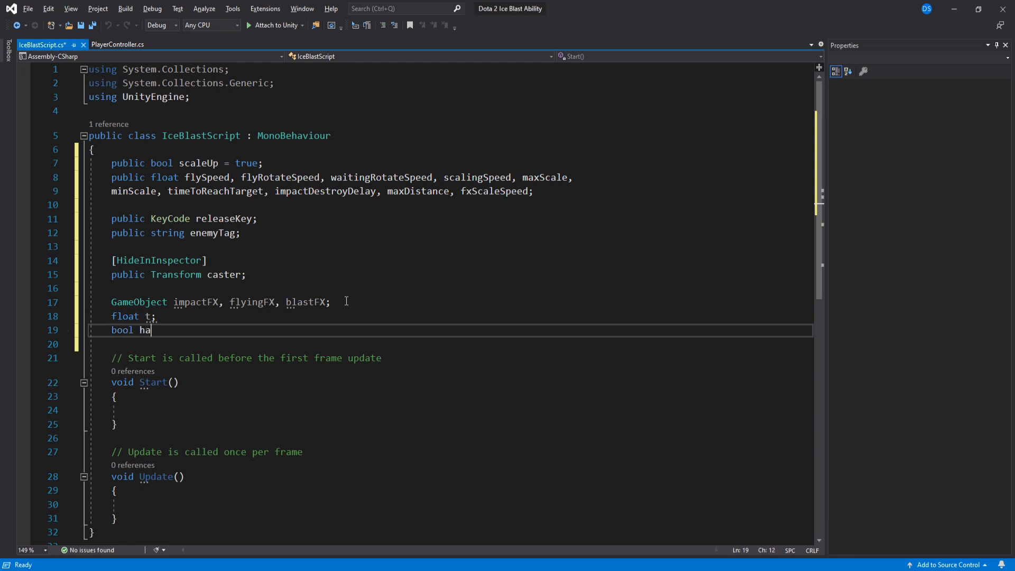
type("sBlasted = false;")
type("Vector3 sdt")
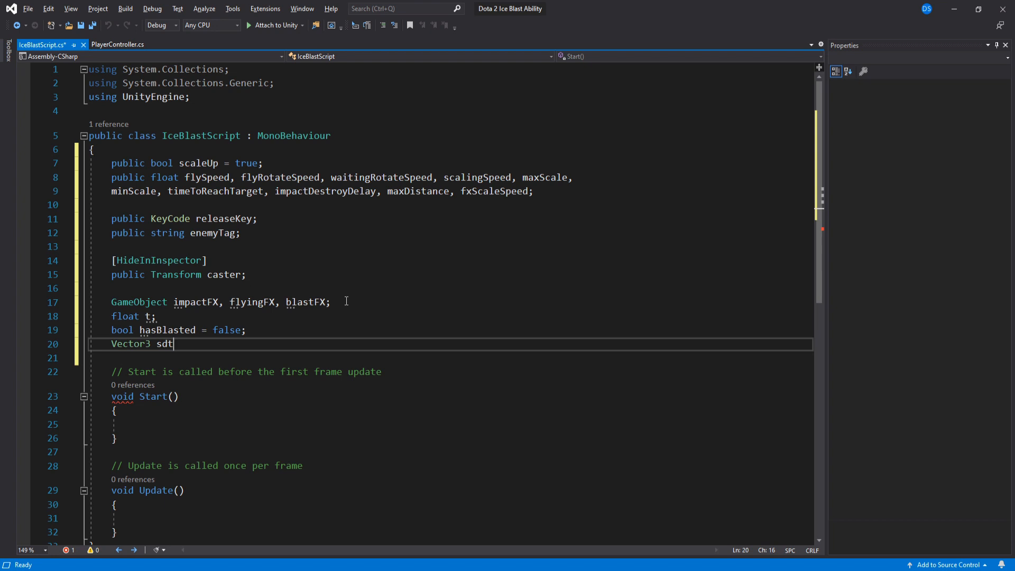
type("startPosition")
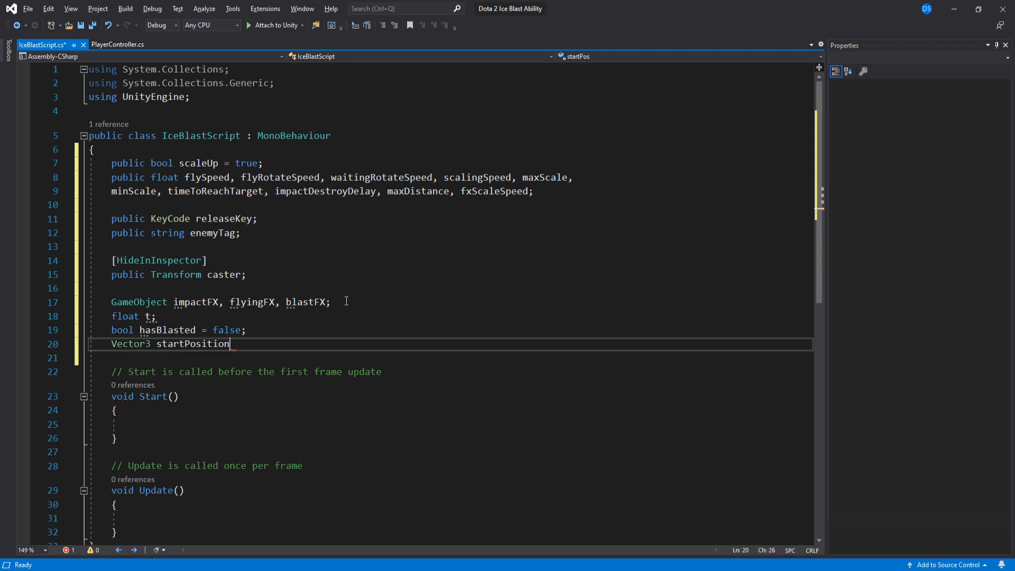
type(", endPosition, endScale;")
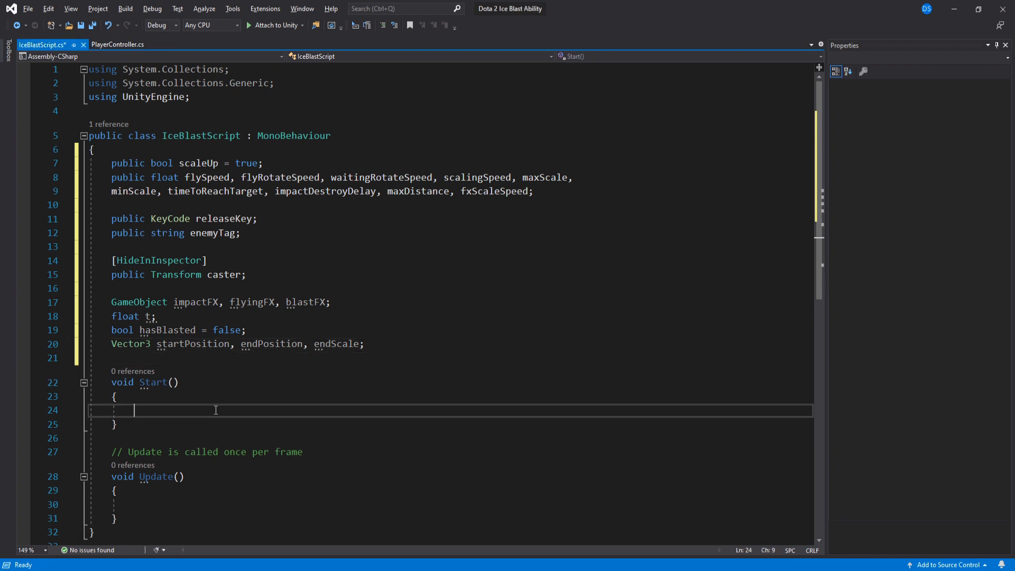
In Start, find ImpactFX and FlyingFX, set localScale to minScale, store endScale and startPosition
type("impactFX =")
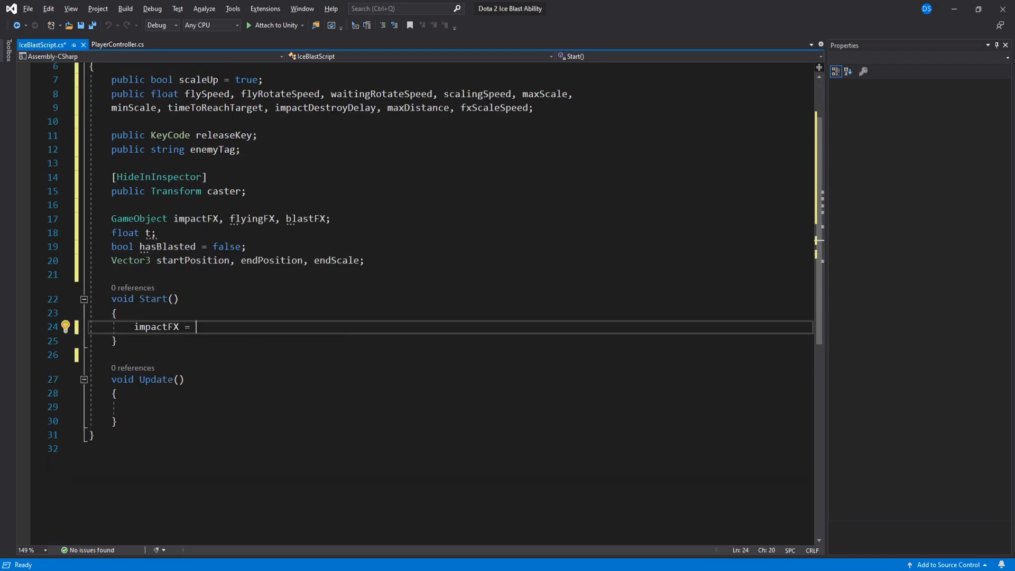
type("transform.Find(\"\").gameObject;")
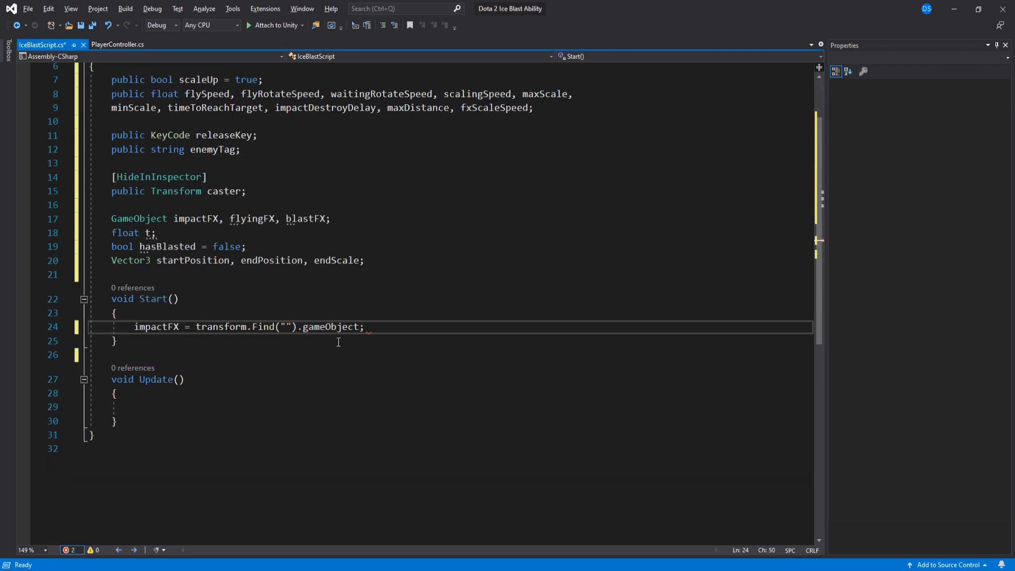
type("flyingFX = transform.Find(\"\").gameObject;")
type("ImpactFX")
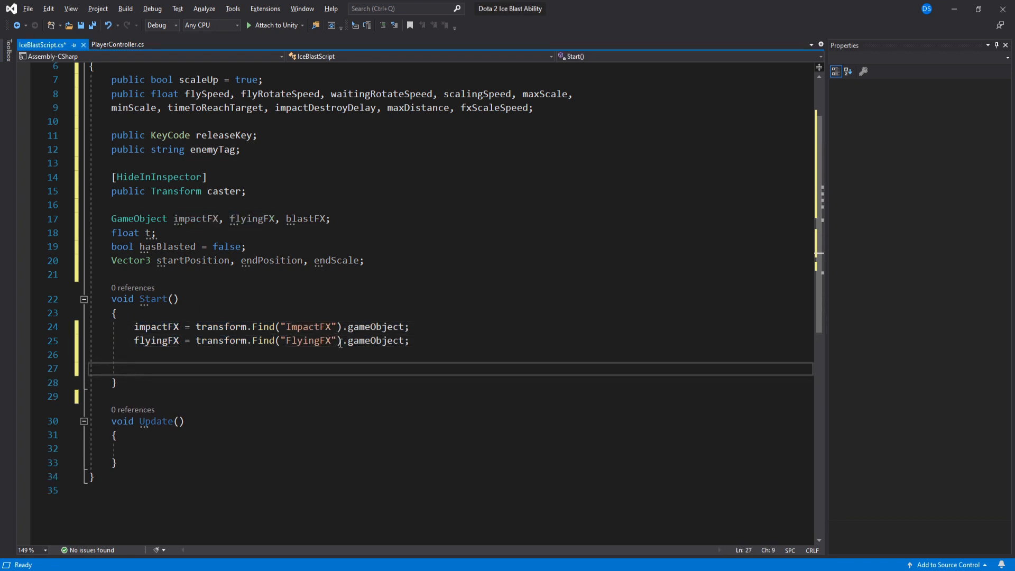
type("transform.localScale = new Vector3();")
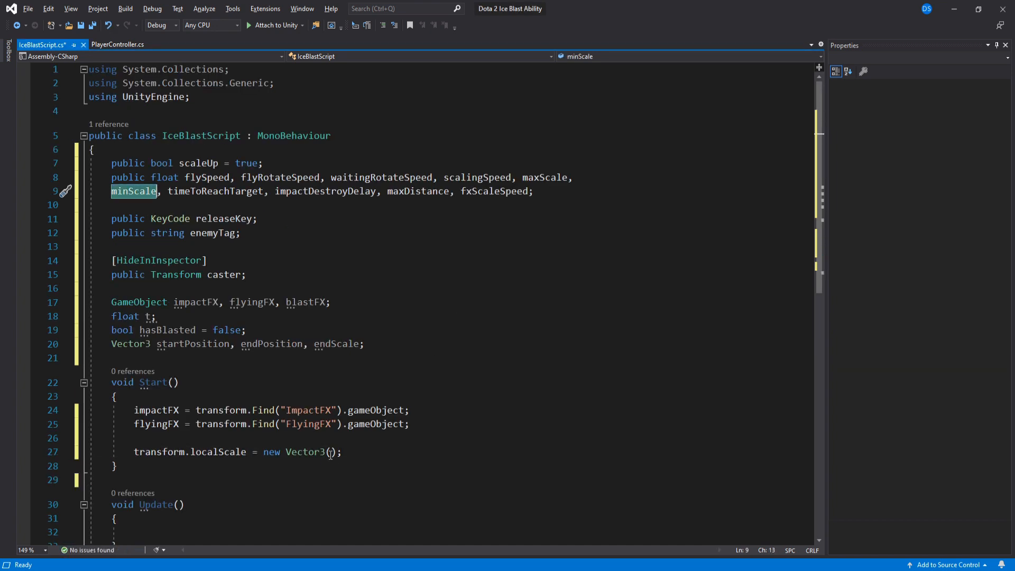
type("minScale, minScale, minScale")
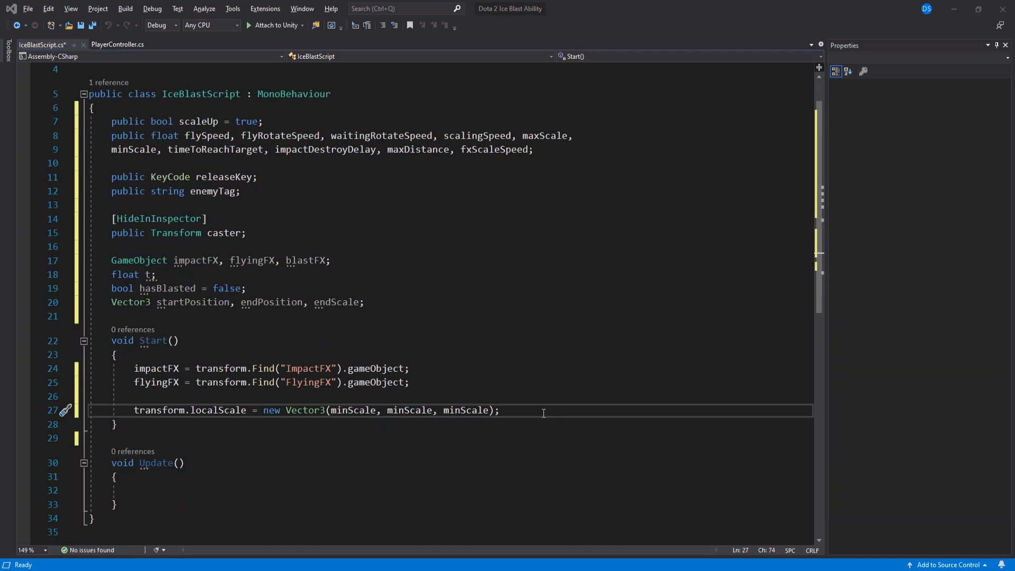
type("endScale = transform.localScale;")
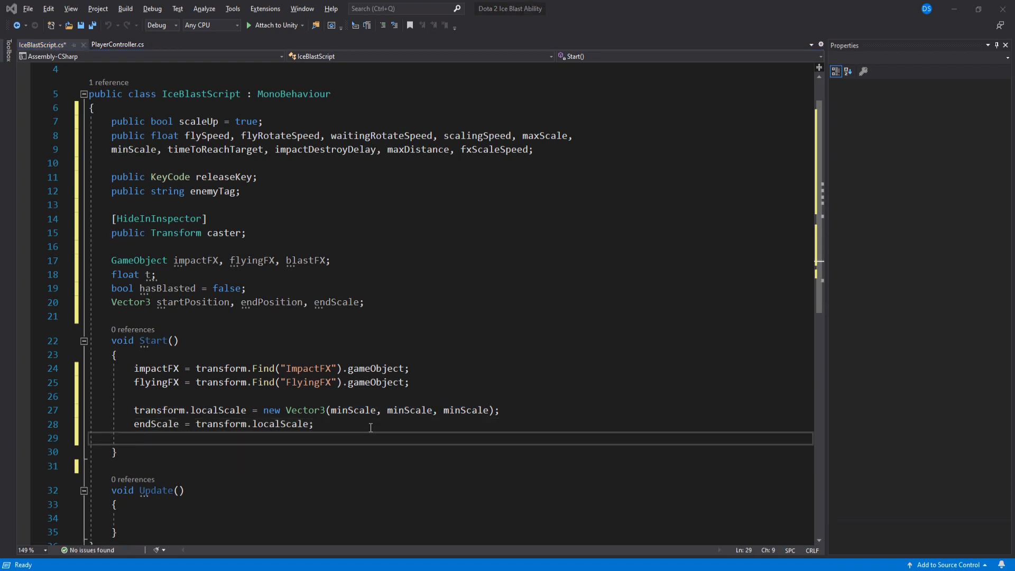
type("startPosition =")
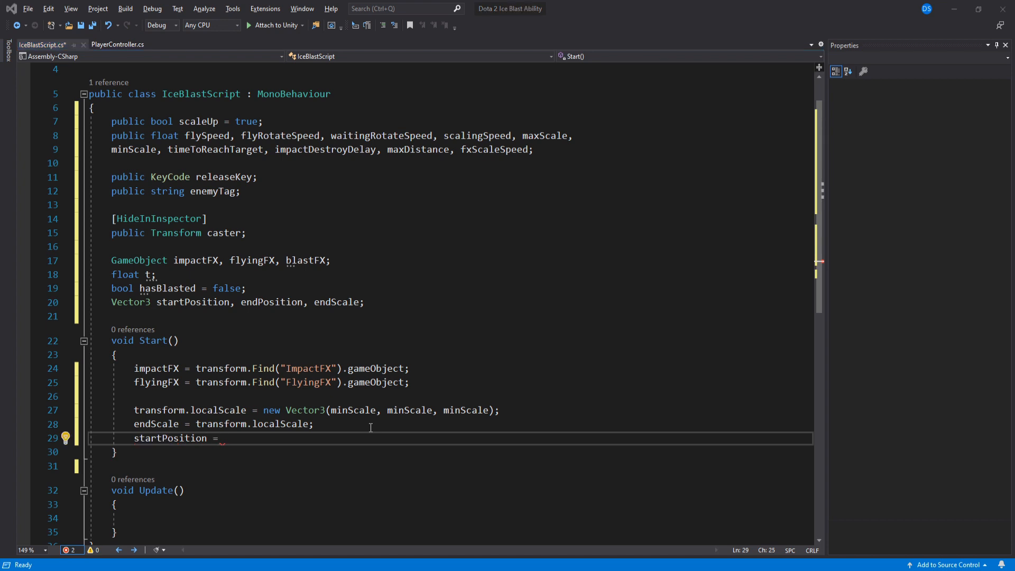
type("transform.position;")
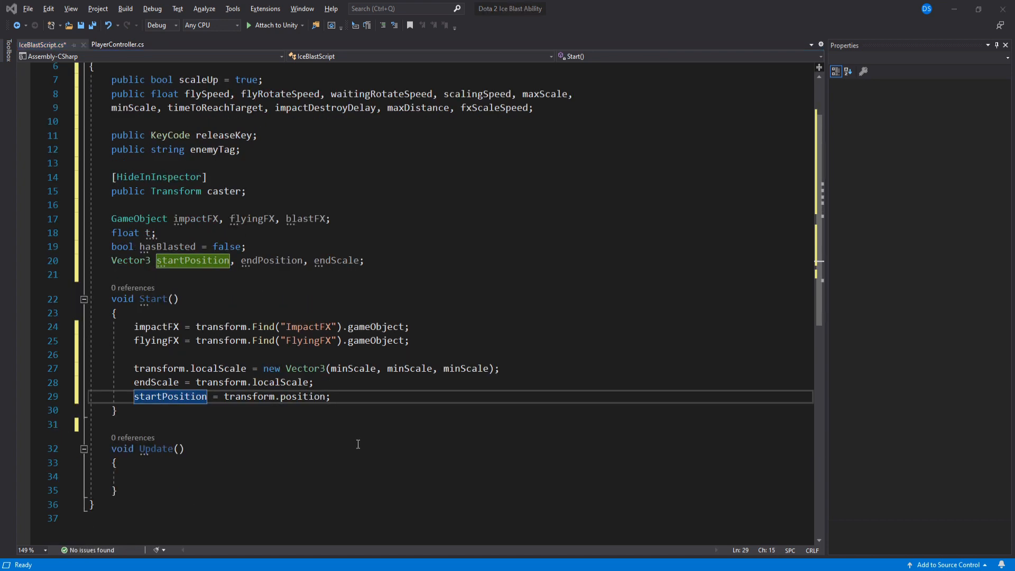
type("if(Input)")
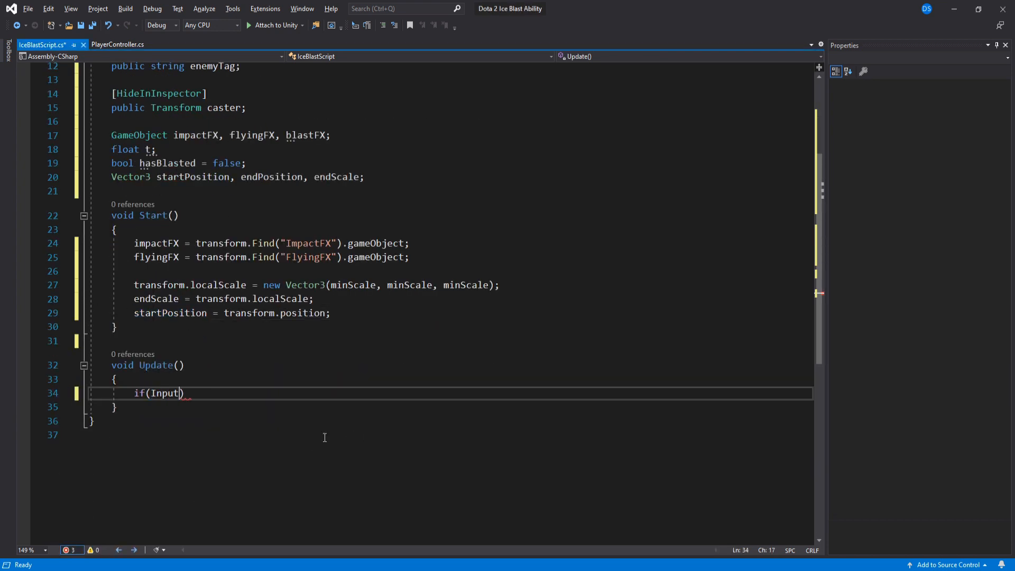
type(".GetKeyDown(releaseKey")
type("void")
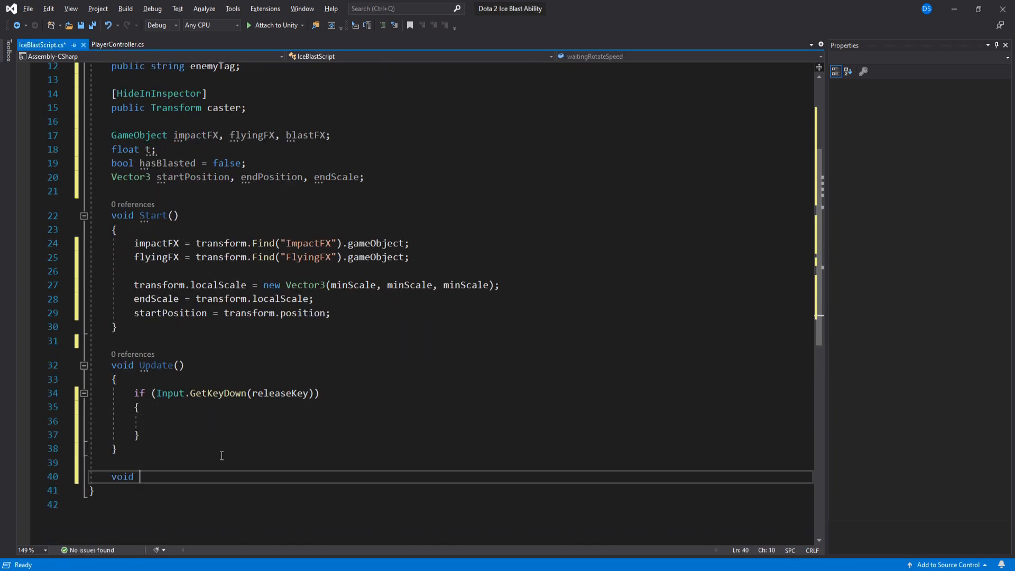
Call CreateBlast when releaseKey is pressed and !hasBlasted, then begin an if (hasBlasted) check
type("CreateBlast();")
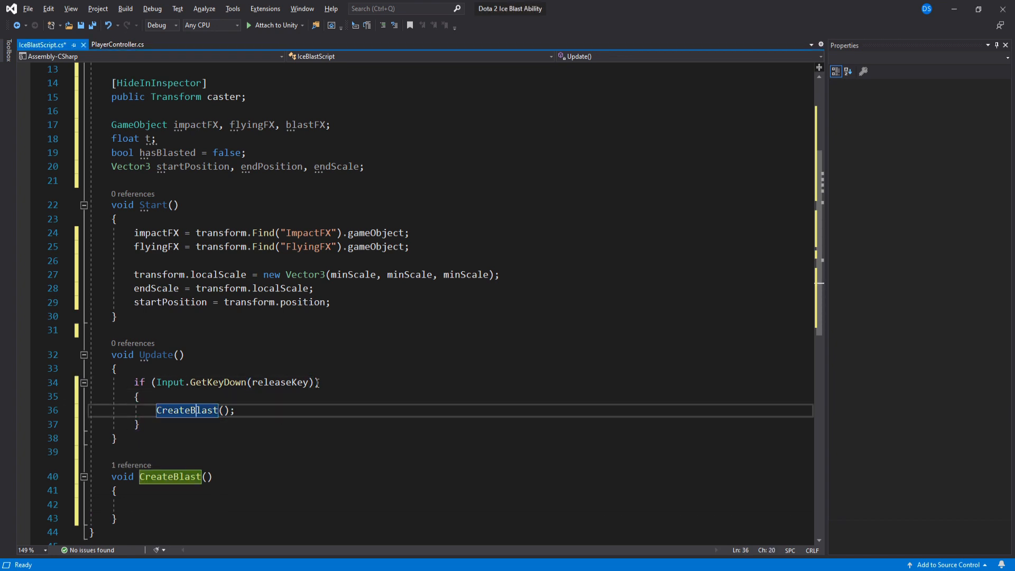
type("&& )")
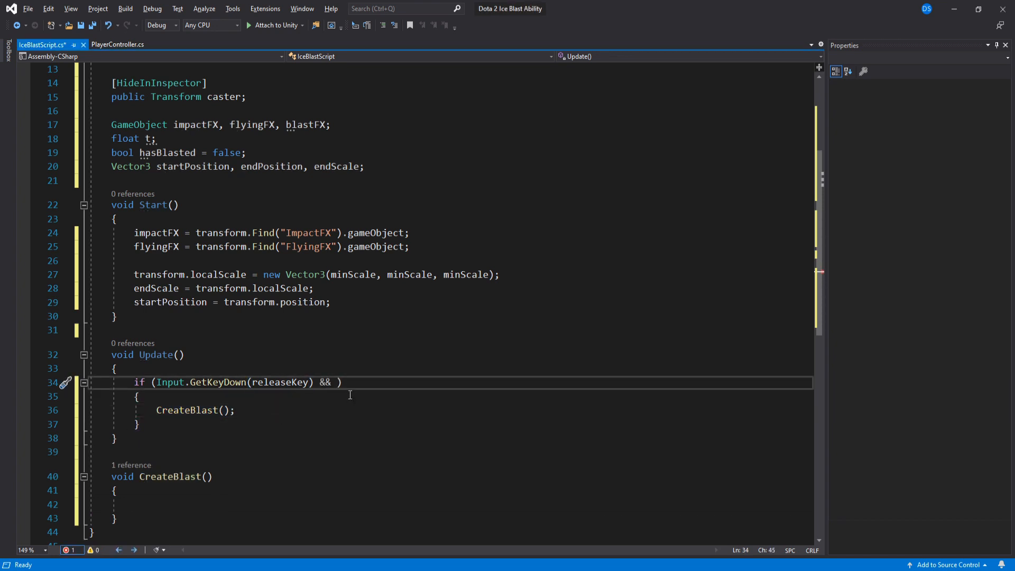
type("!hasBlasted")
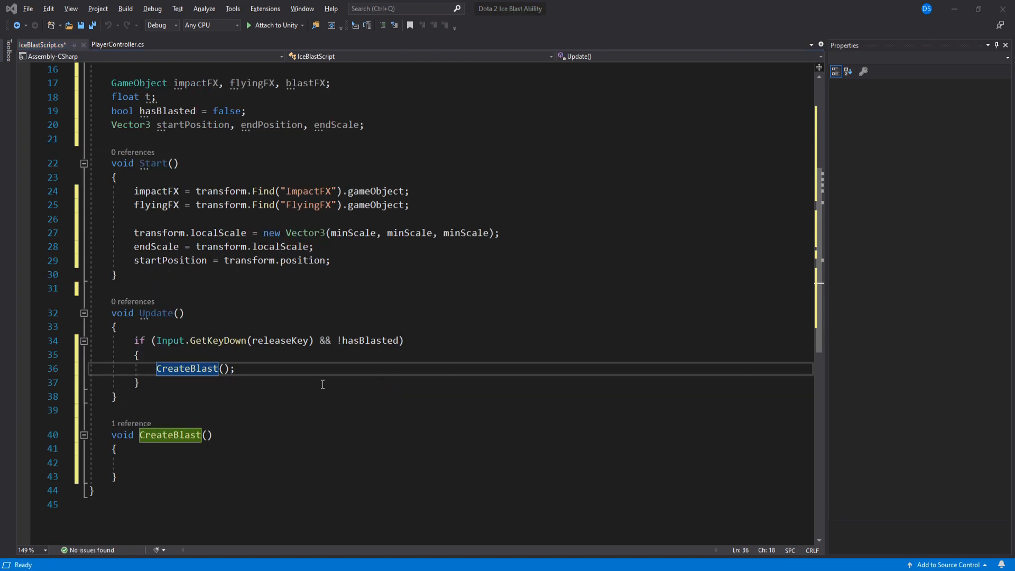
type("if (hasBlasted)")
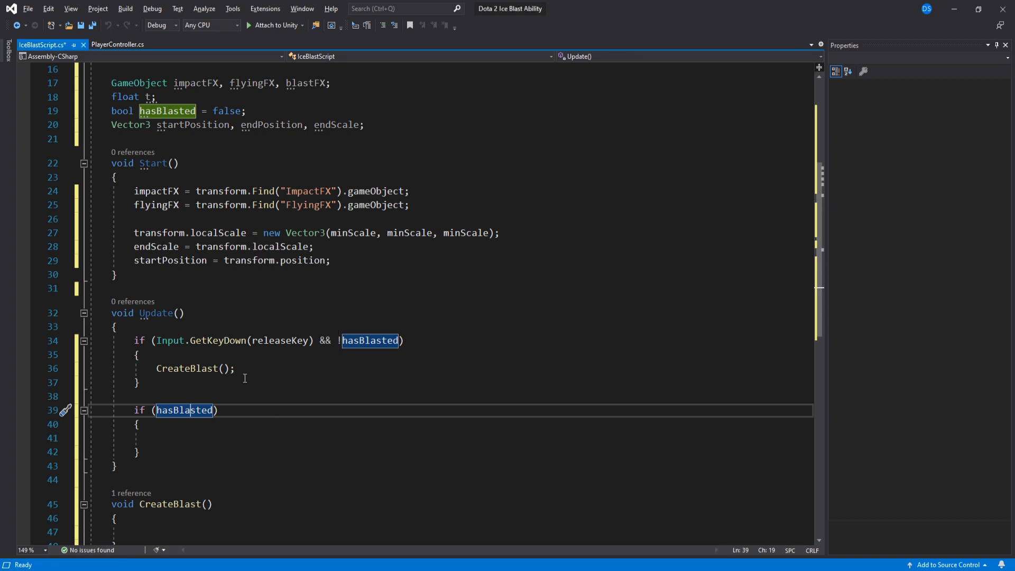
Lerp the blast toward endPosition over t, spin FlyingFX and ease its localScale toward endScale
type("t")
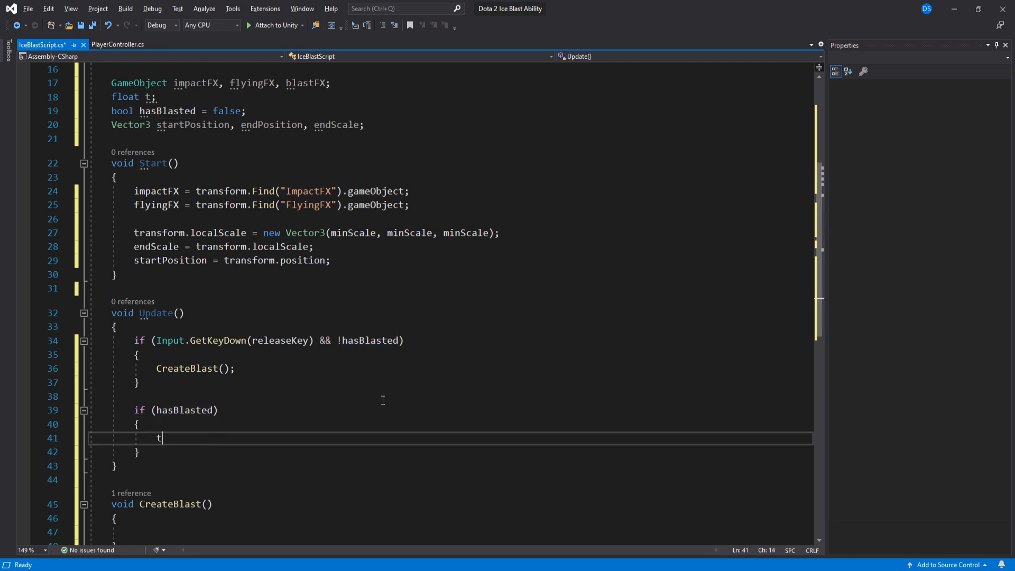
type("+= Time.deltaTime / timeToReachTarget;")
type("transform.position = Vector3.Lerp(start);")
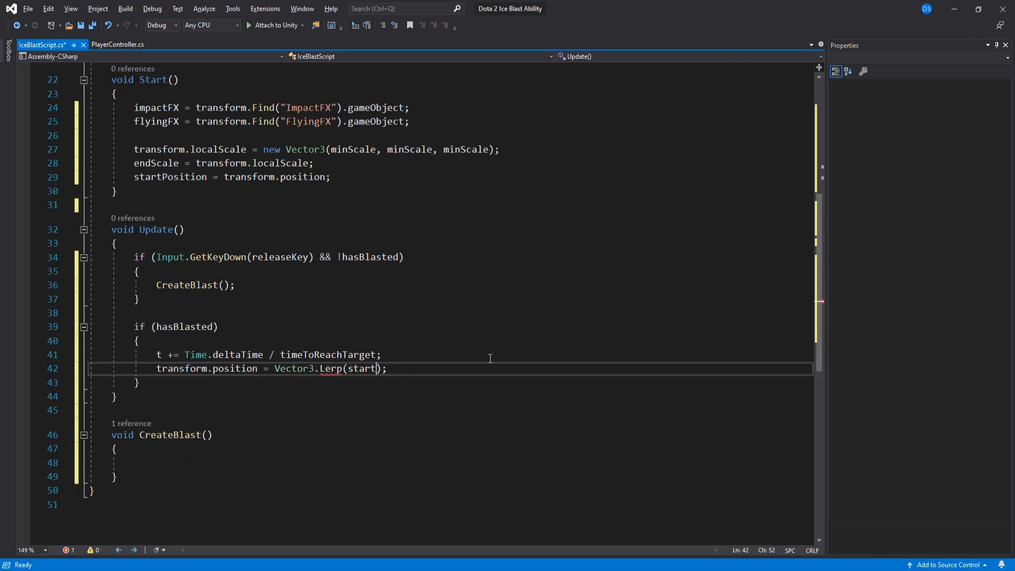
type("Position, endPosition, t);")
type("if (")
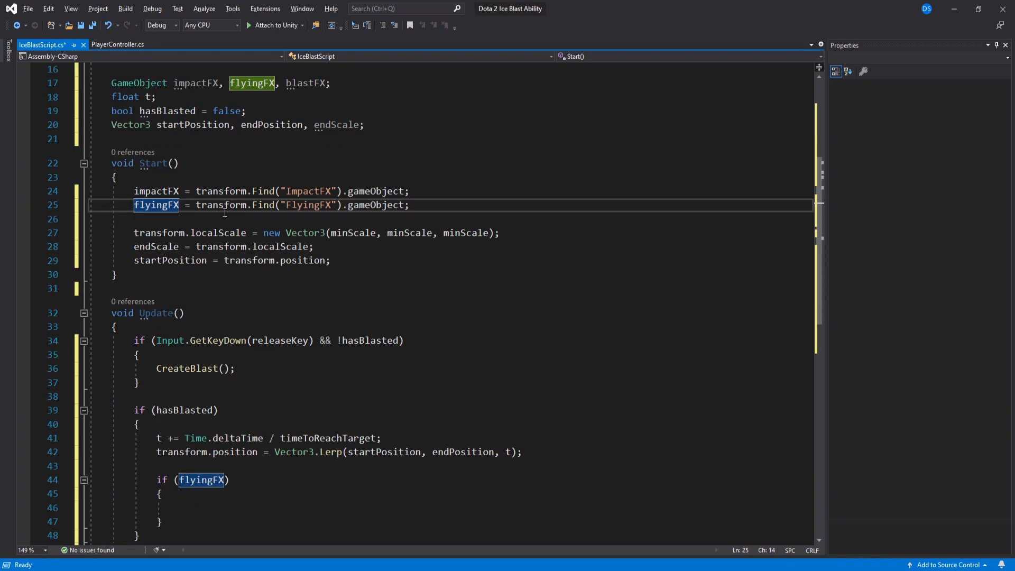
type("flyingFX")
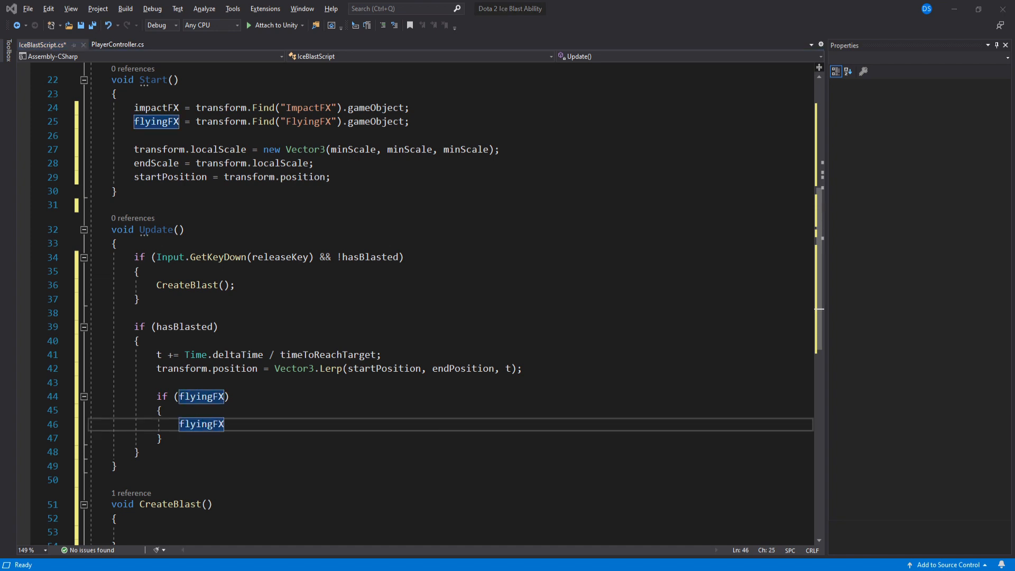
type(".transform.RotateAround(flyingFX.transform.position, );")
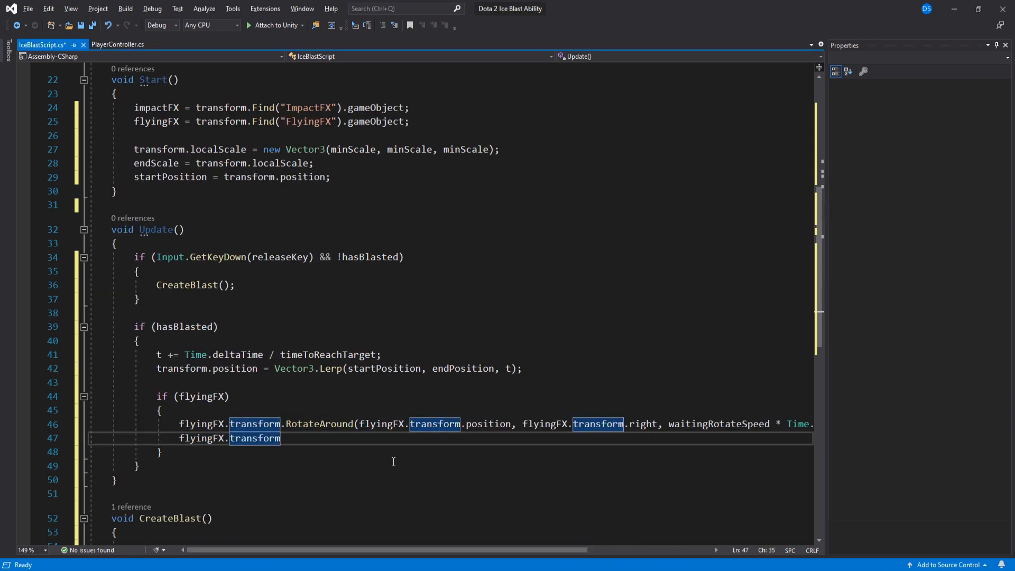
type(".localScale = Vector3.Lerp();")
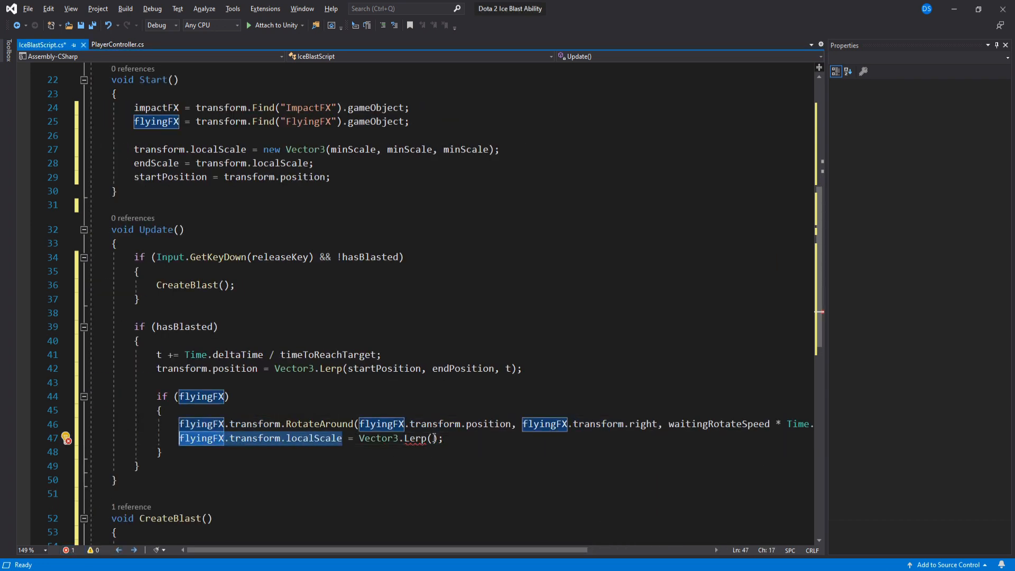
type("flyingFX.transform.localScale, endScale, fxScaleSpeed * Time.deltaTime")
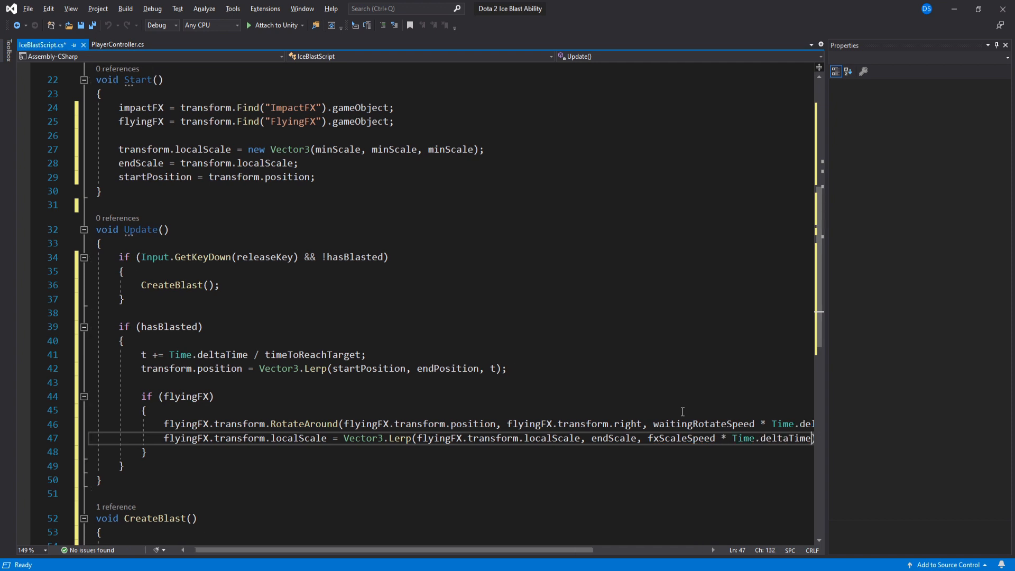
Compute Vector3.Distance to endPosition and add the distance < 0.1f check for Impact
type("var")
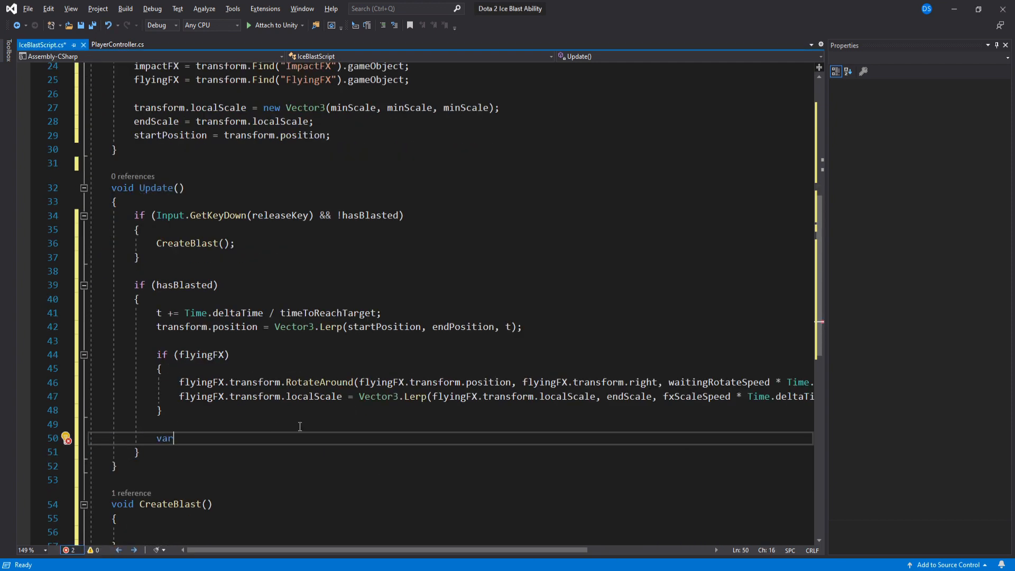
type("distance = Vector3.Distance(transform.position, endPosition);")
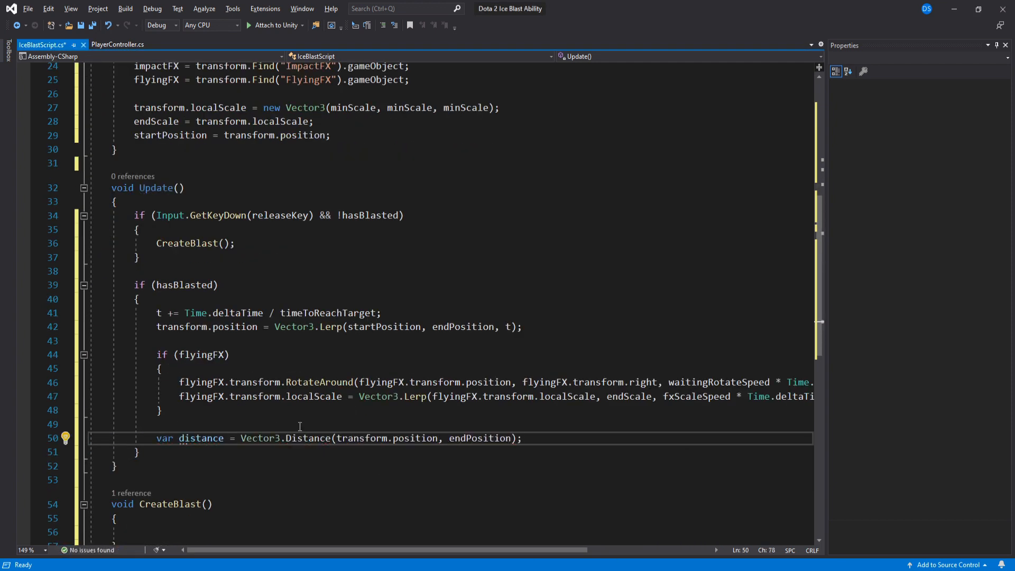
type("if(distance < )")
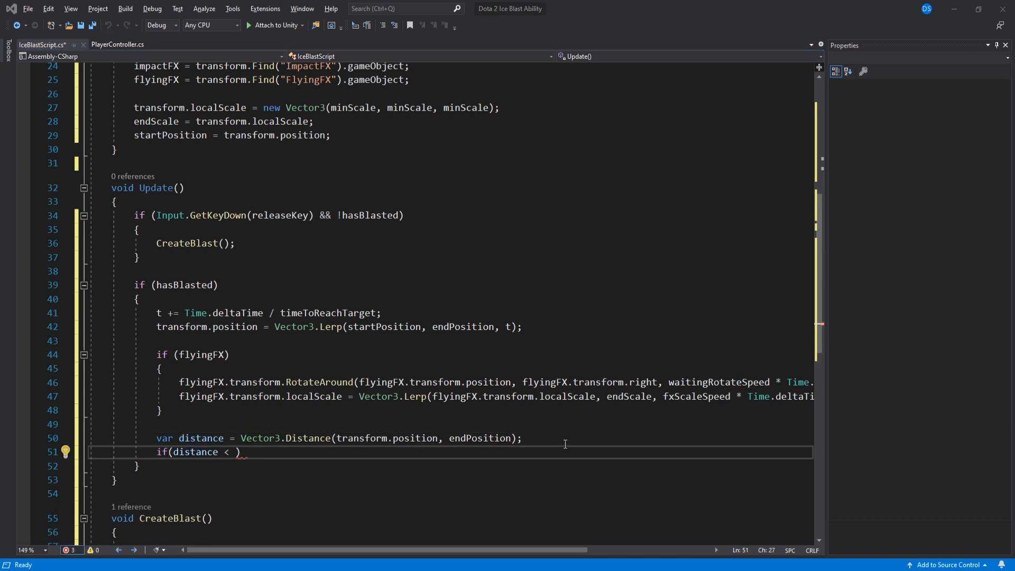
type("0.1f) { }")
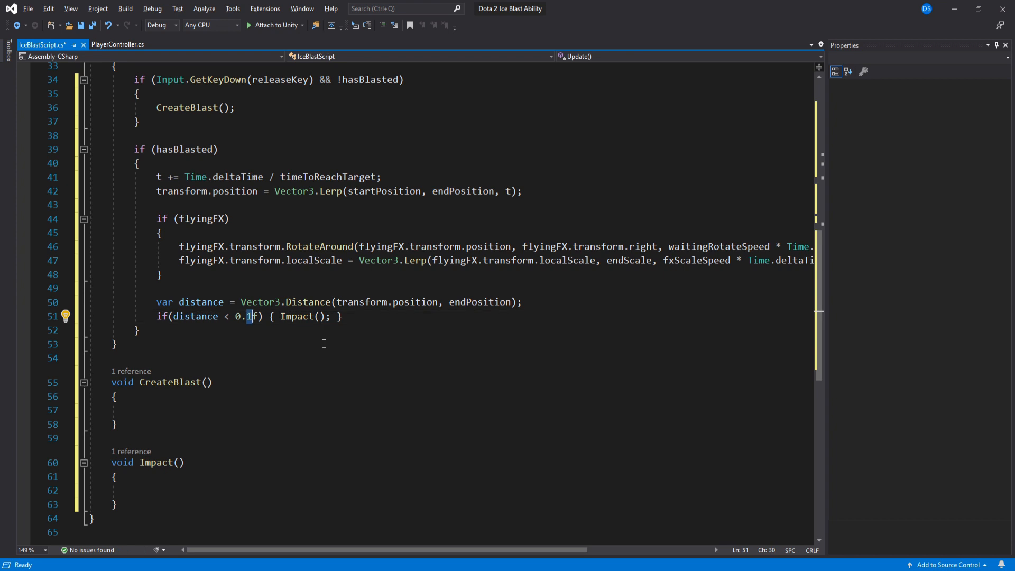
In the else branch, translate forward by flySpeed, grow endScale when scaleUp, and check distance from startPosition
left_click(323, 316)
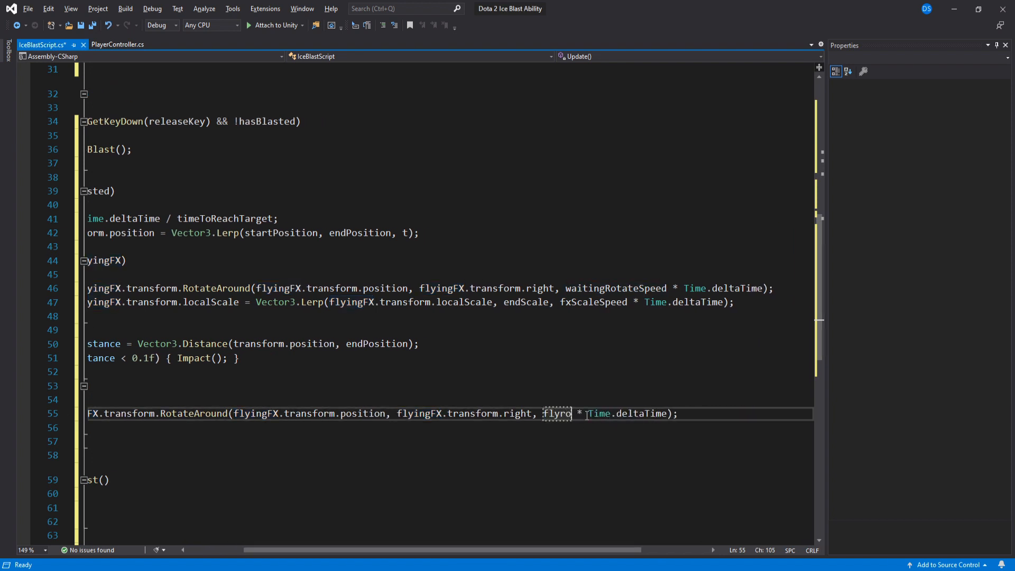
type("transform.Translate(Vector3.forward * flySpeed );")
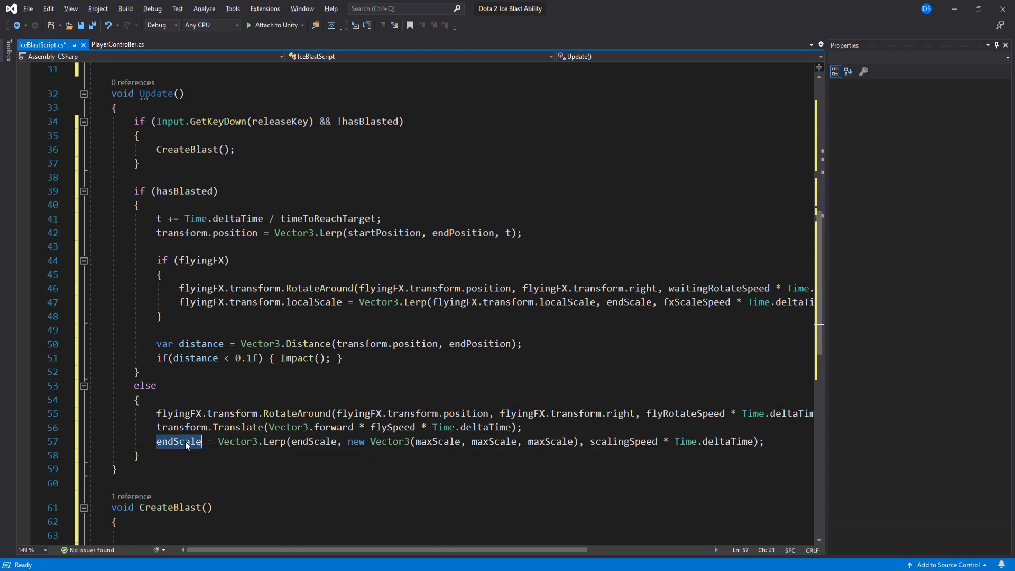
type("if")
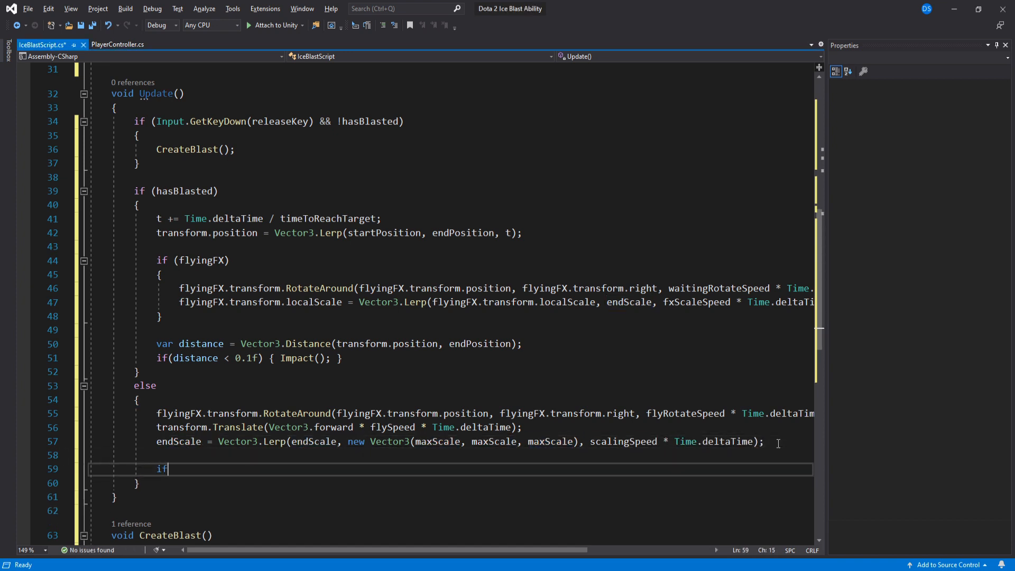
type("(scaleUp)")
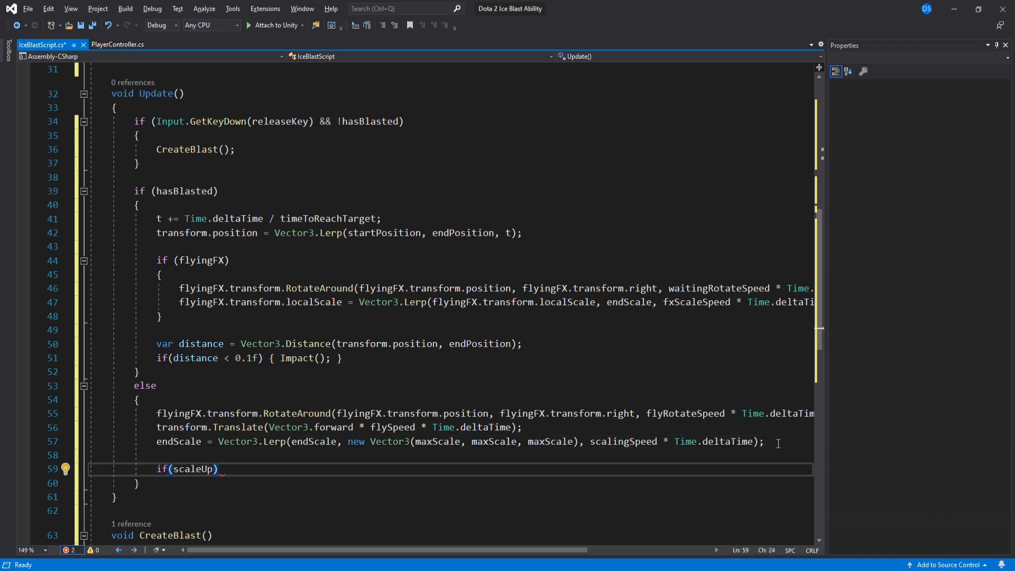
type("transform.loc")
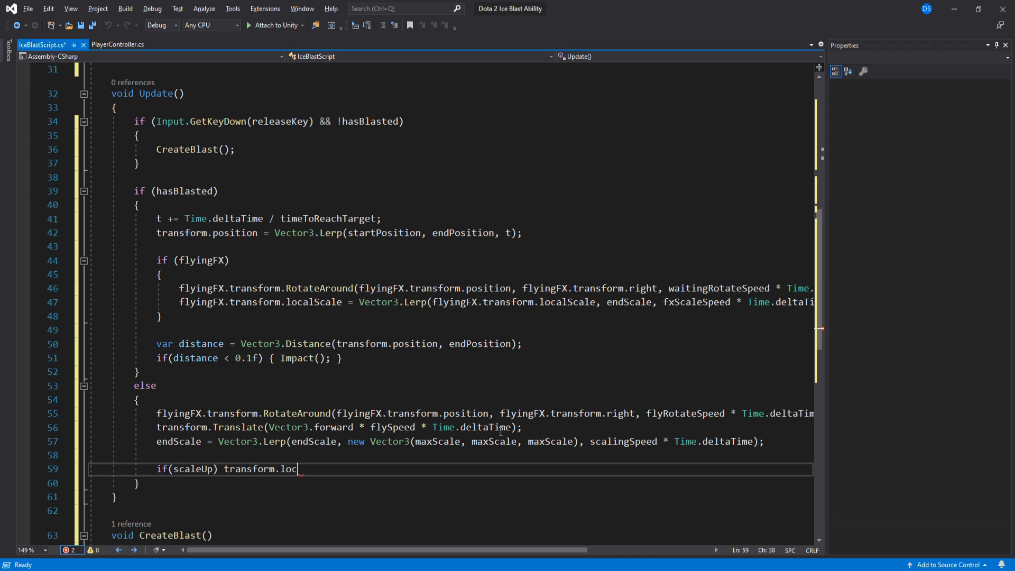
type("alScale =")
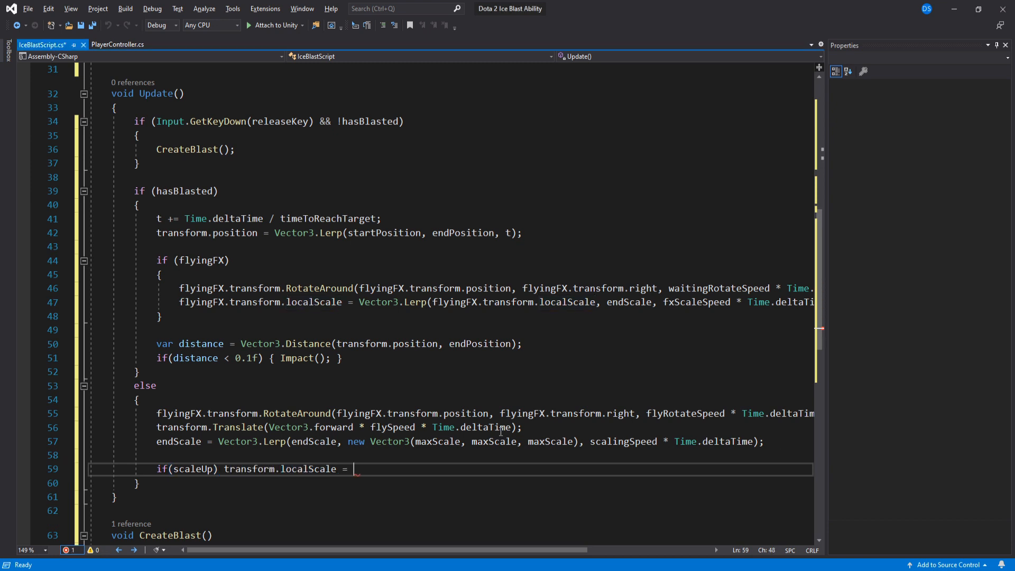
type("endScale; }")
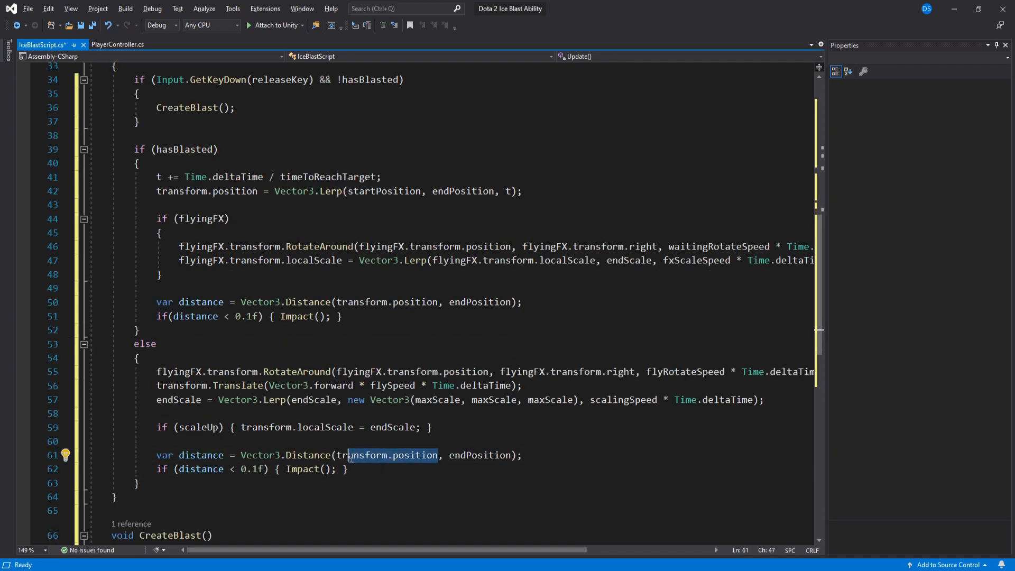
type("startPosition,")
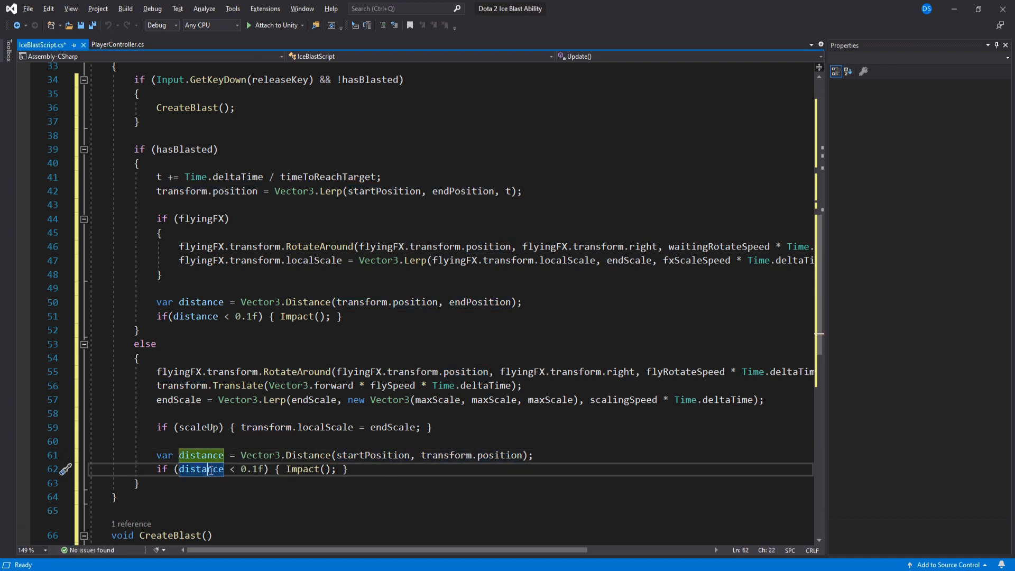
left_click(233, 468)
type("private void OnTriggerEnter(Collider other")
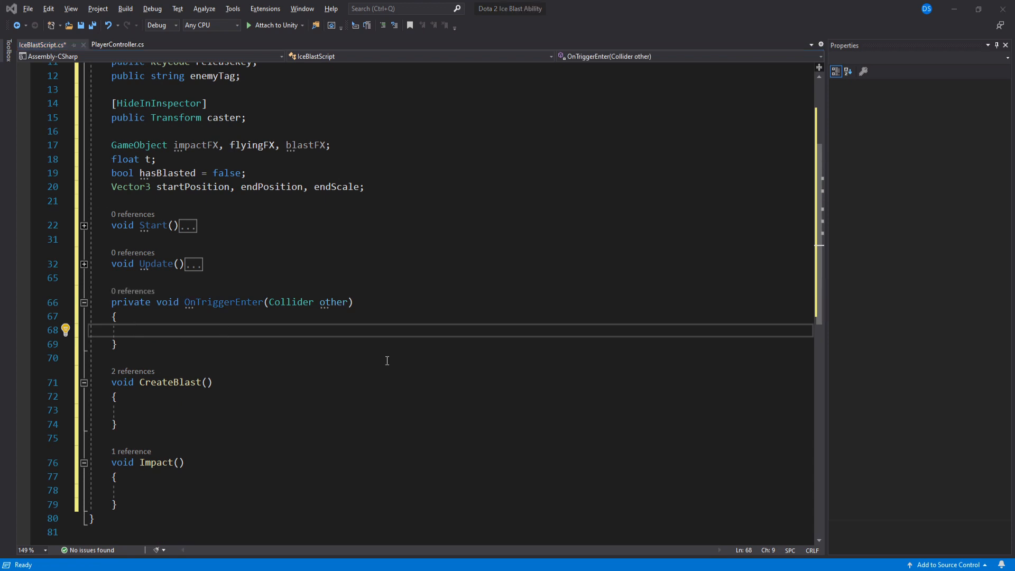
Write the enemyTag && hasBlasted check with a frostbite comment and commented EnemyScript Damage(1) example
type("if(other.tag == enemyTag)")
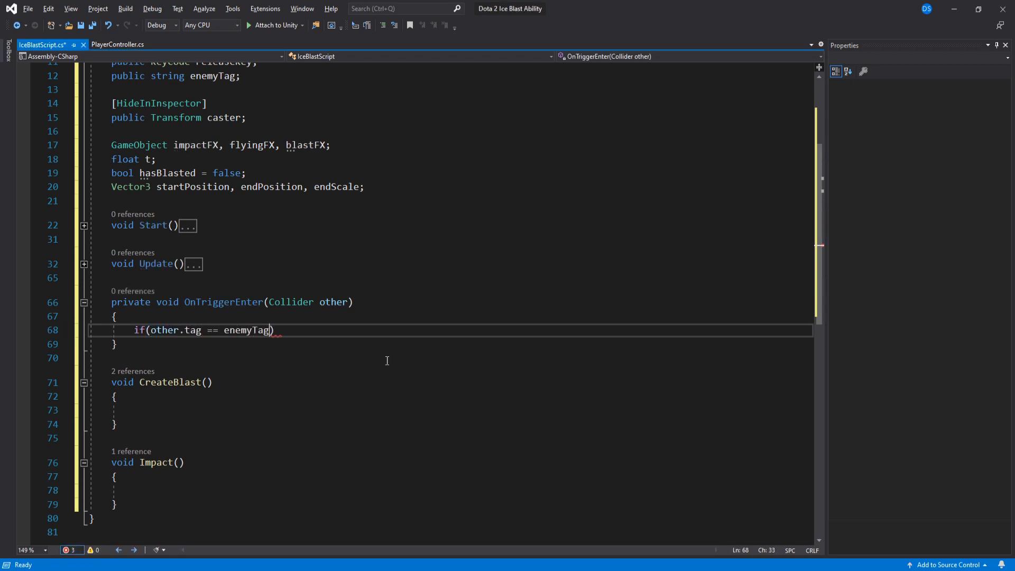
type("&&")
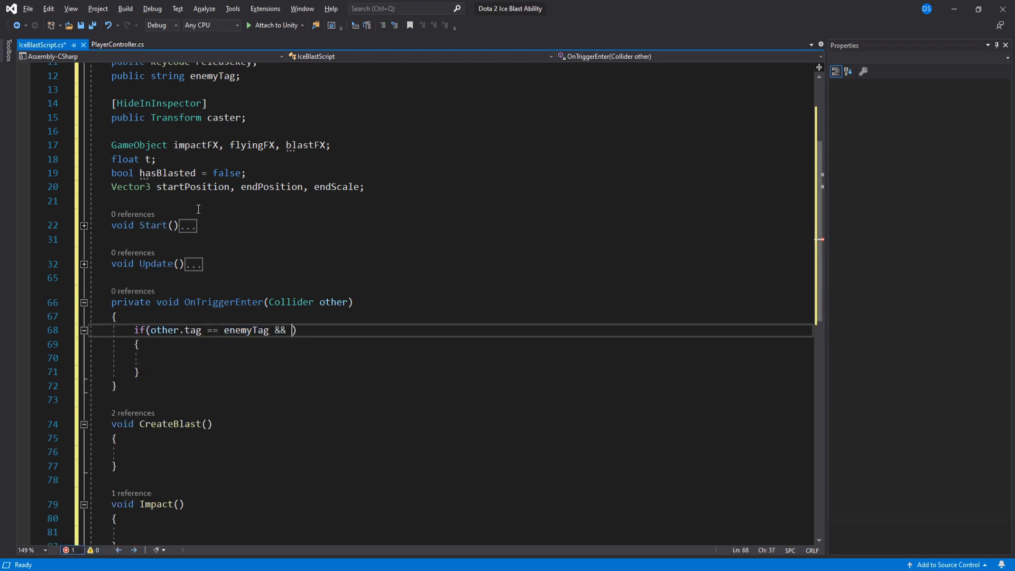
type("hasBlasted")
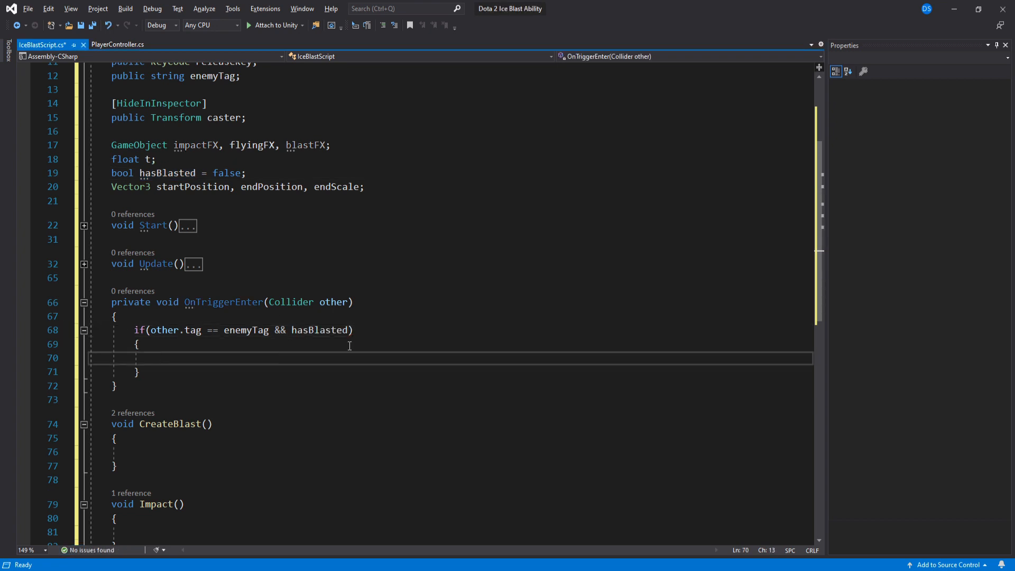
type("//You apply frostbite effect or whatever you want")
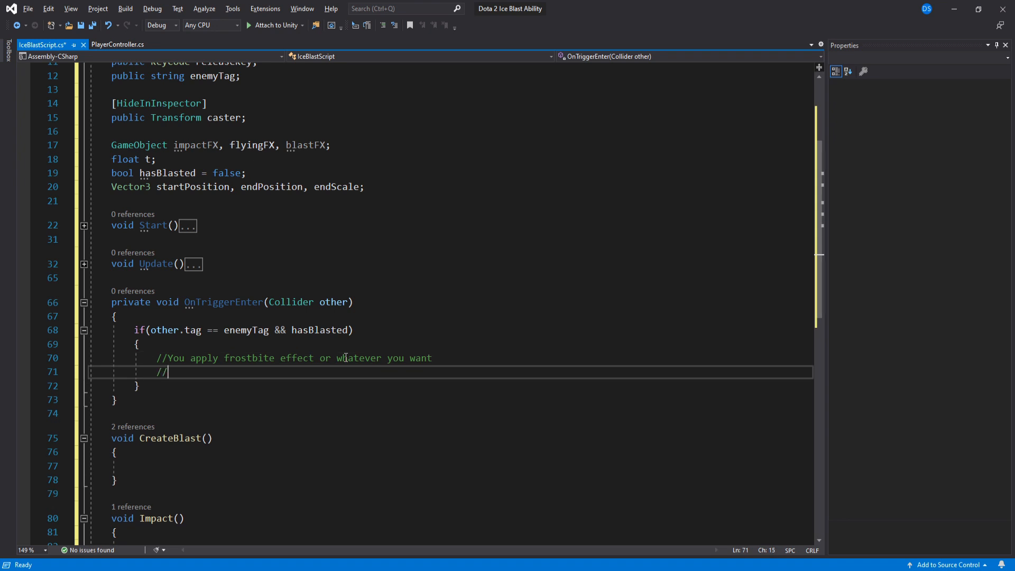
type("other.GetComponent<>")
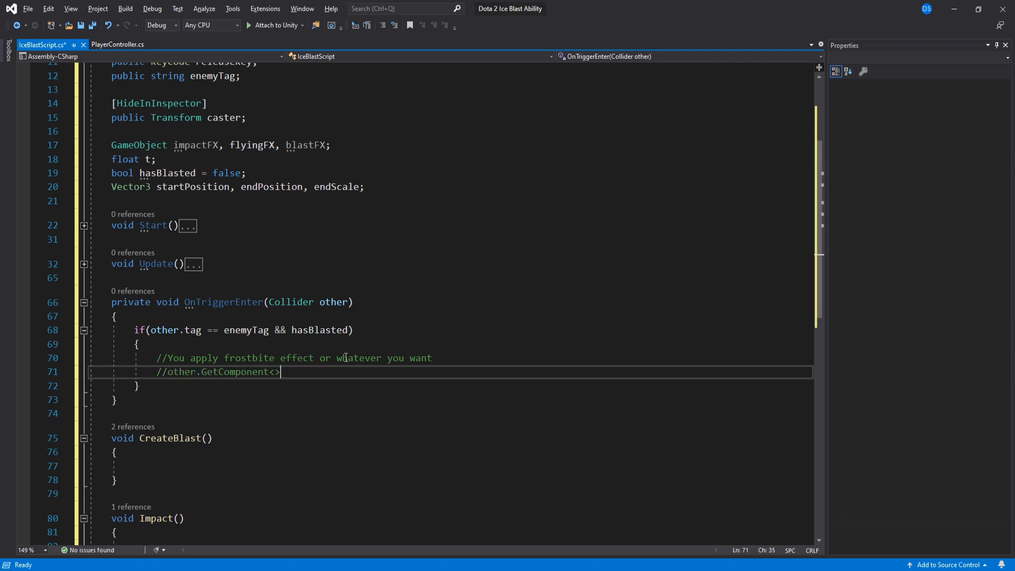
type("EnemyScript>().damage")
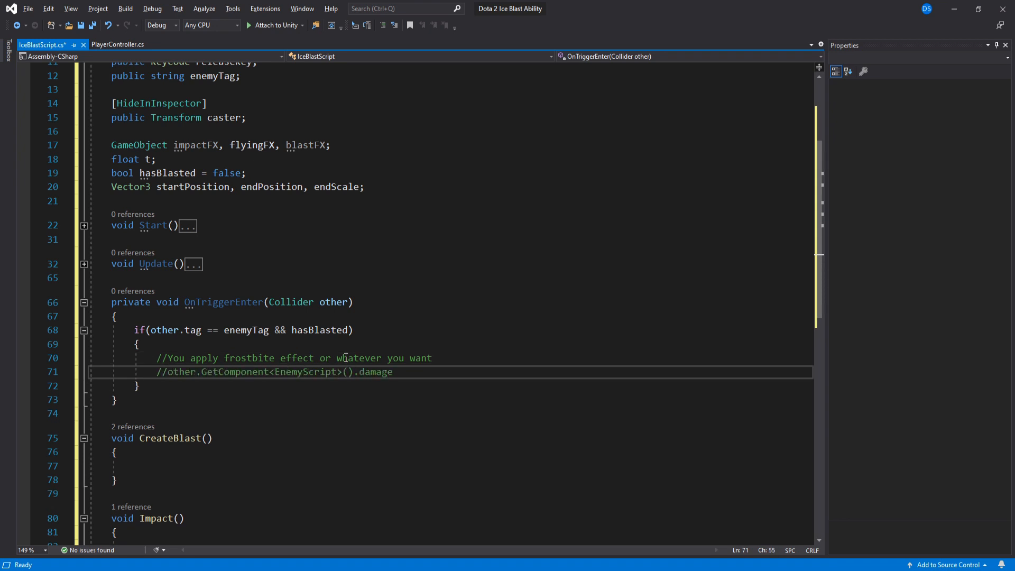
type("Damage(1)")
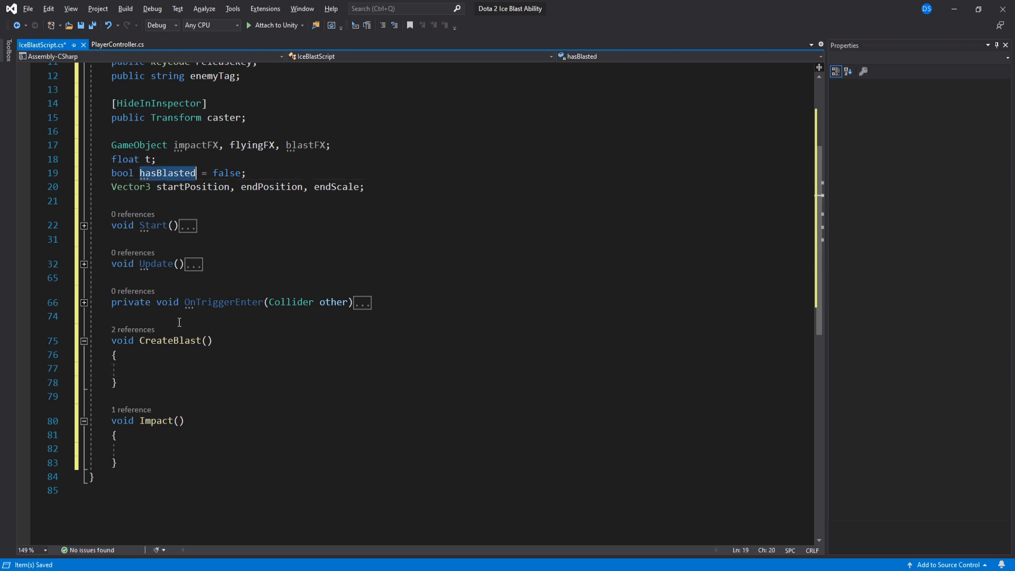
Set hasBlasted true, unparent flyingFX and destroy it after timeToReachTarget
type("hasBlasted = true;")
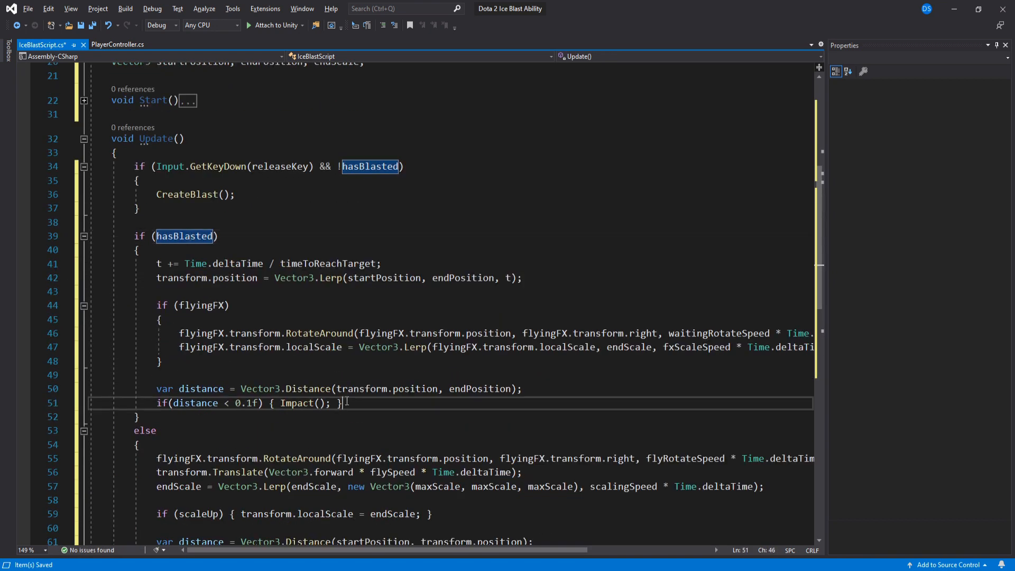
left_click(84, 139)
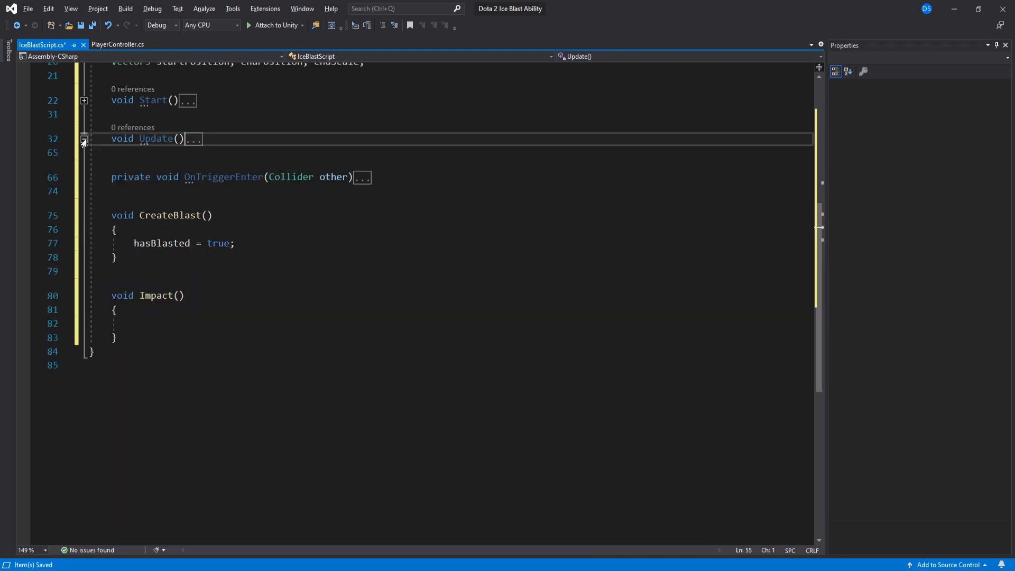
type("flyingFX")
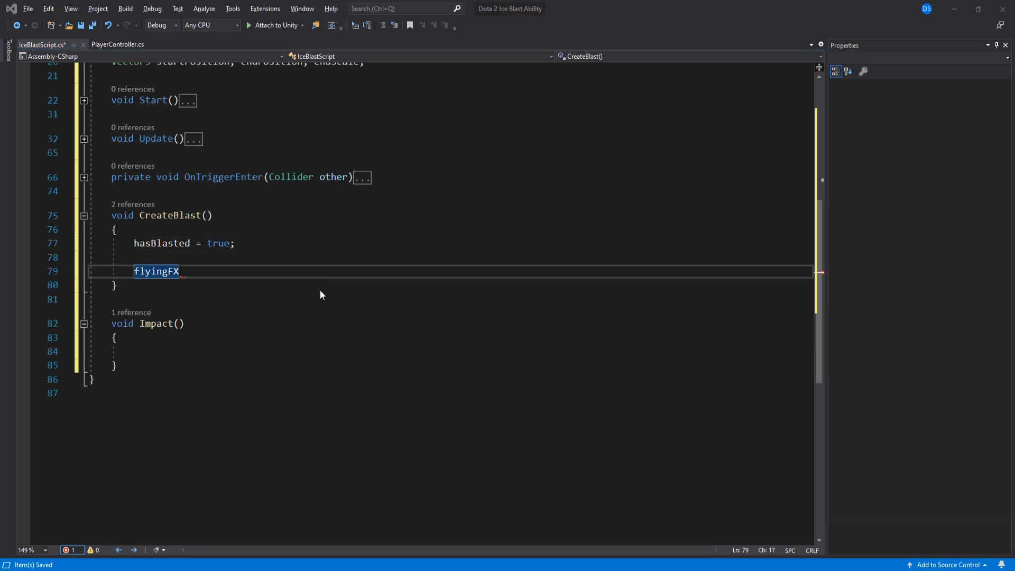
type(".transform.SetParent(null);")
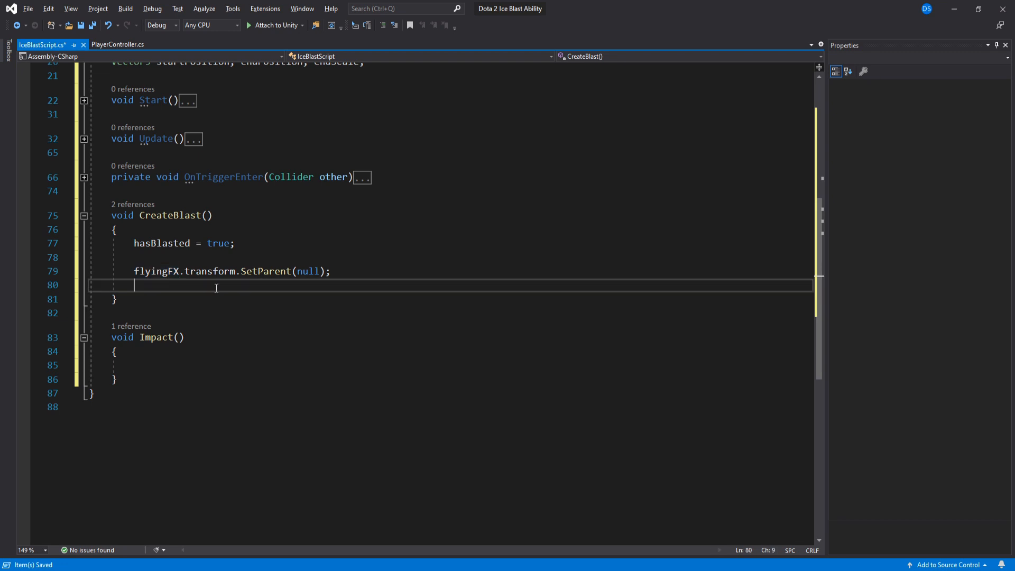
type("Destroy(flyingFX, timeToReachTarget);")
type("blastFX = Instantiate(flyingFX);")
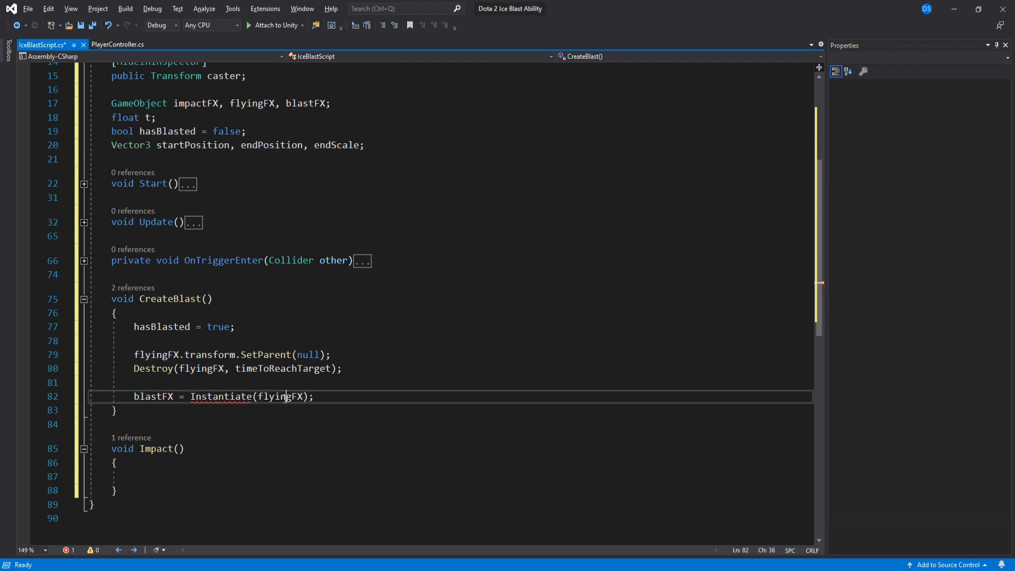
Instantiate blastFX at the transform, parent it and scale it to Vector3 of minScale
type(", transform.position, flyingFX.transform.rotation")
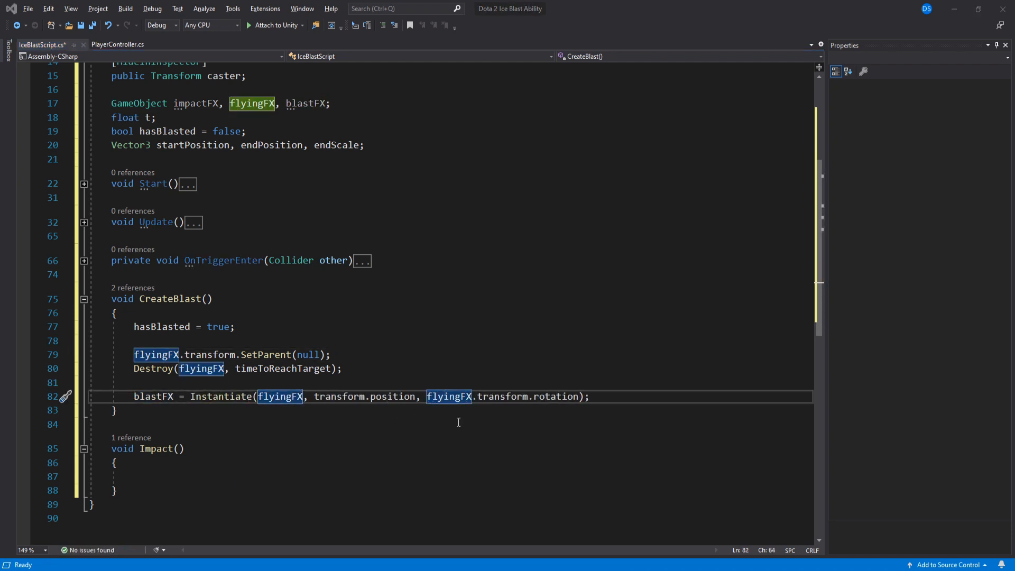
type("blastFX.transform.SetParent(transform);")
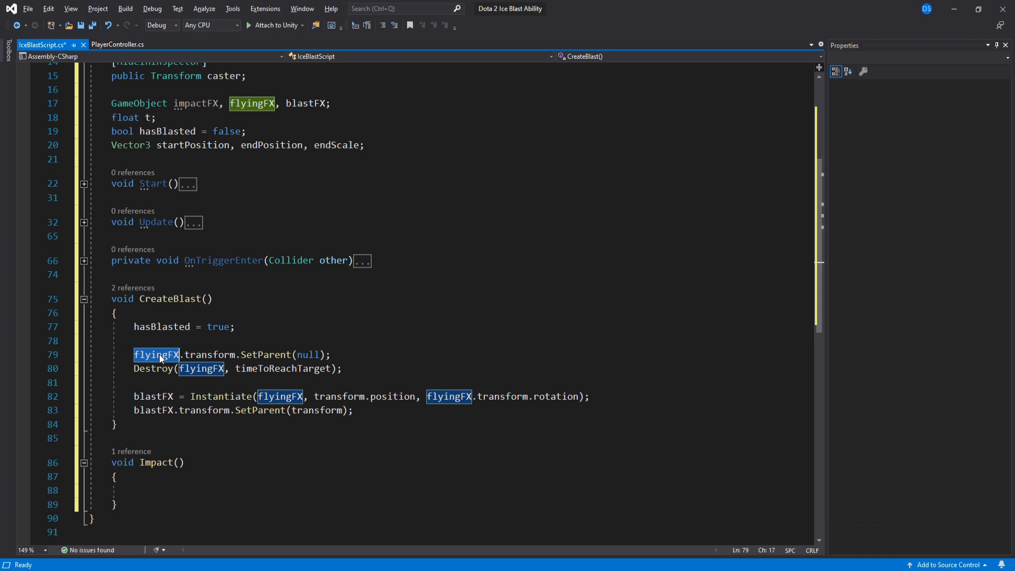
type("blastFX.transform.localScale = new")
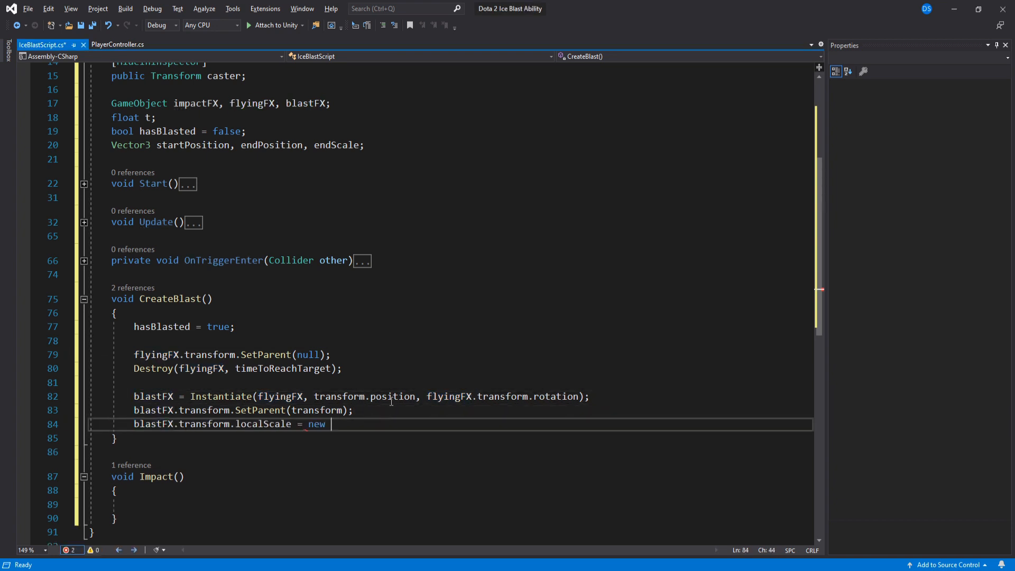
type("Vector3(1, 1, 1);")
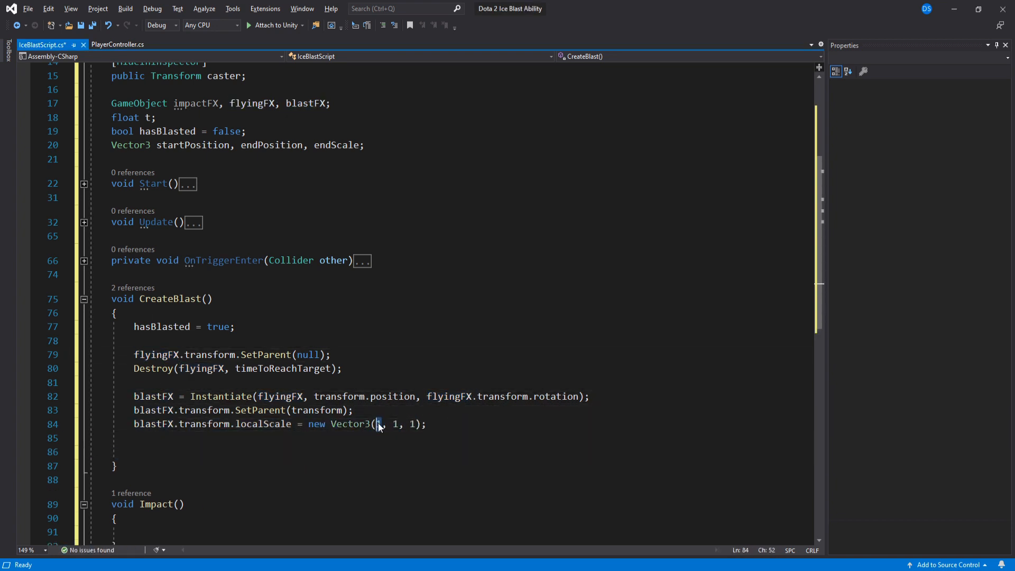
type("minScale, minScale")
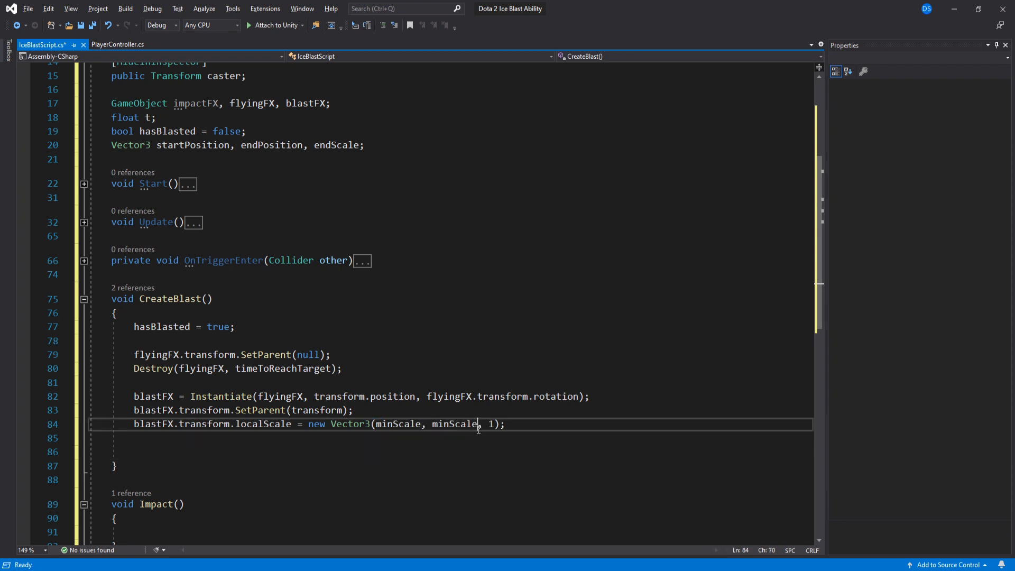
Record startPosition from caster and endPosition from blastFX, then reset transform position and localScale to minScale
type("startPosition =")
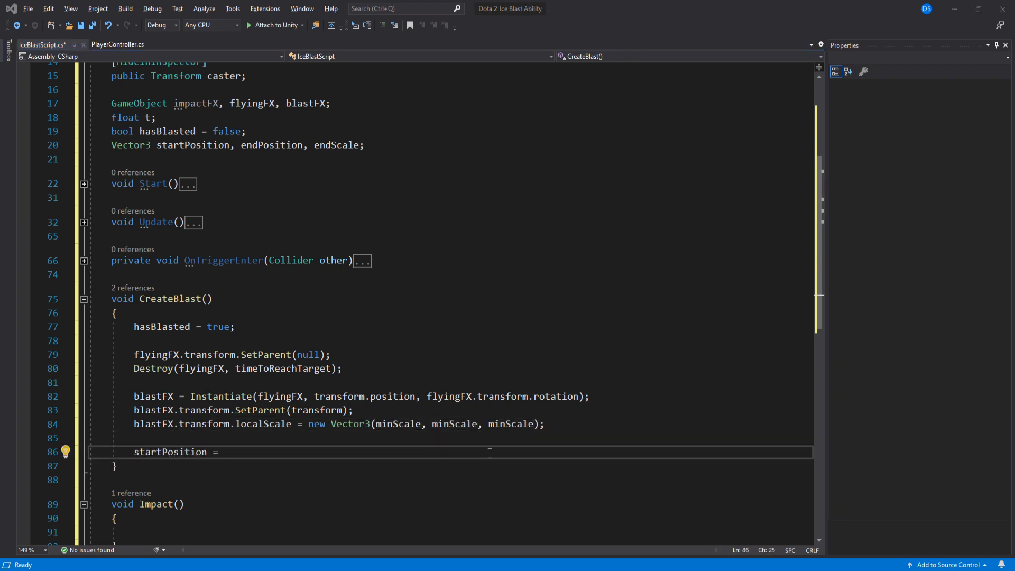
type("caster.position;")
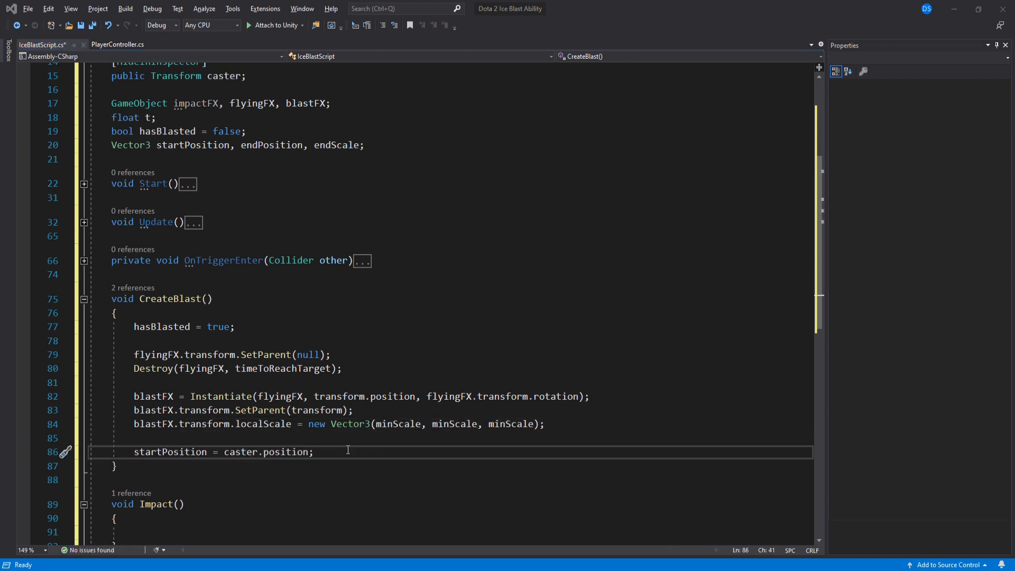
type("endPosition = blast")
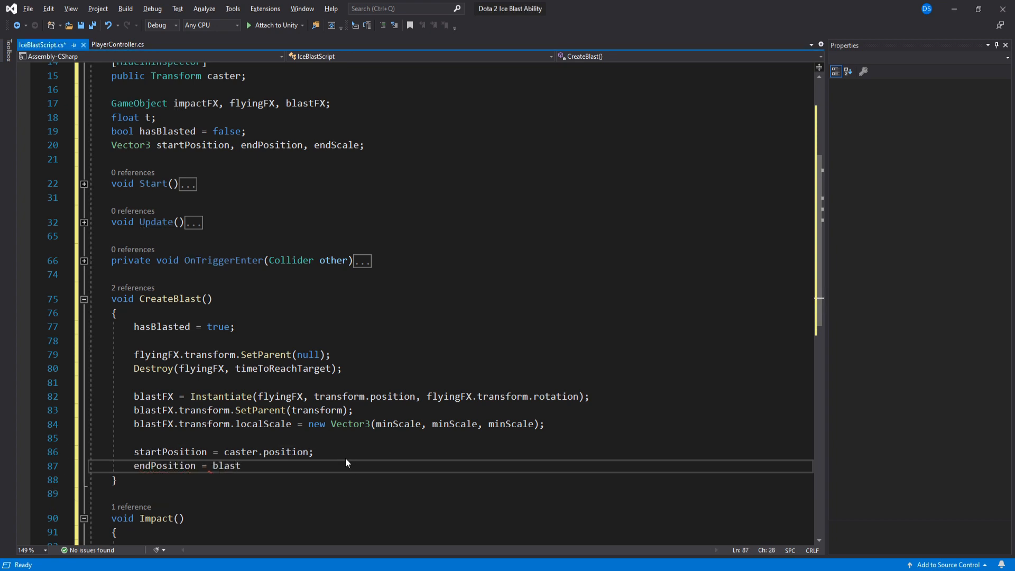
type("FX.transform.position;")
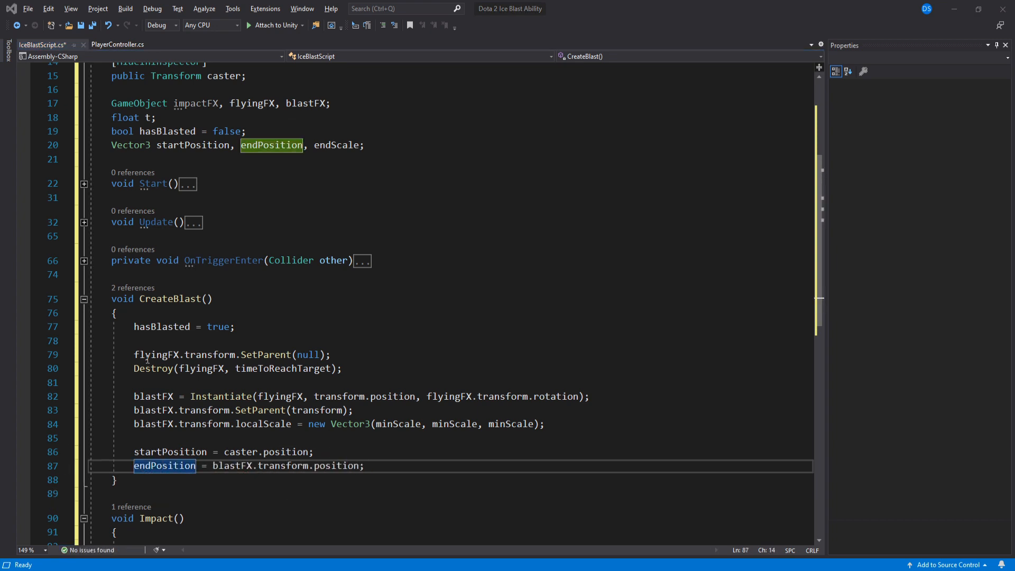
type("transform.po")
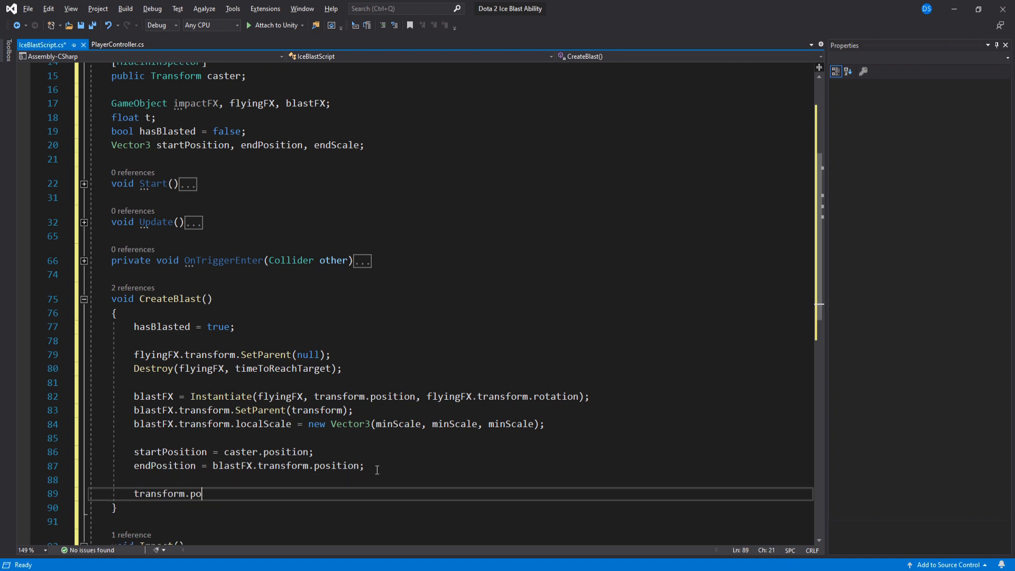
type("sition = startPosition;")
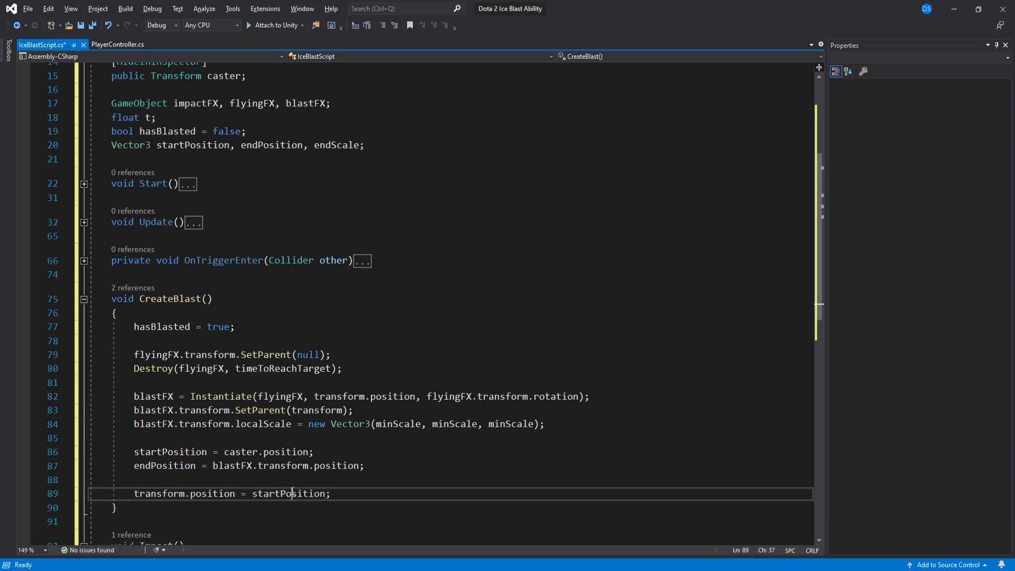
left_click(331, 493)
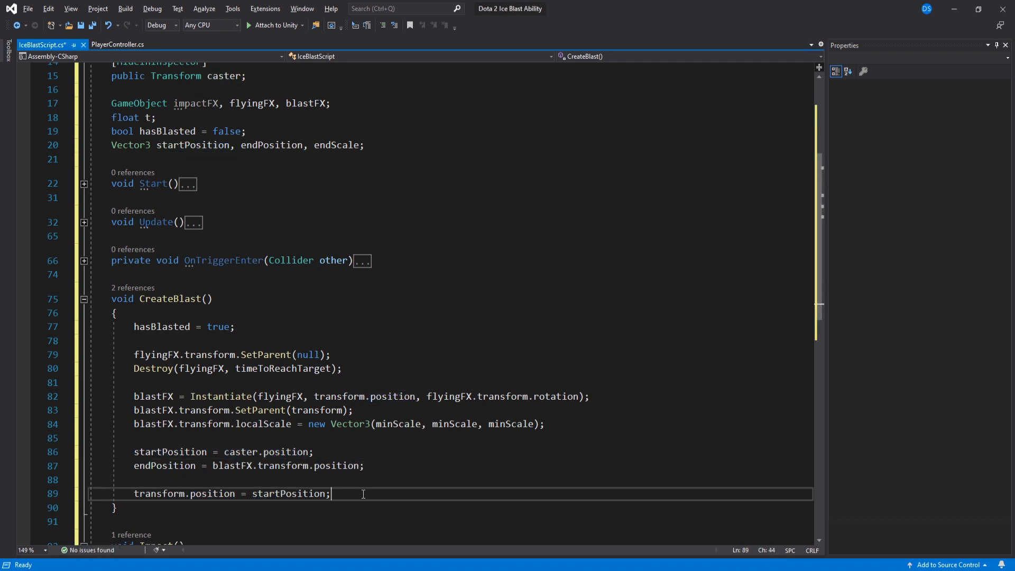
type("transform.localScale =")
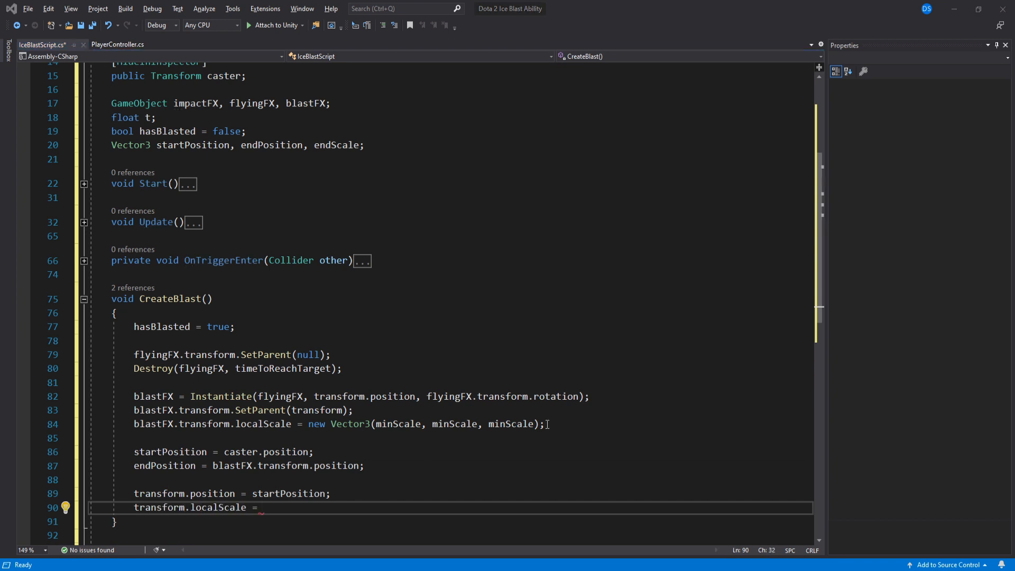
type("new Vector3(minScale, minScale, minScale);")
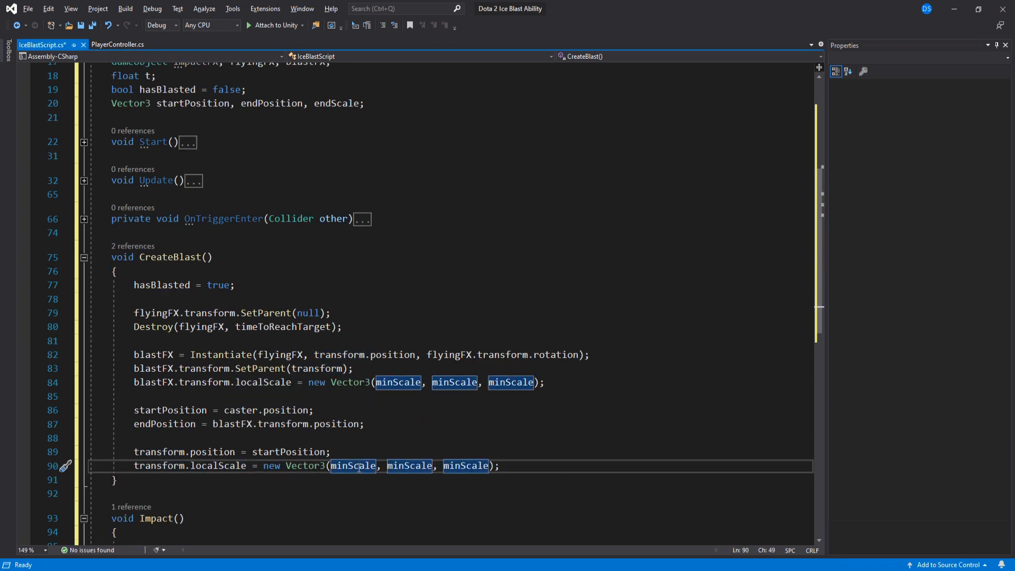
scroll("down", 3)
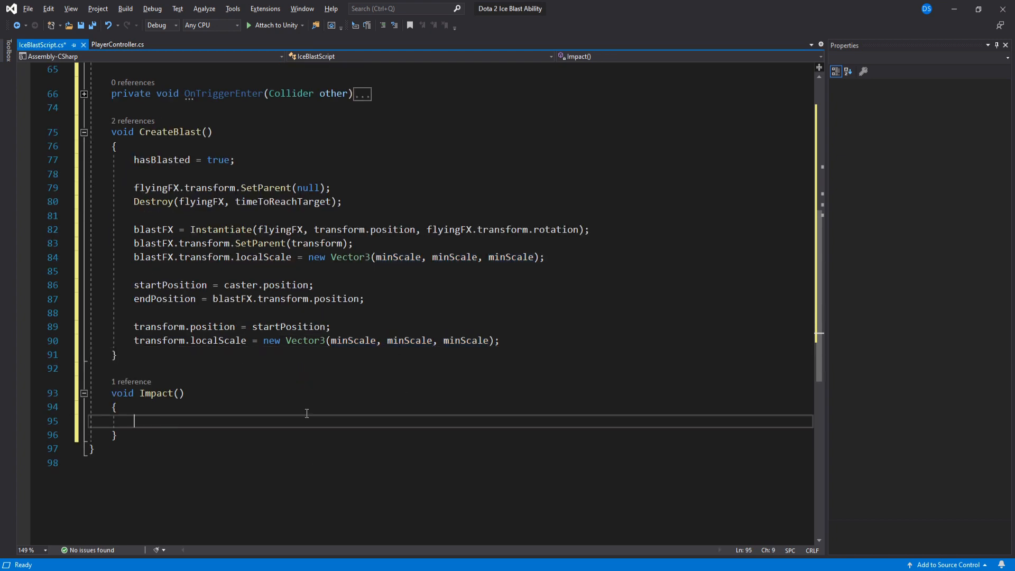
Unparent impactFX and gather colliders with Physics.OverlapSphere using endScale as the radius
type("impactFX")
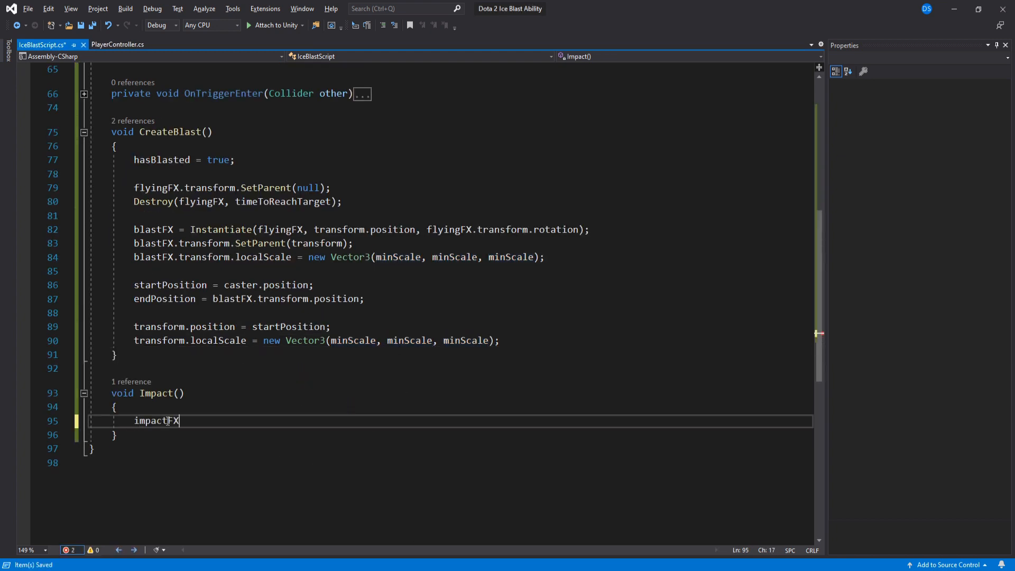
type(".transform.SetParent();")
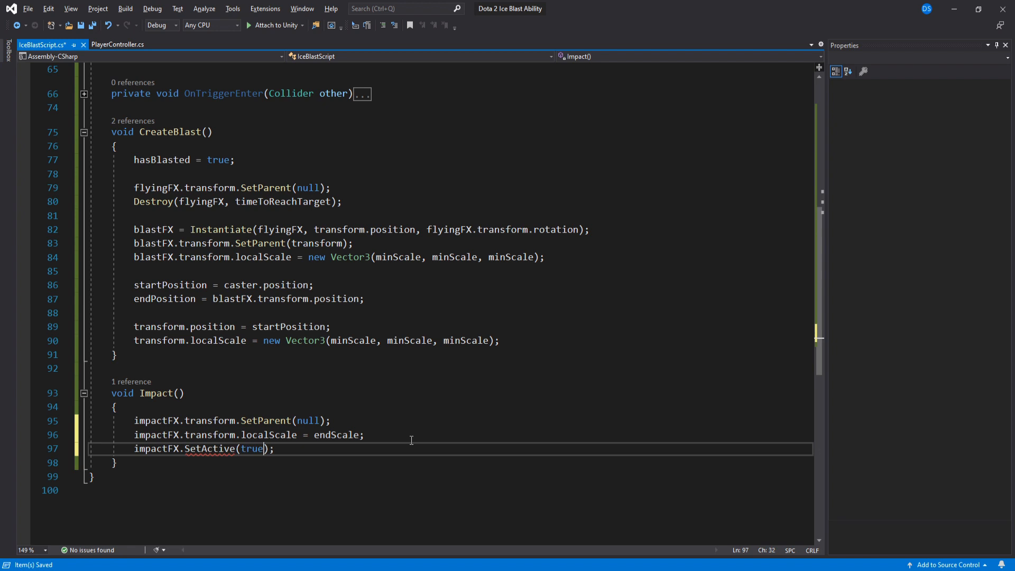
double_click(156, 448)
type("//Damage your enemies")
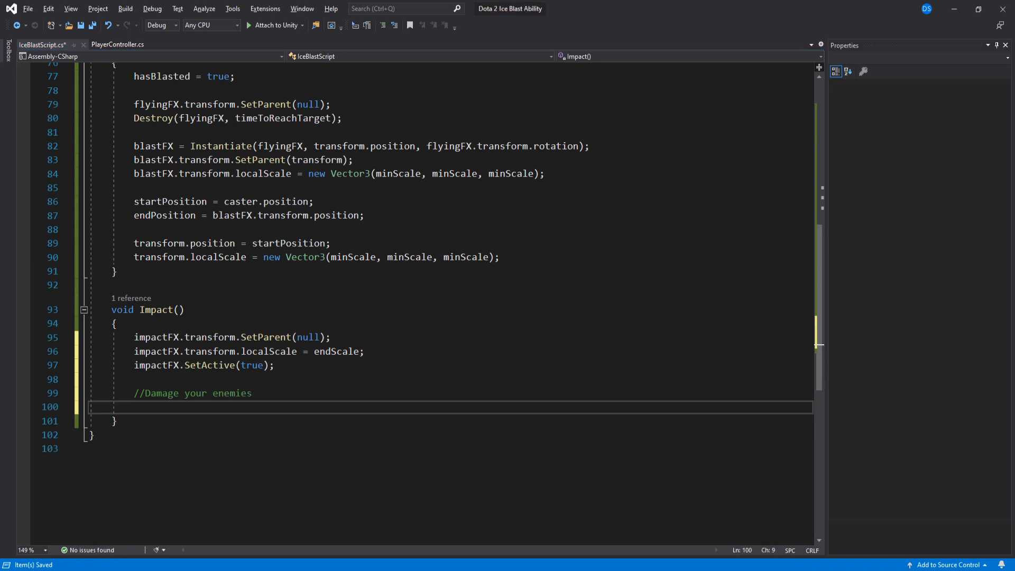
type("Collider[] objectsInRange =")
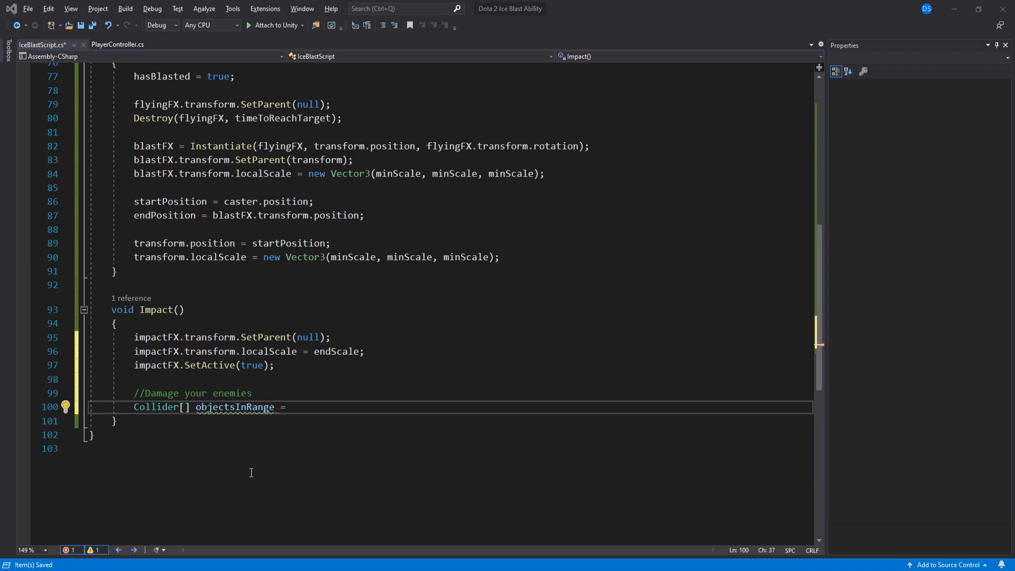
type("Physics.OverlapSphere(transform.);")
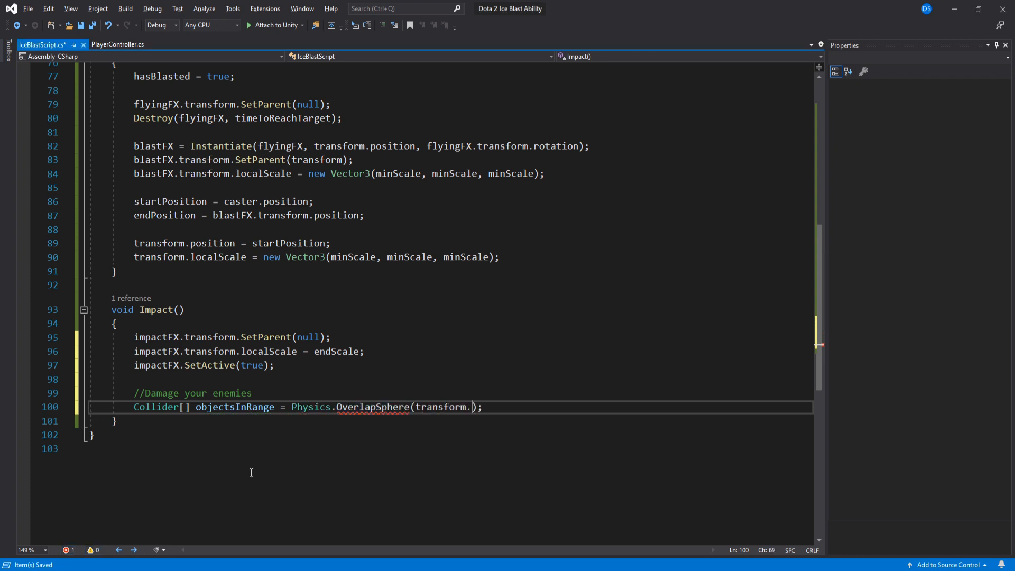
type("position,")
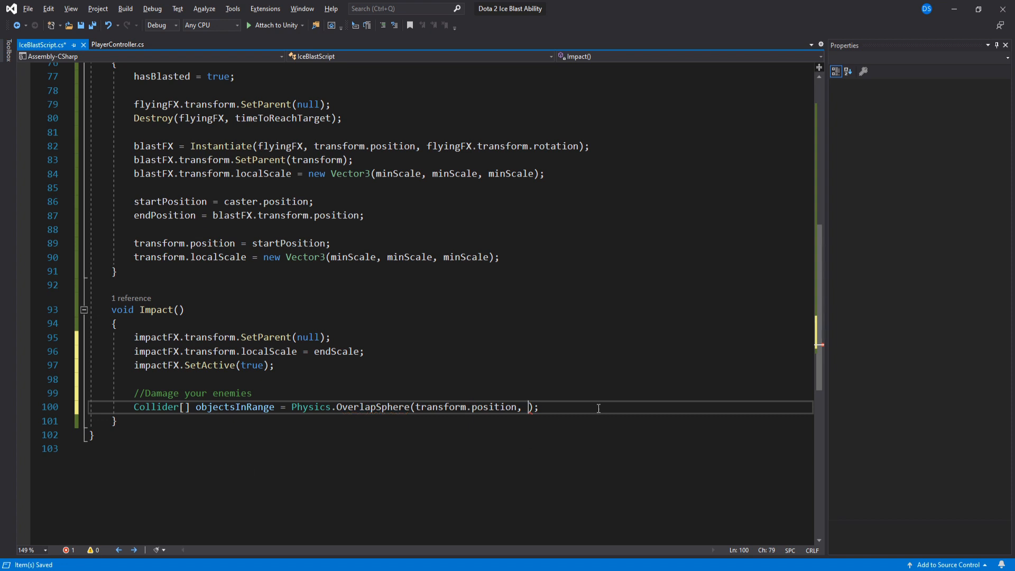
type("endScale.")
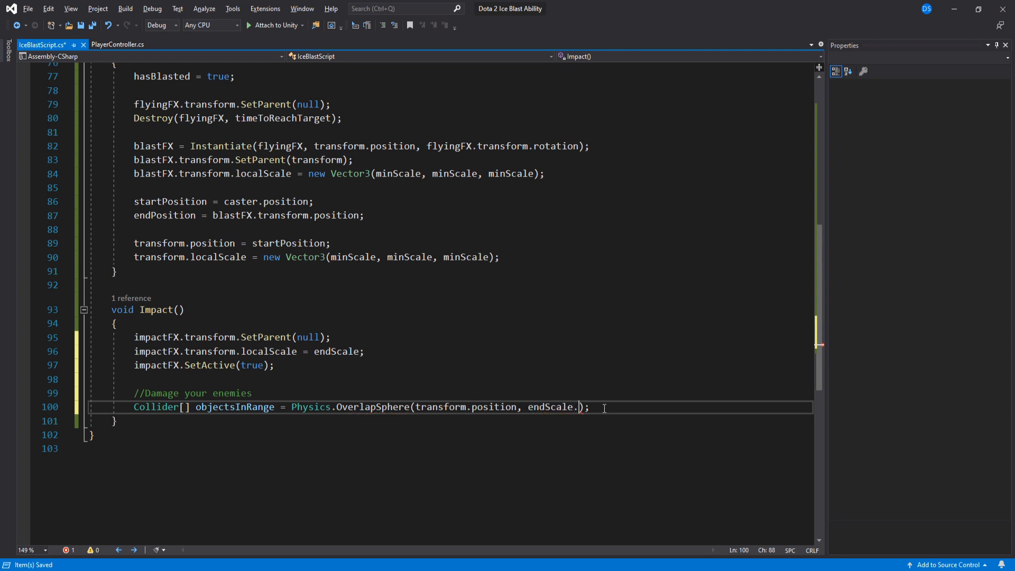
type("x.z")
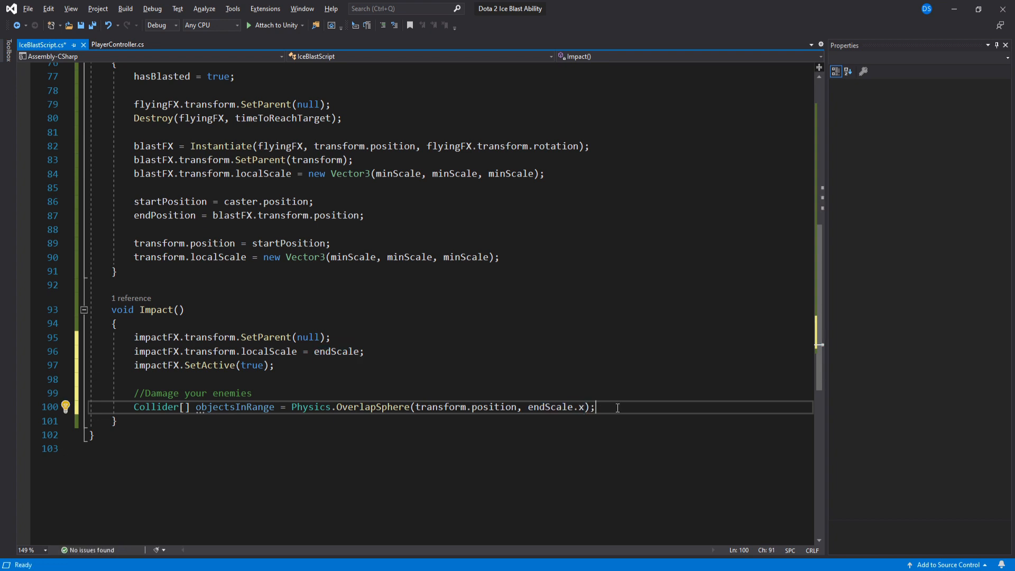
Loop over objectsInRange, call EnemyScript Damage(1) on enemy-tagged colliders, then Destroy(gameObject)
type("foreach(Collider col in objectsInRange)")
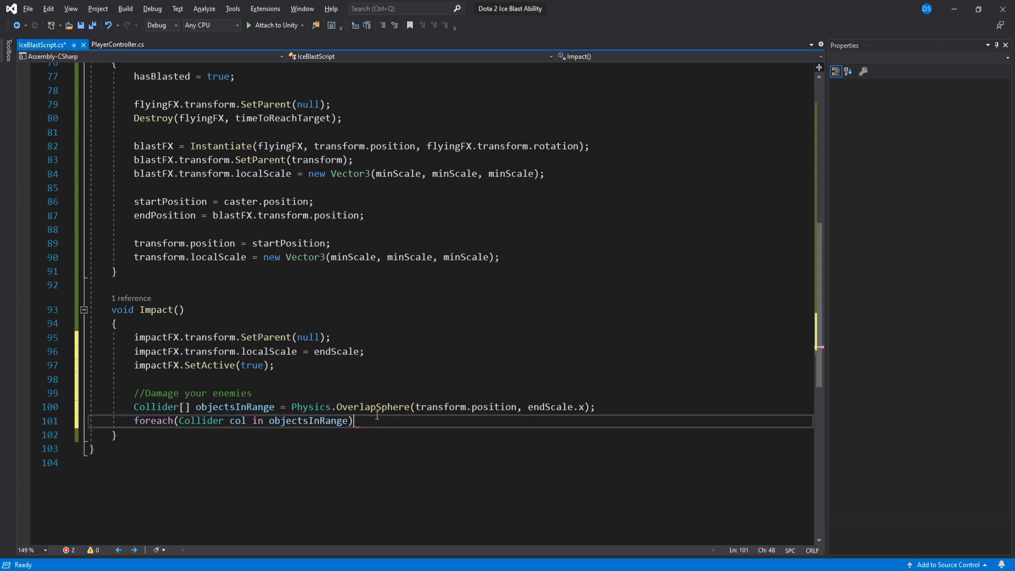
type("if(col.tag == enemyTag")
type("//")
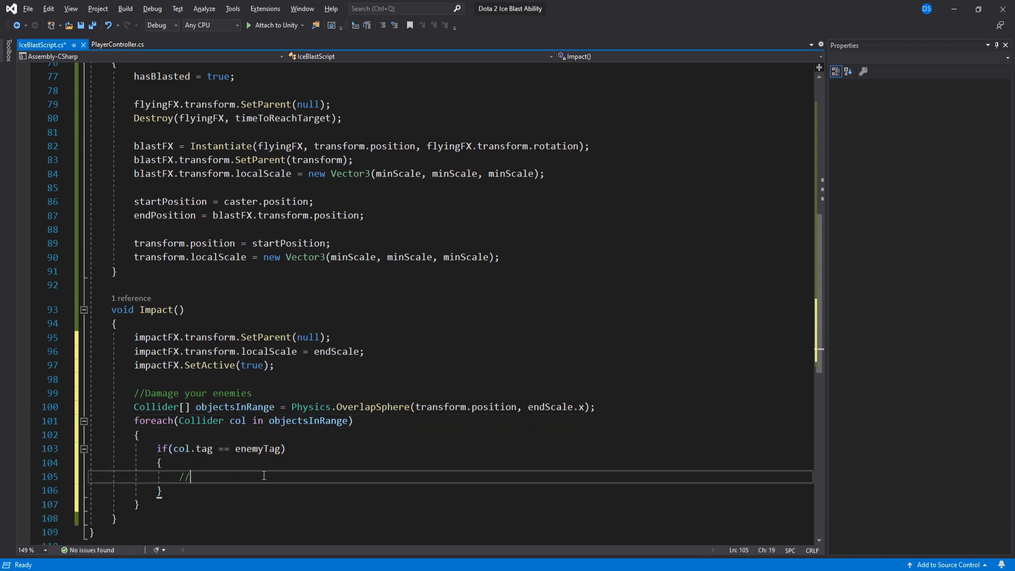
type("EnemyScript enemy =")
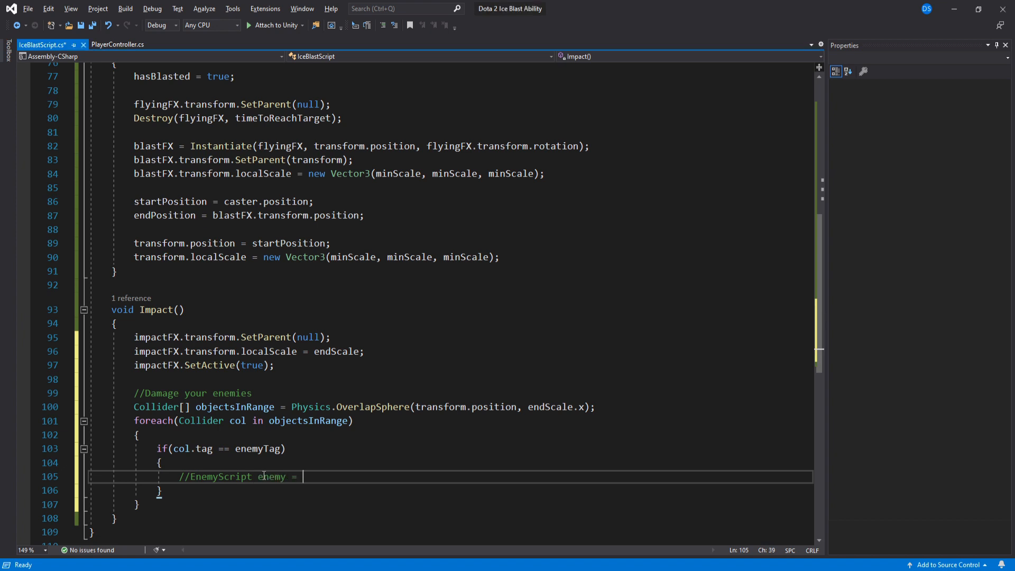
type("col.GetComponent<>")
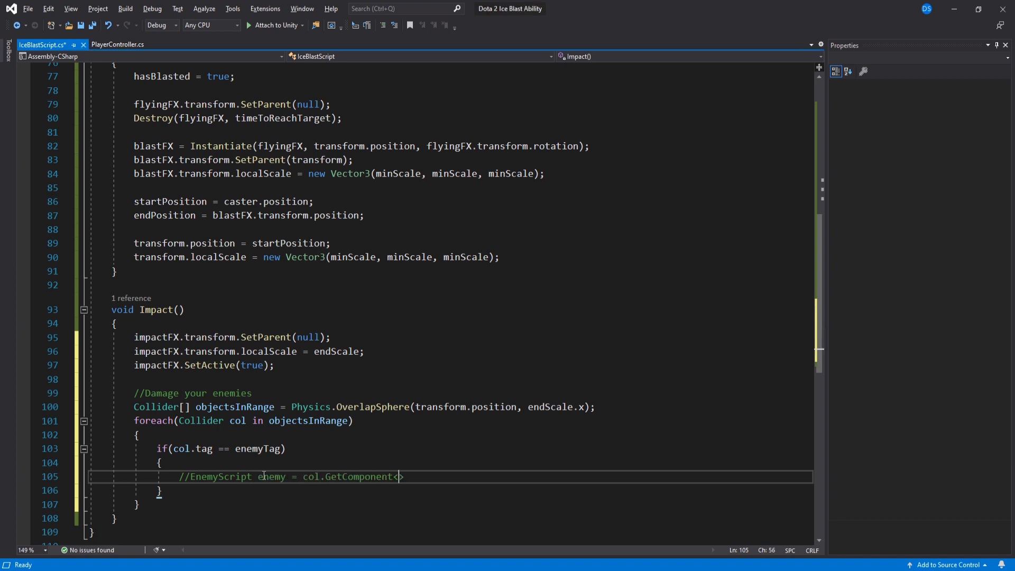
type("EnemyScript>().Damage(")
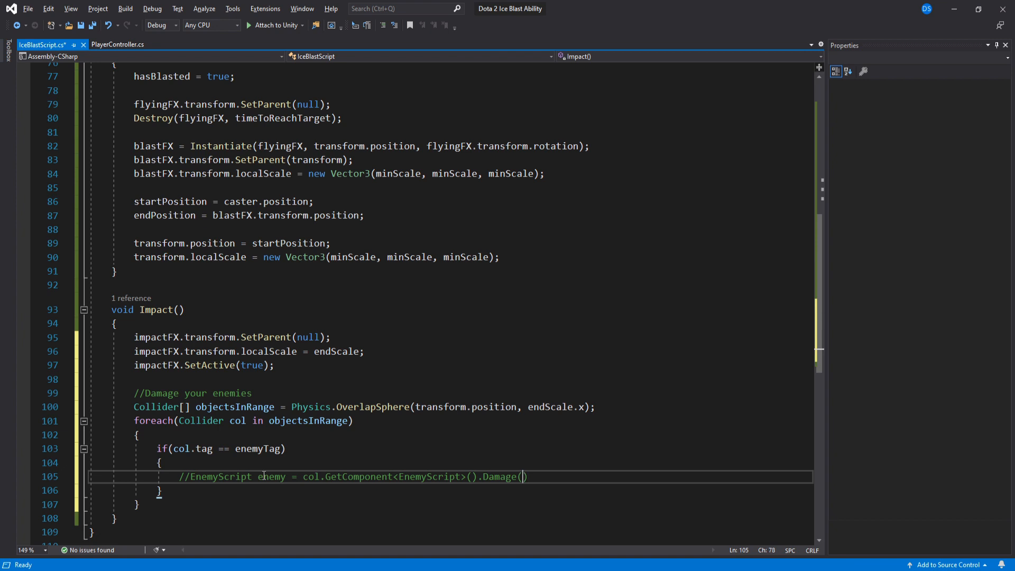
type("1);")
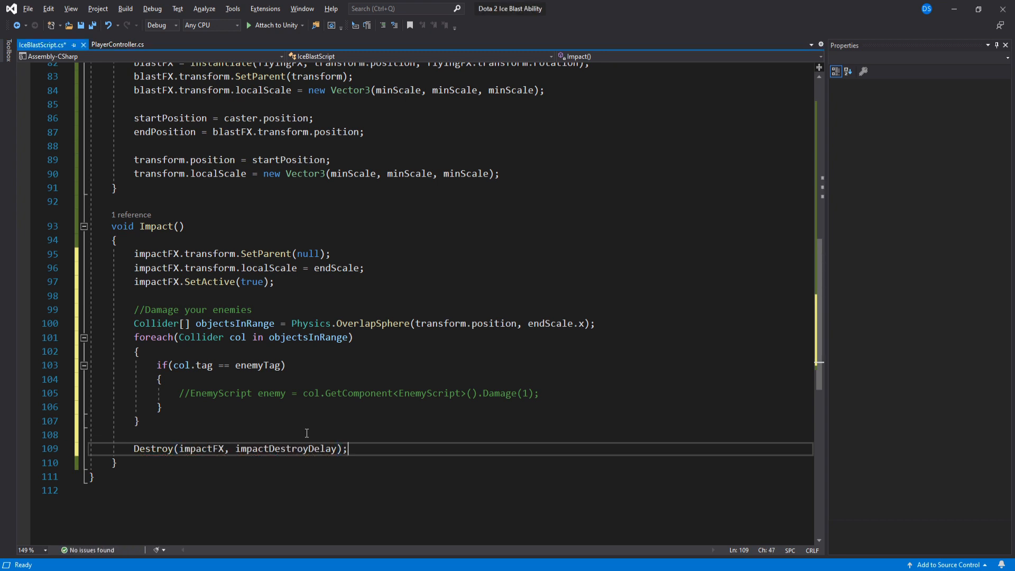
type("Destroy(gameObject);")
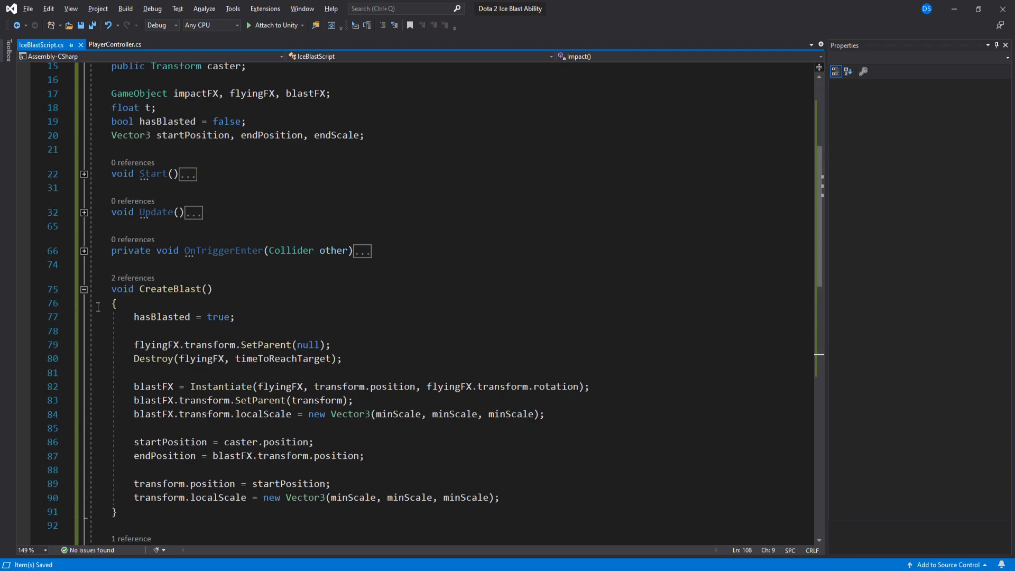
Switch to PlayerController.cs and point out the new public iceBlast field
left_click(115, 44)
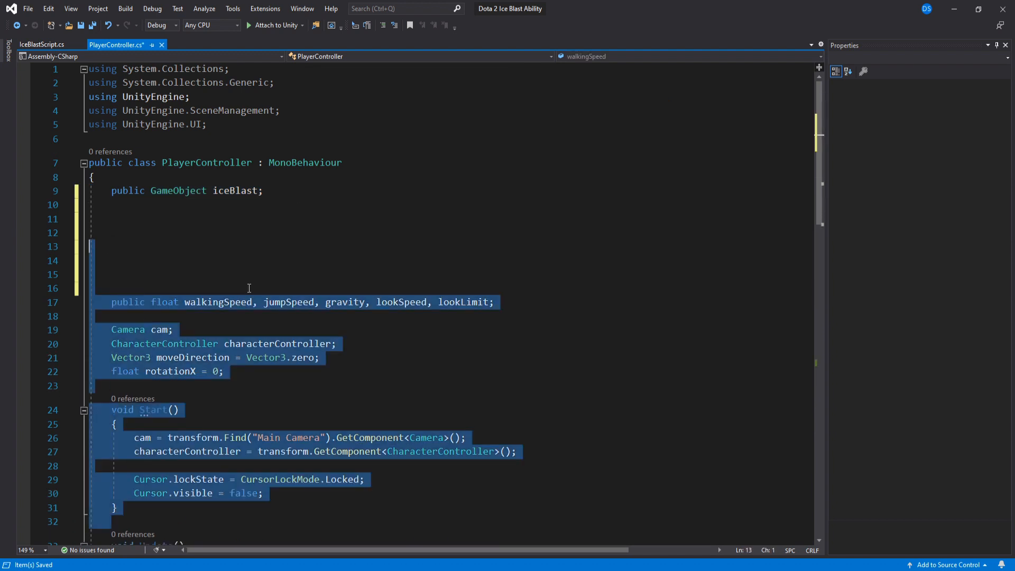
left_click(228, 190)
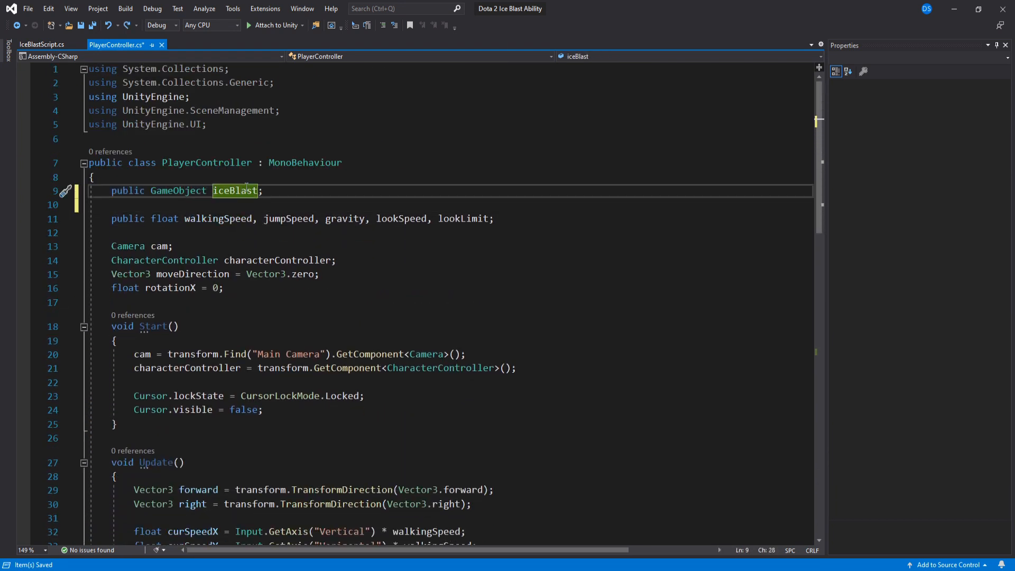
scroll("down", 3)
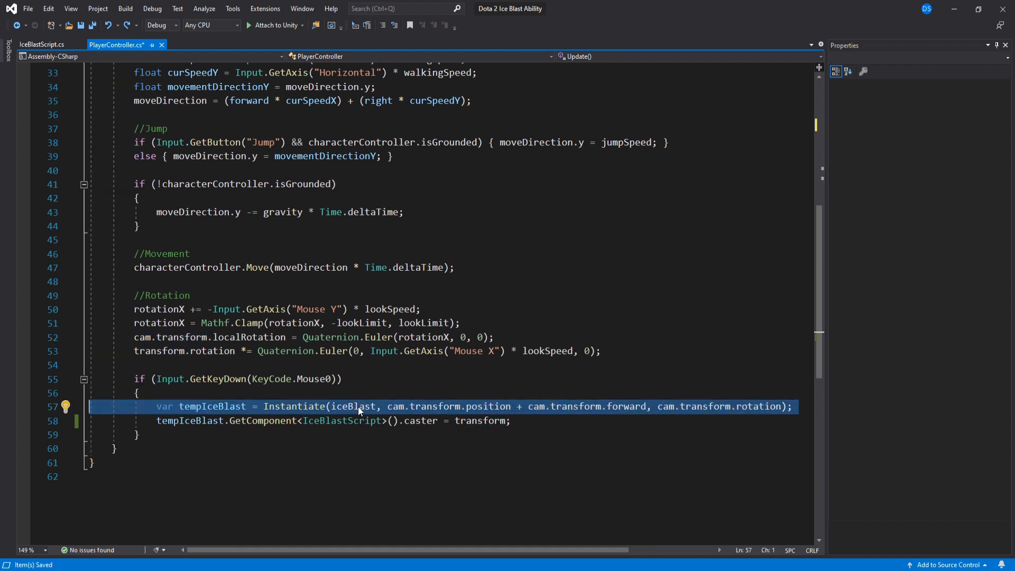
Review the Instantiate line: camera rotation, tempIceBlast variable and player transform passed as caster
left_click(742, 406)
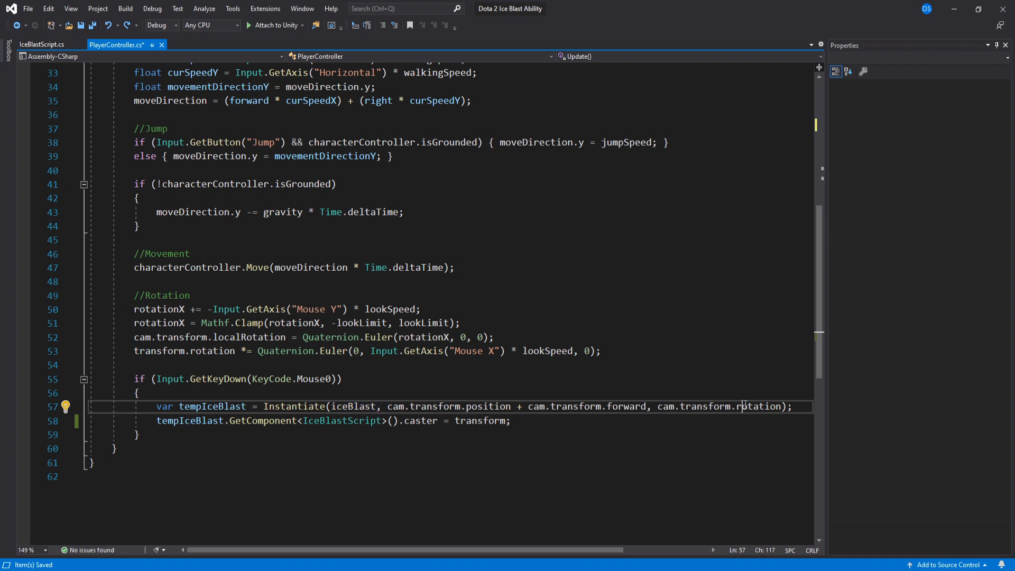
double_click(758, 406)
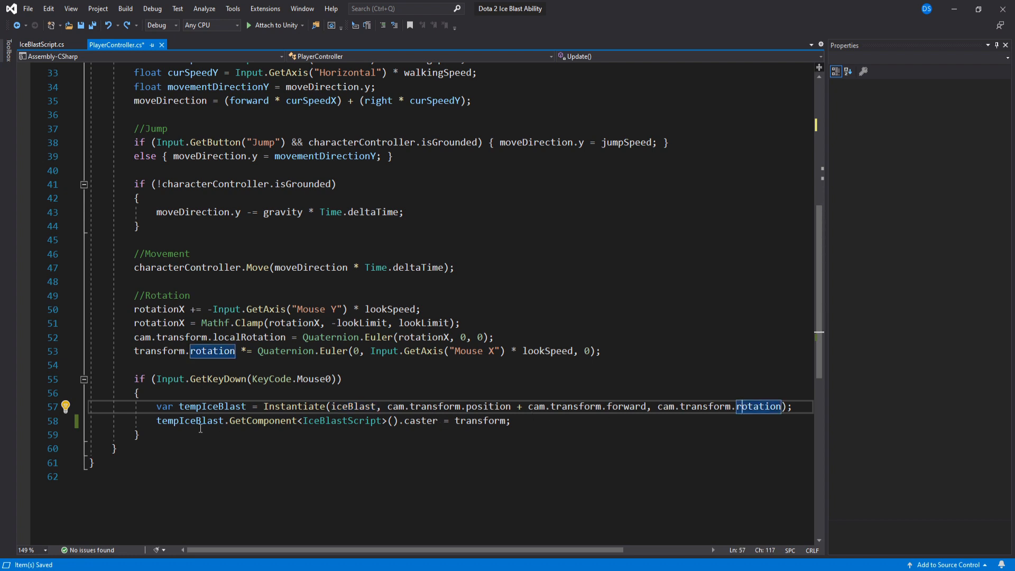
double_click(213, 407)
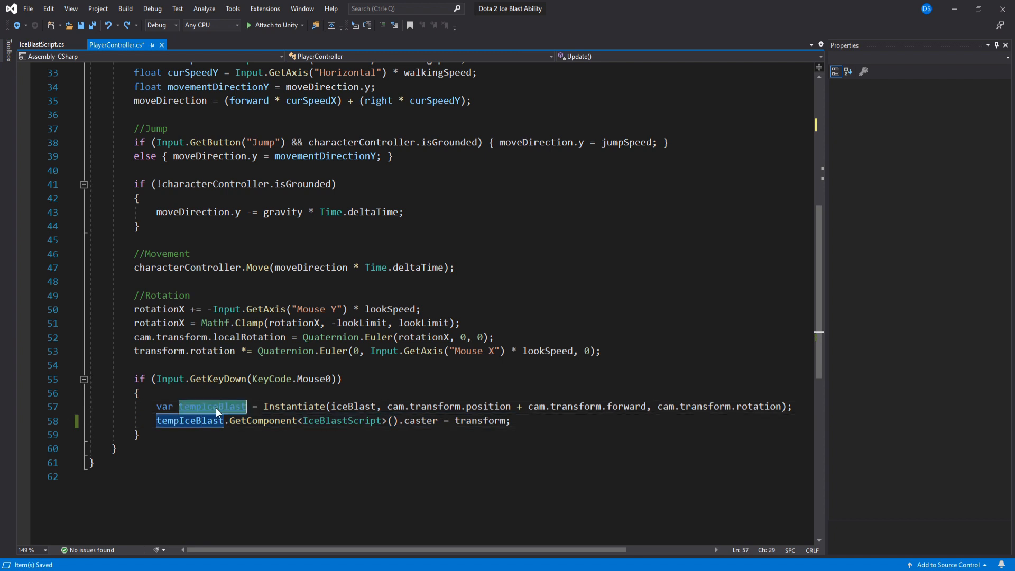
double_click(421, 420)
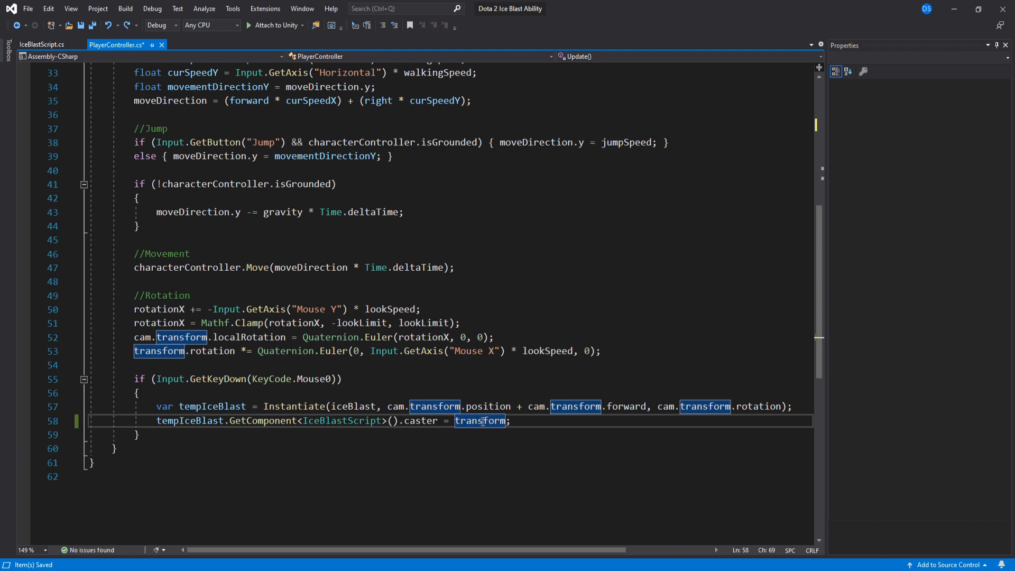
mouse_move(501, 403)
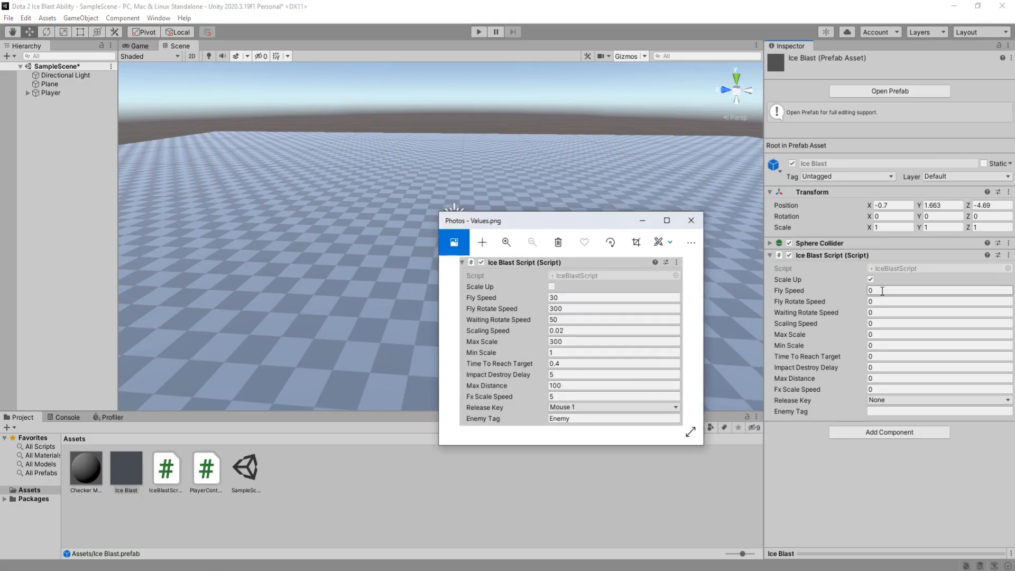
Enter the Ice Blast prefab's script values, choose the mouse-button Release Key, then select Player
key("alt+tab")
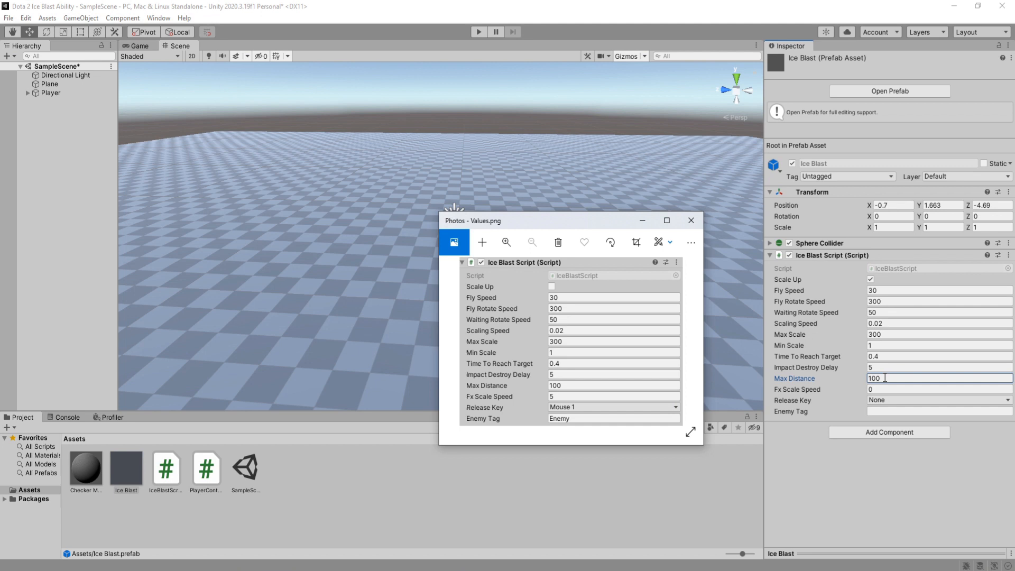
left_click(937, 399)
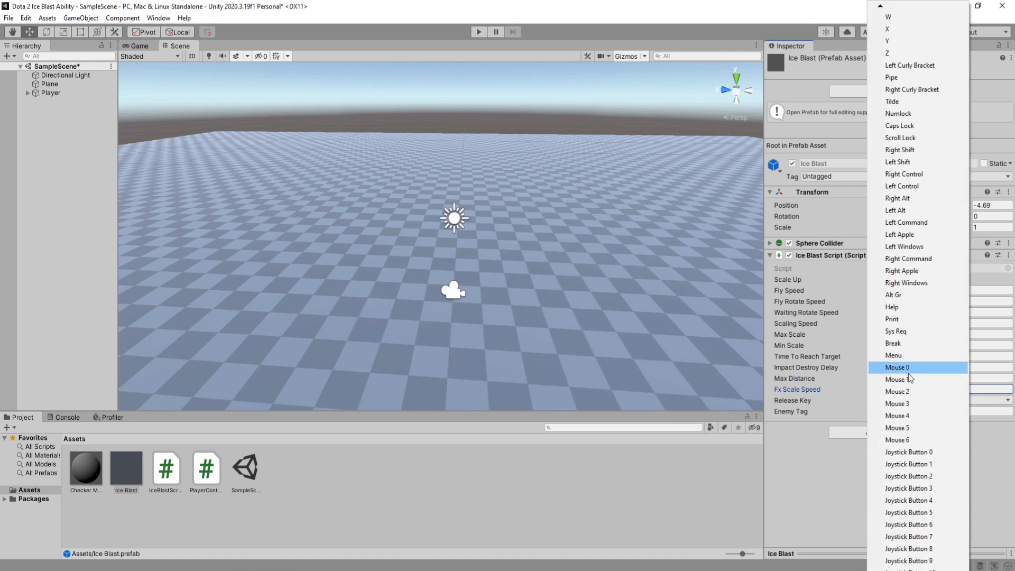
left_click(50, 93)
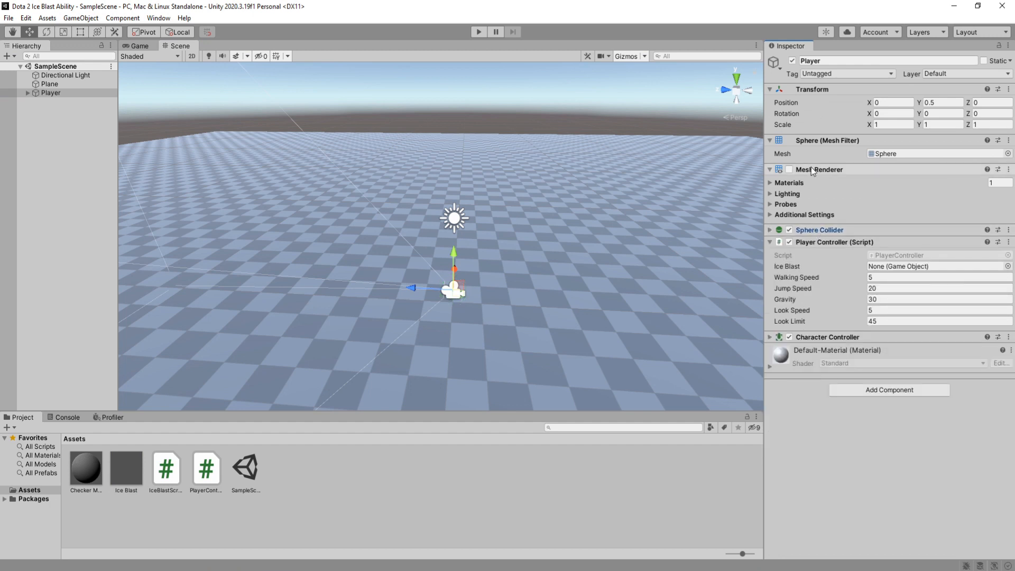
left_click(771, 169)
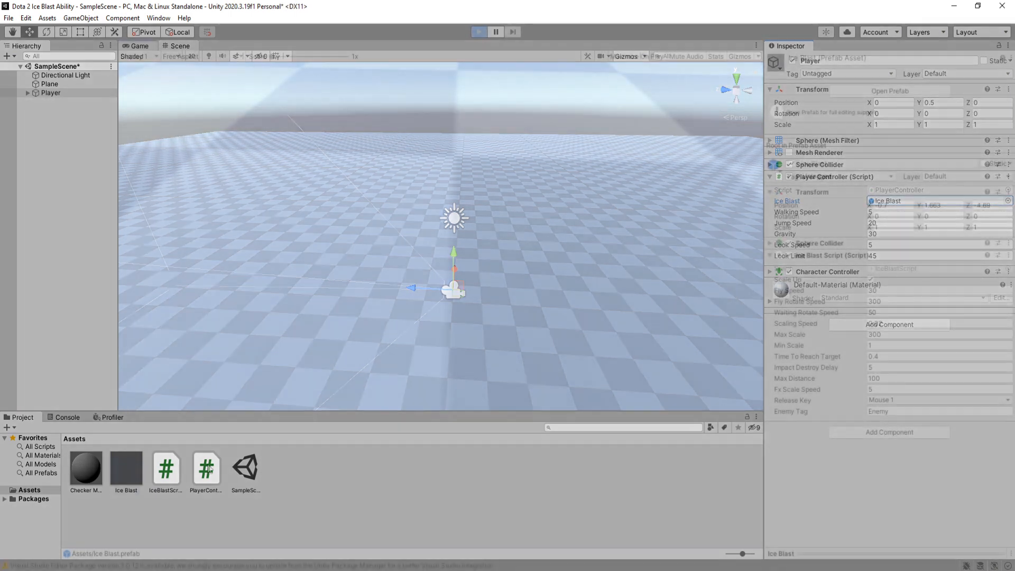
Open the Ice Blast prefab, inspect its red Inside particle system, and return to SampleScene
left_click(478, 32)
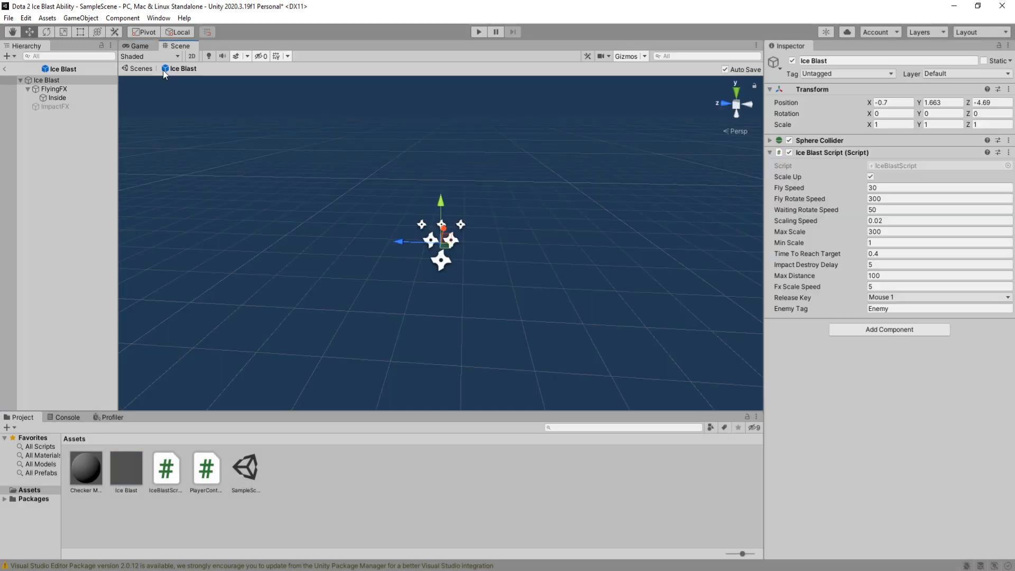
left_click(57, 97)
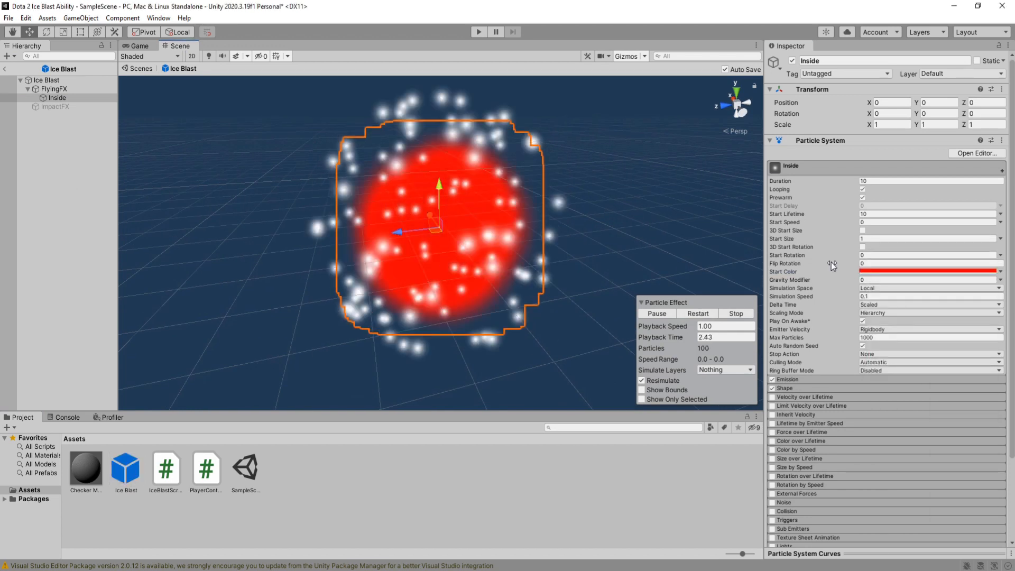
left_click(54, 89)
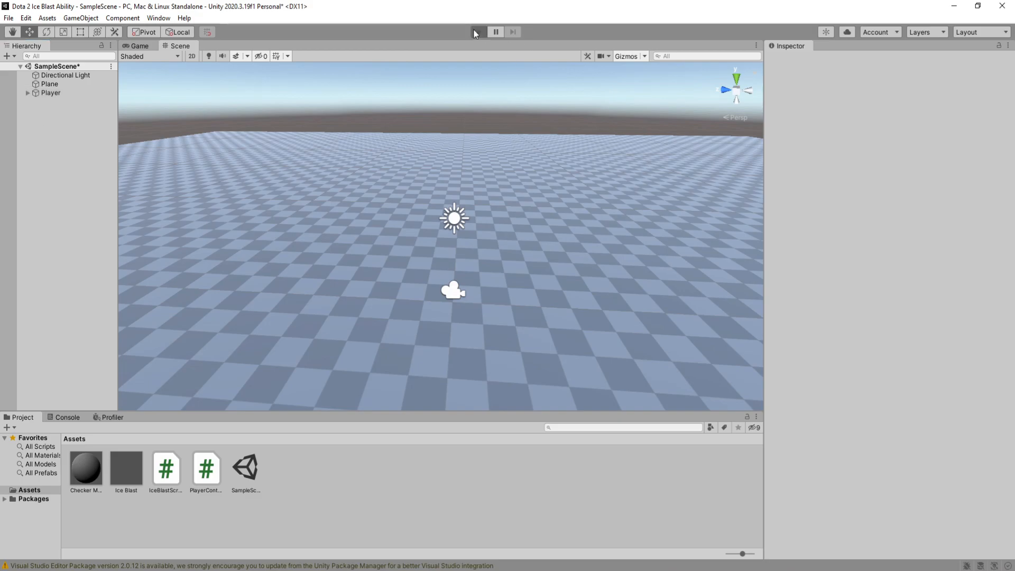
Enter play mode and fire several ice blasts to watch them fly and burst into ImpactFX
left_click(478, 32)
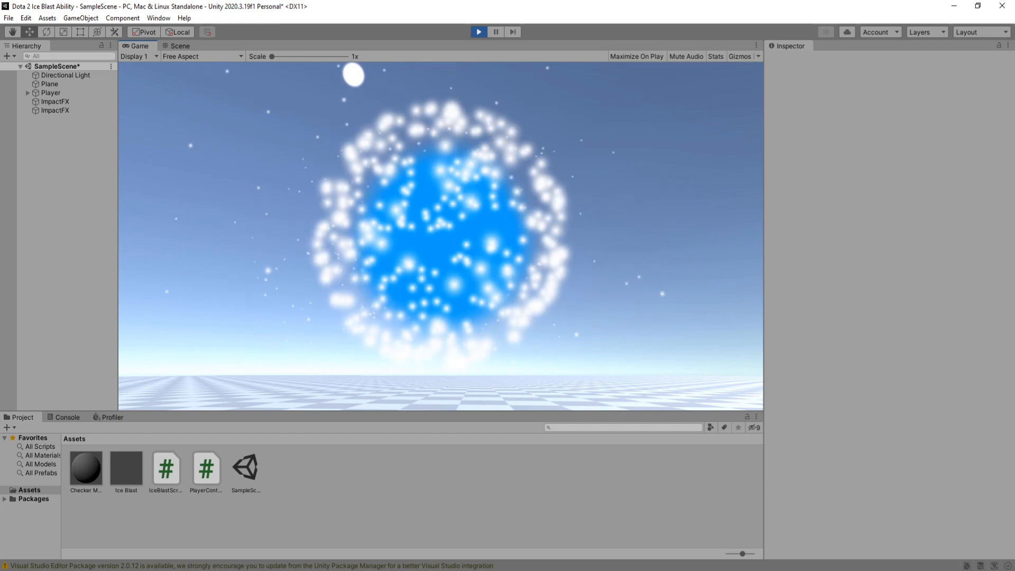
left_click(478, 32)
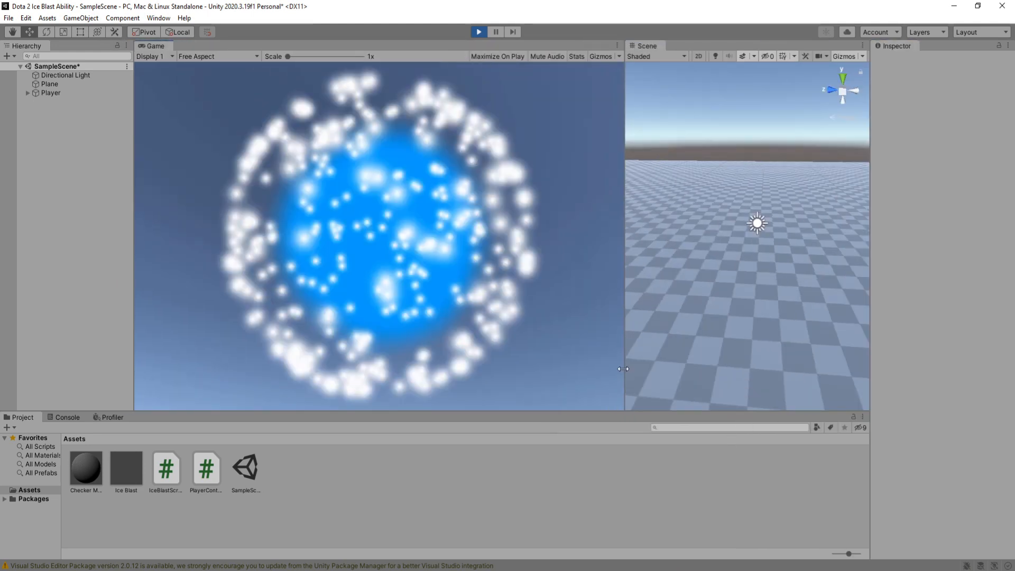
left_click(50, 93)
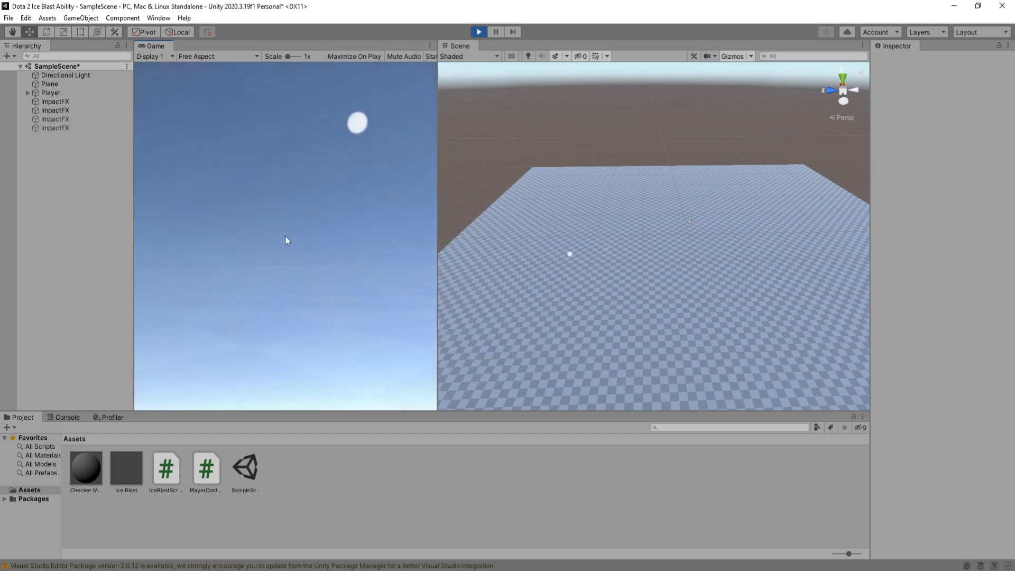
left_click(126, 466)
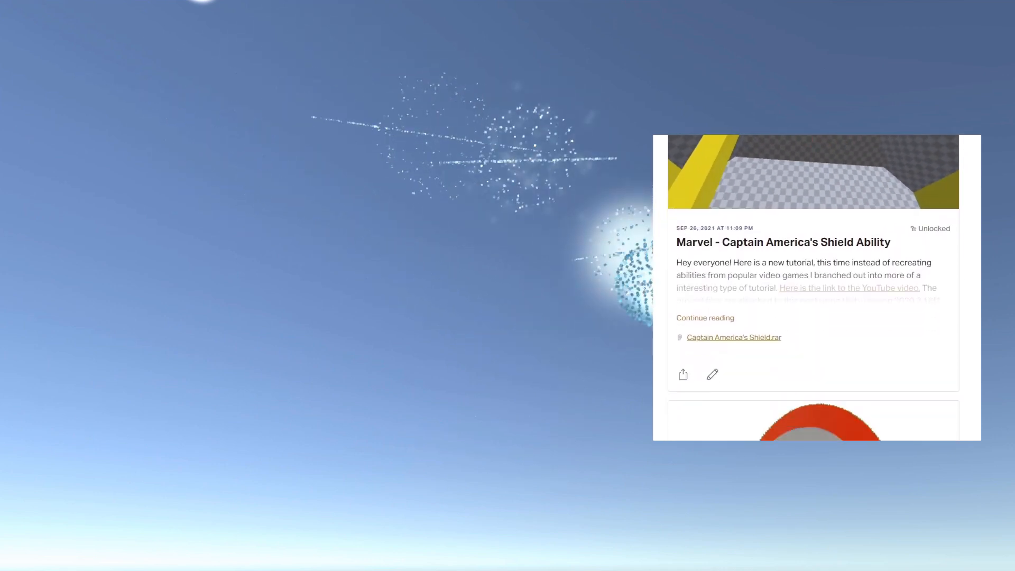
scroll("down", 3)
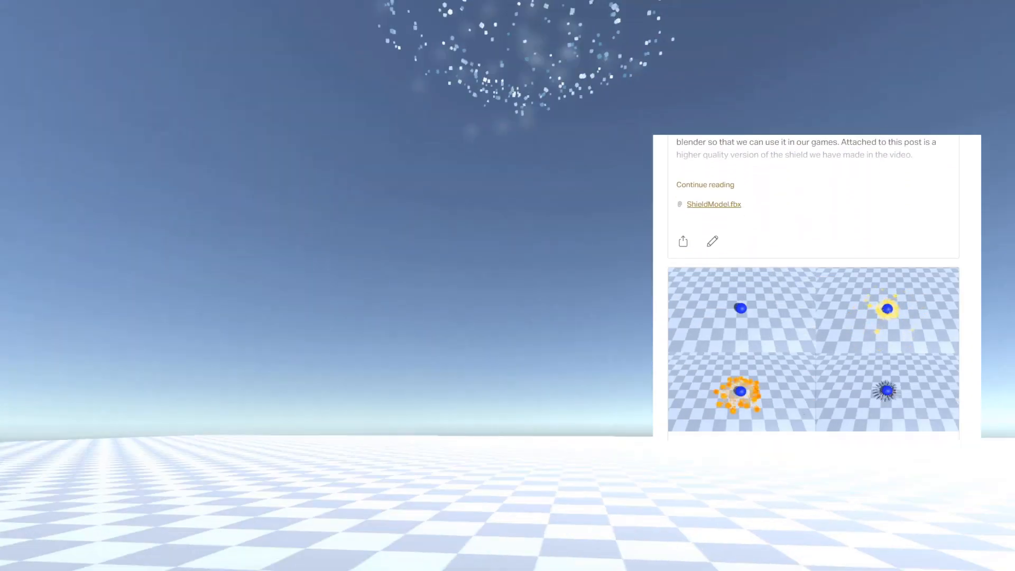